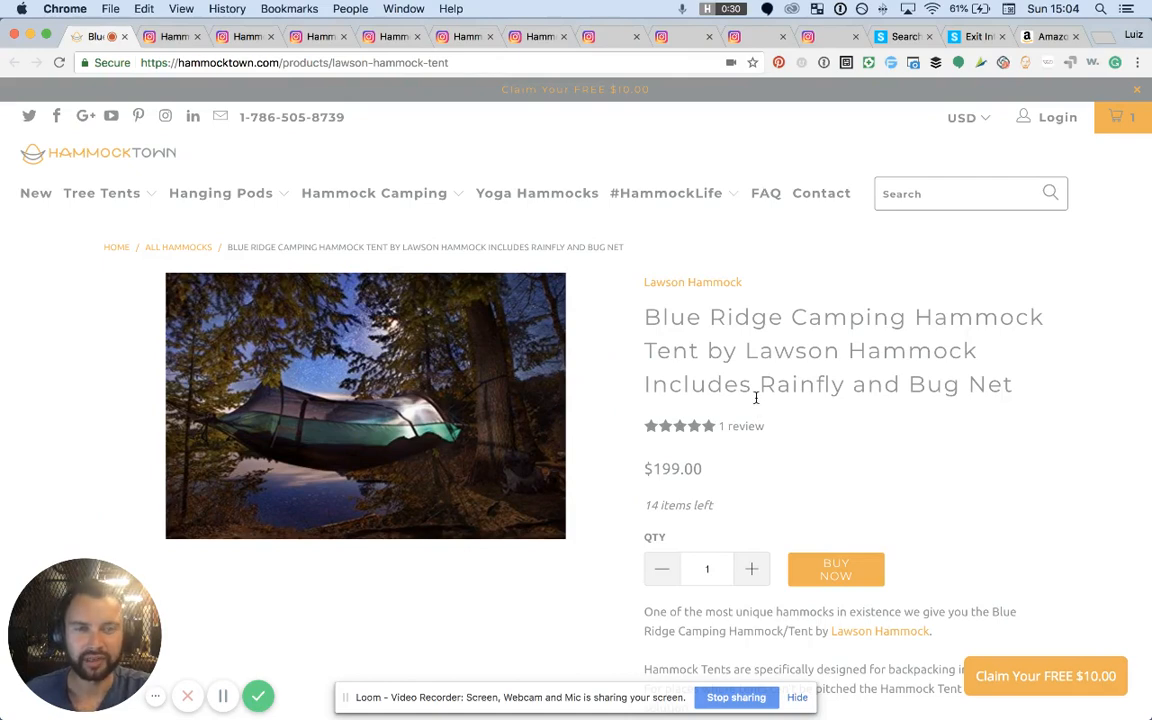
mouse_move(757, 390)
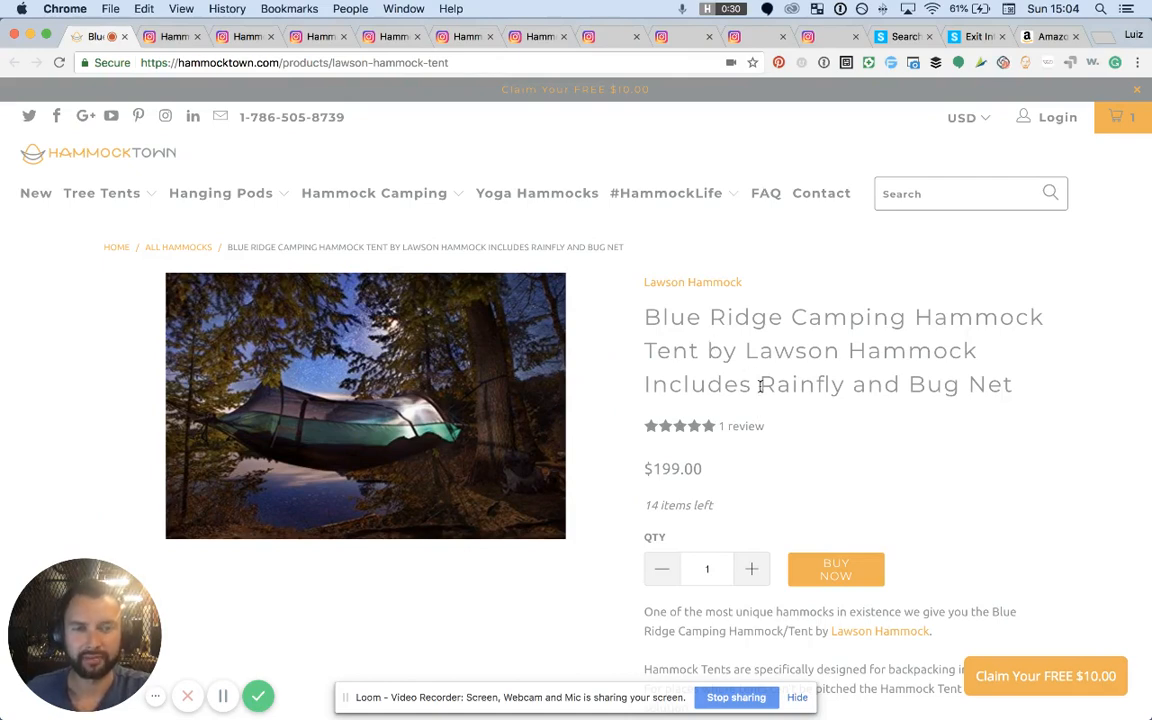
Step: Scroll the Hammocktown hammock tent page through its gallery thumbnails, Featured on list and specifications
scroll("down", 3)
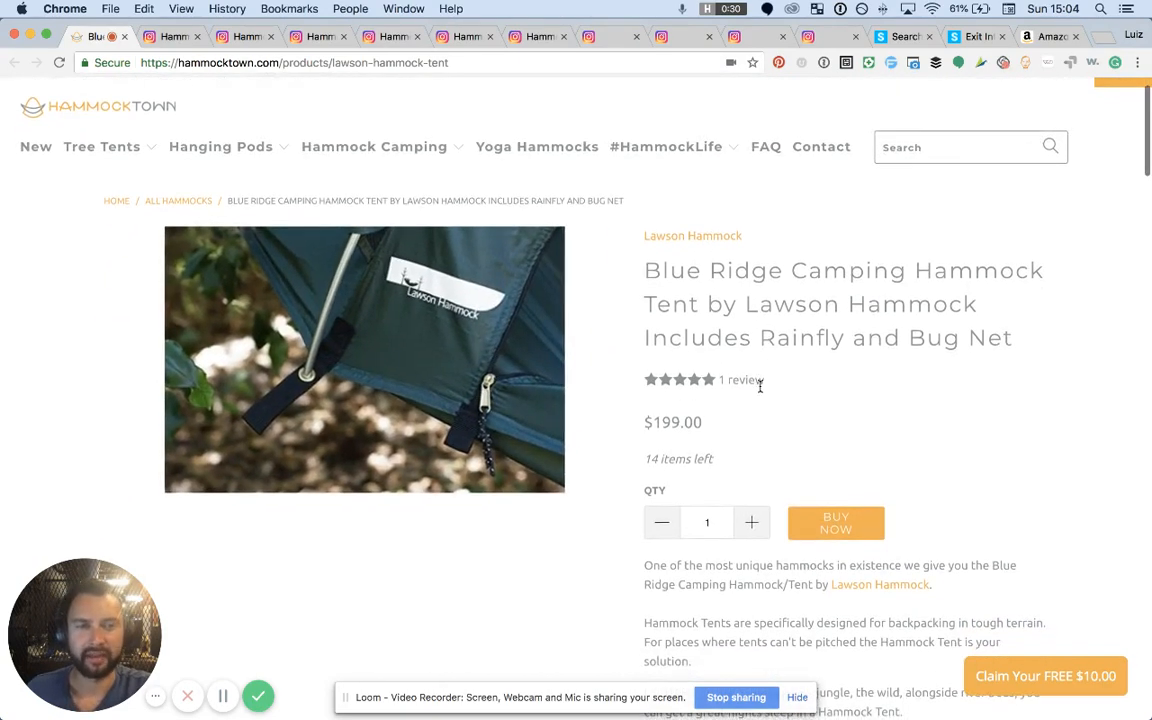
scroll("down", 3)
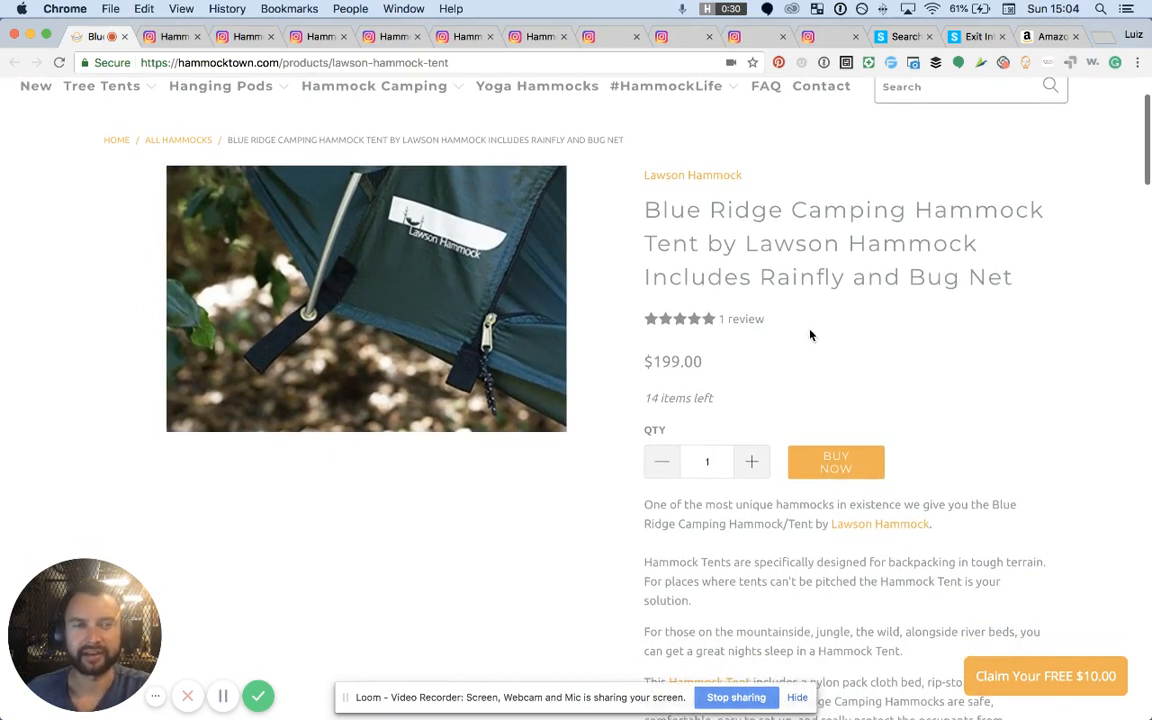
scroll("up", 3)
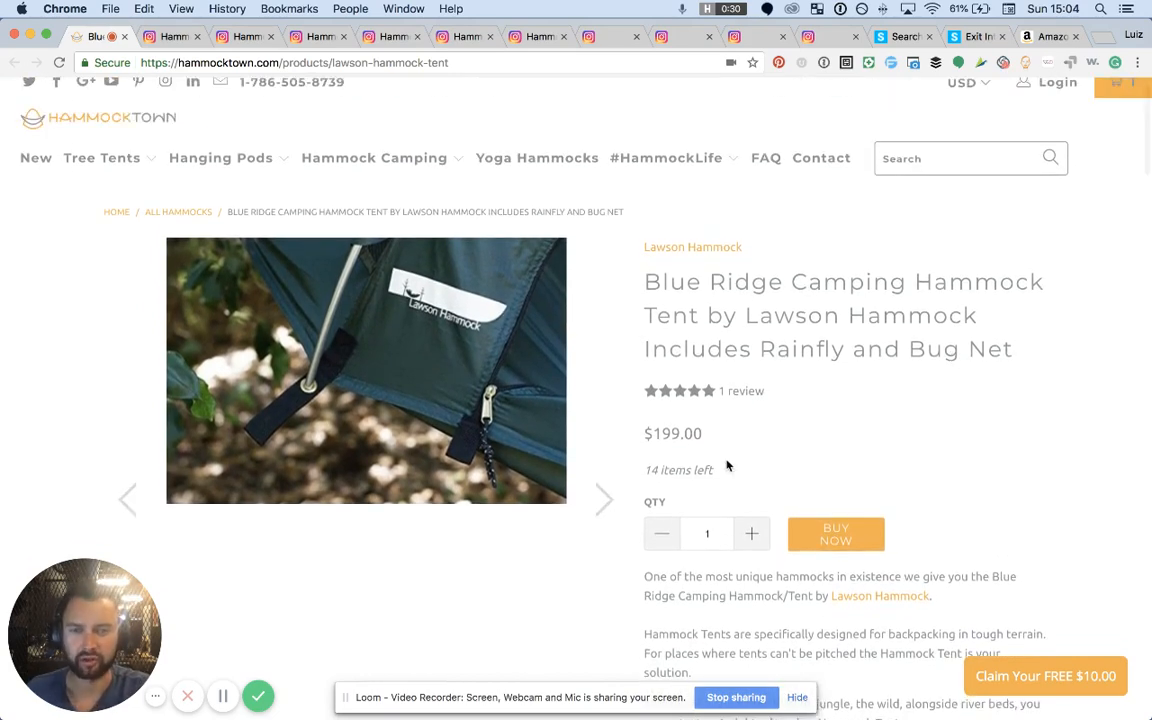
mouse_move(725, 455)
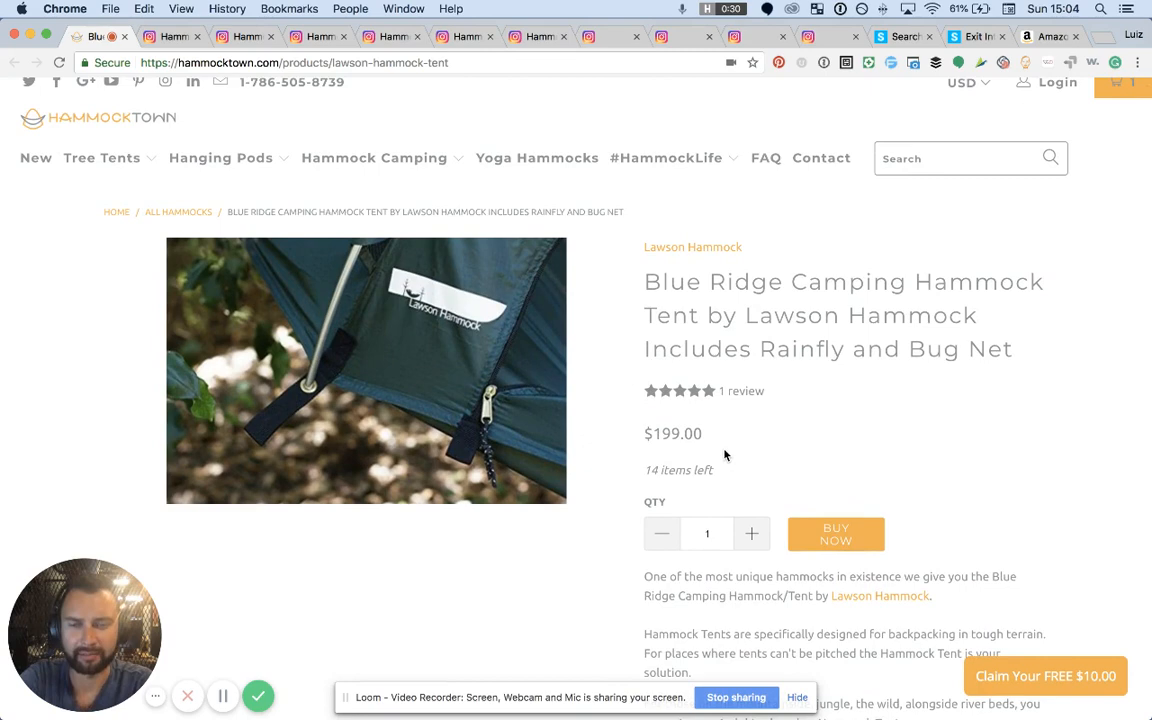
scroll("down", 3)
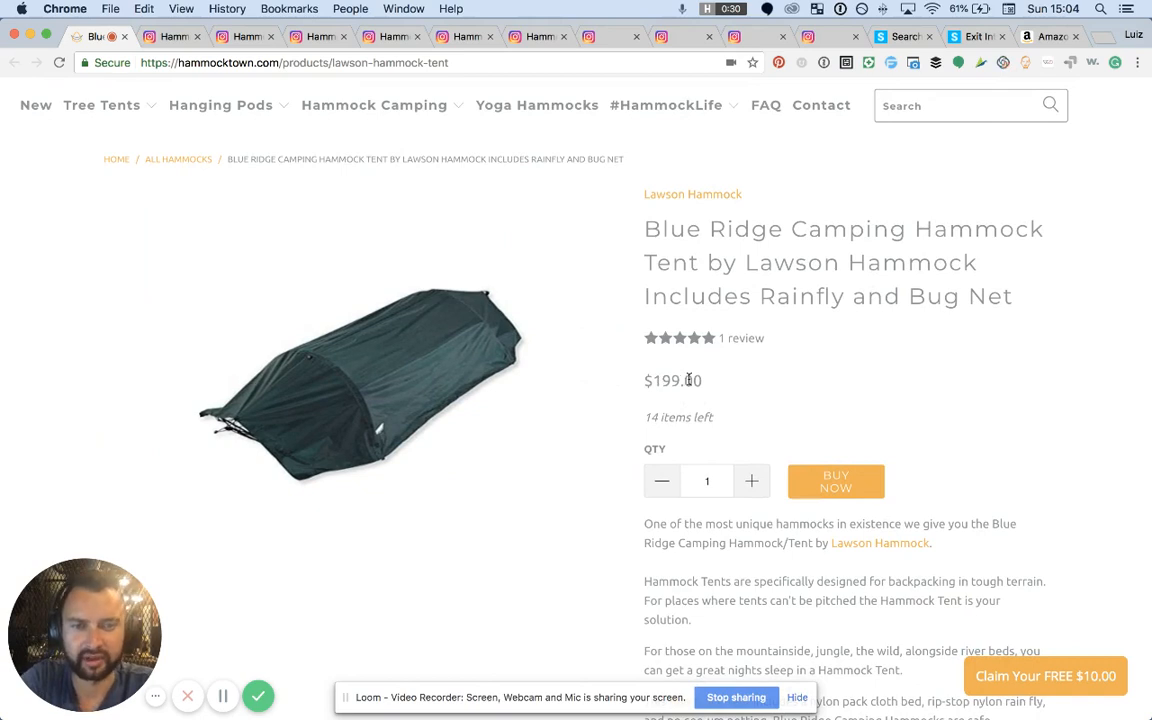
mouse_move(785, 437)
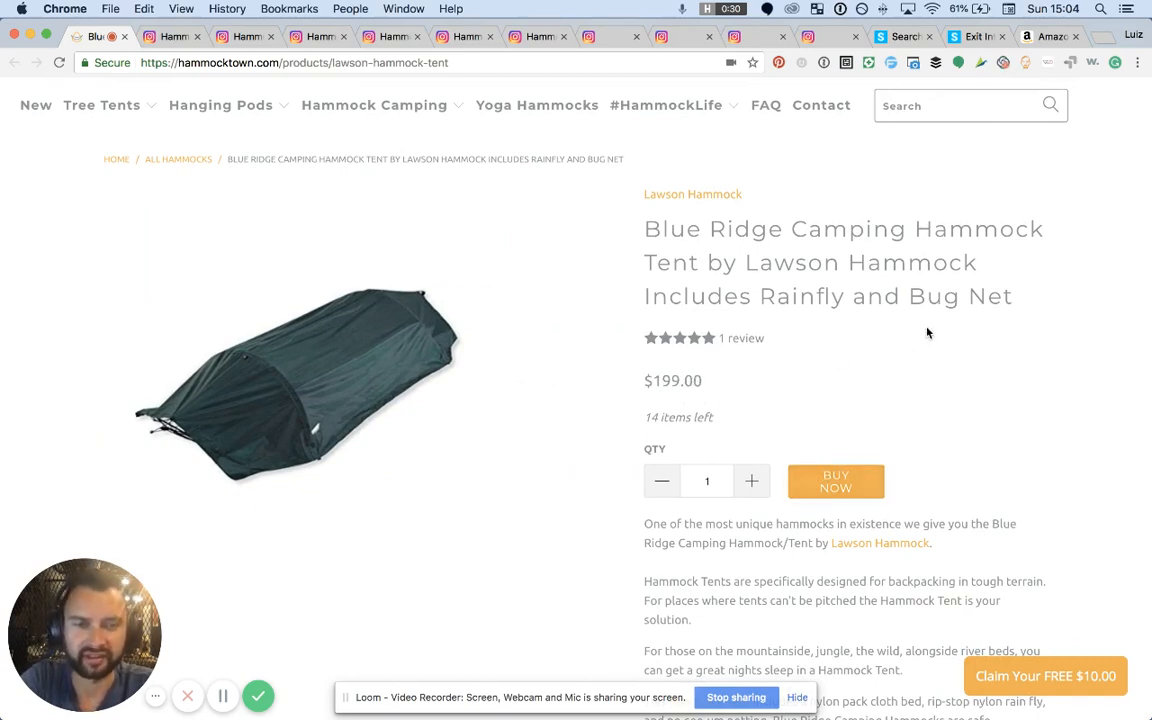
scroll("down", 3)
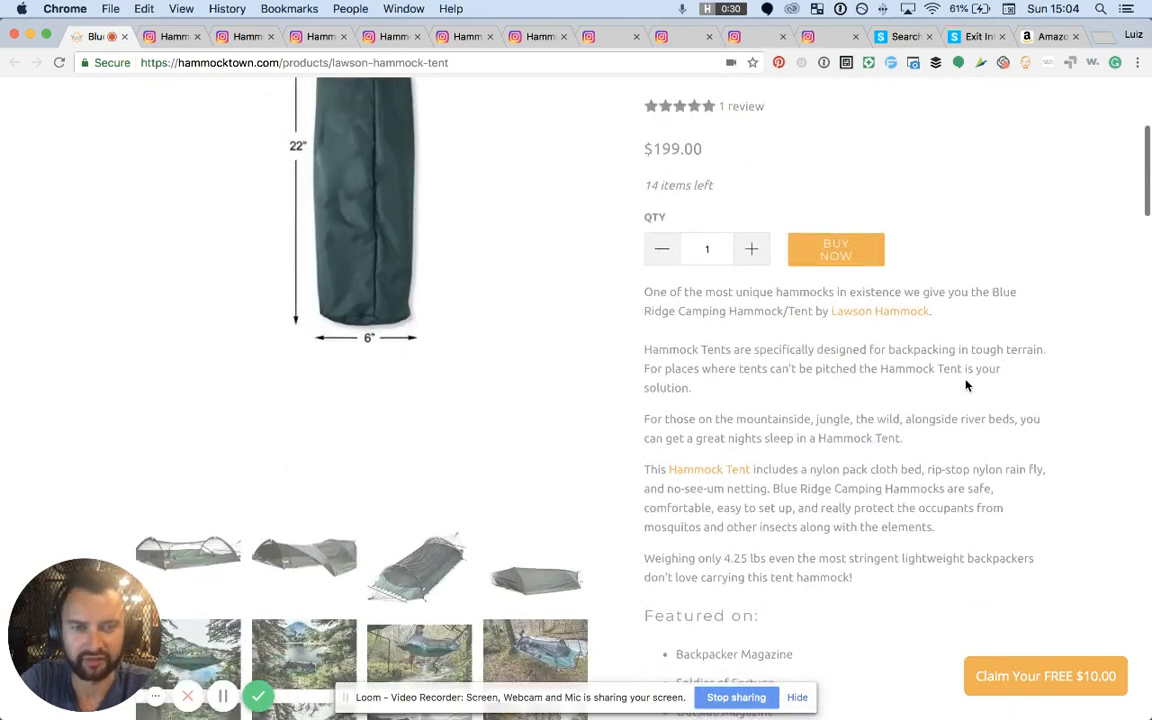
scroll("down", 3)
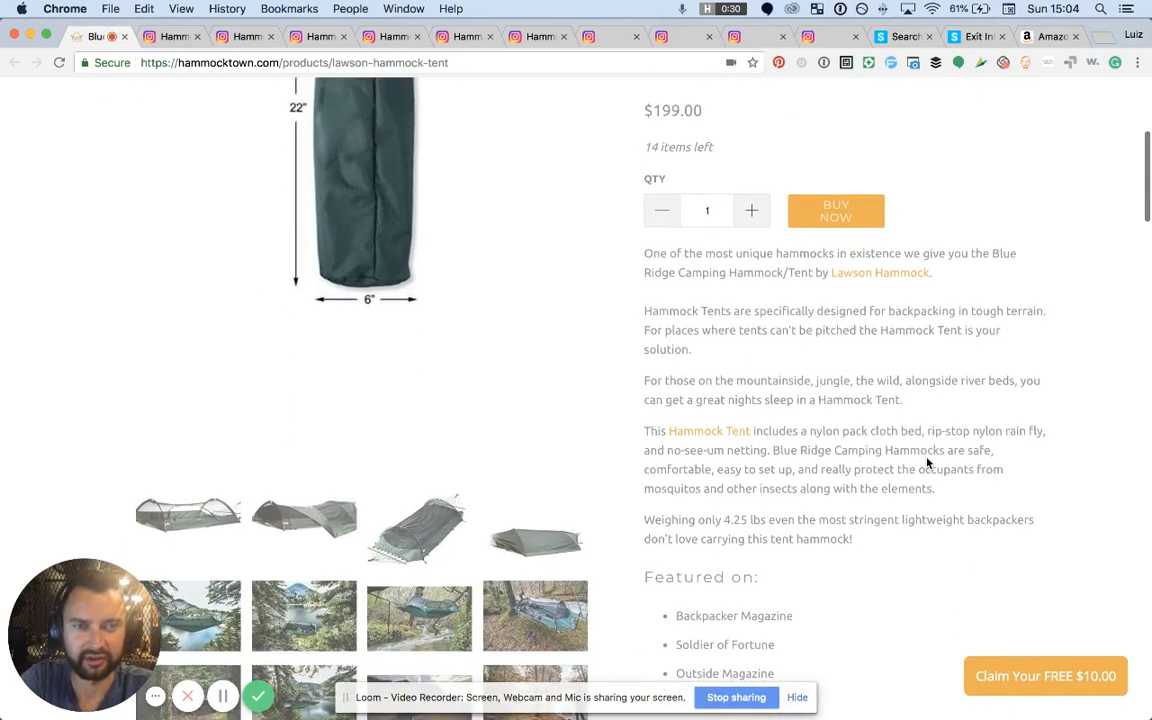
scroll("up", 3)
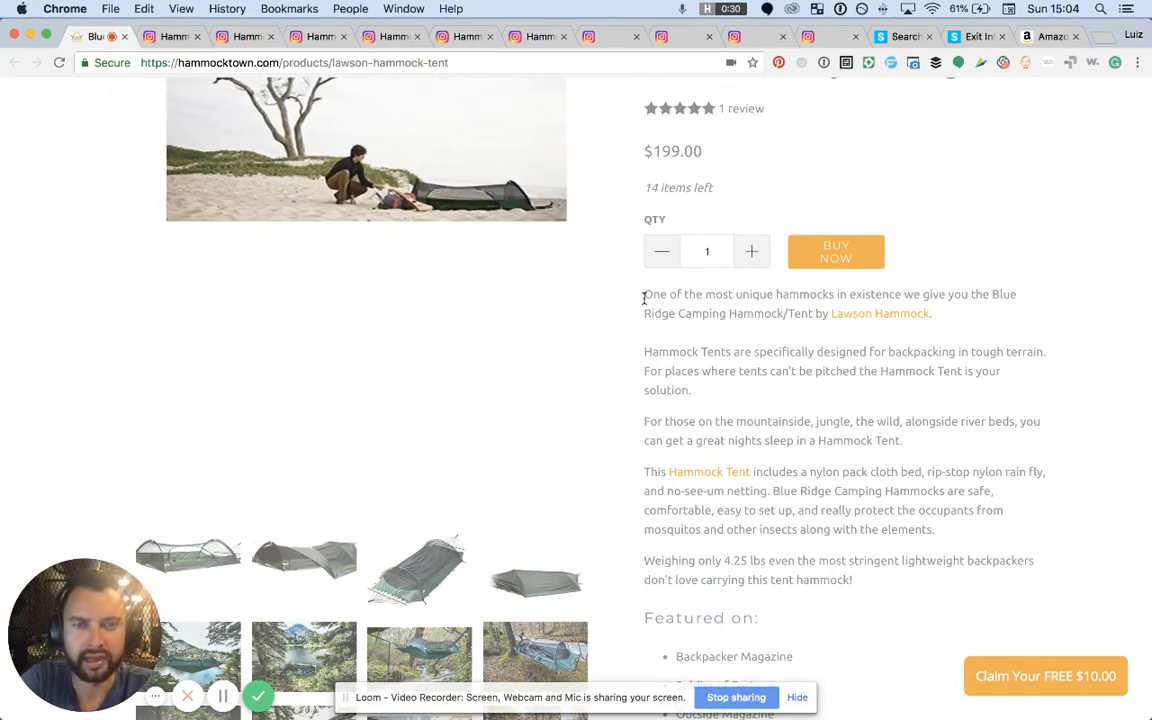
mouse_move(805, 434)
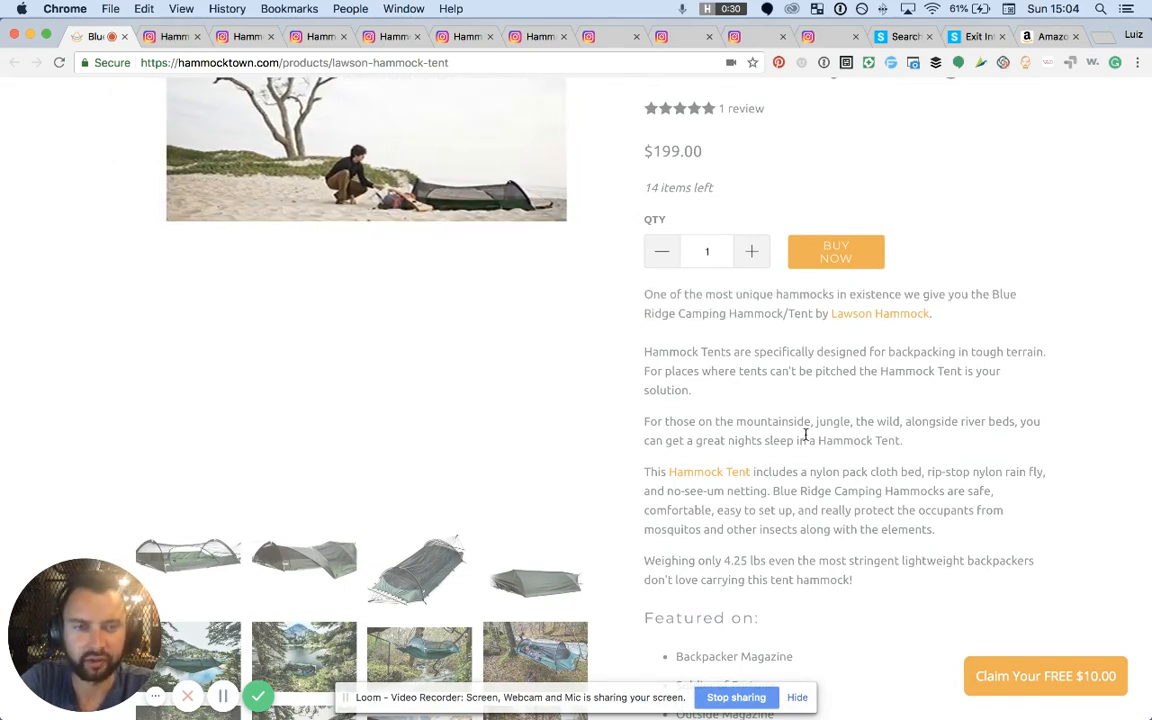
scroll("down", 3)
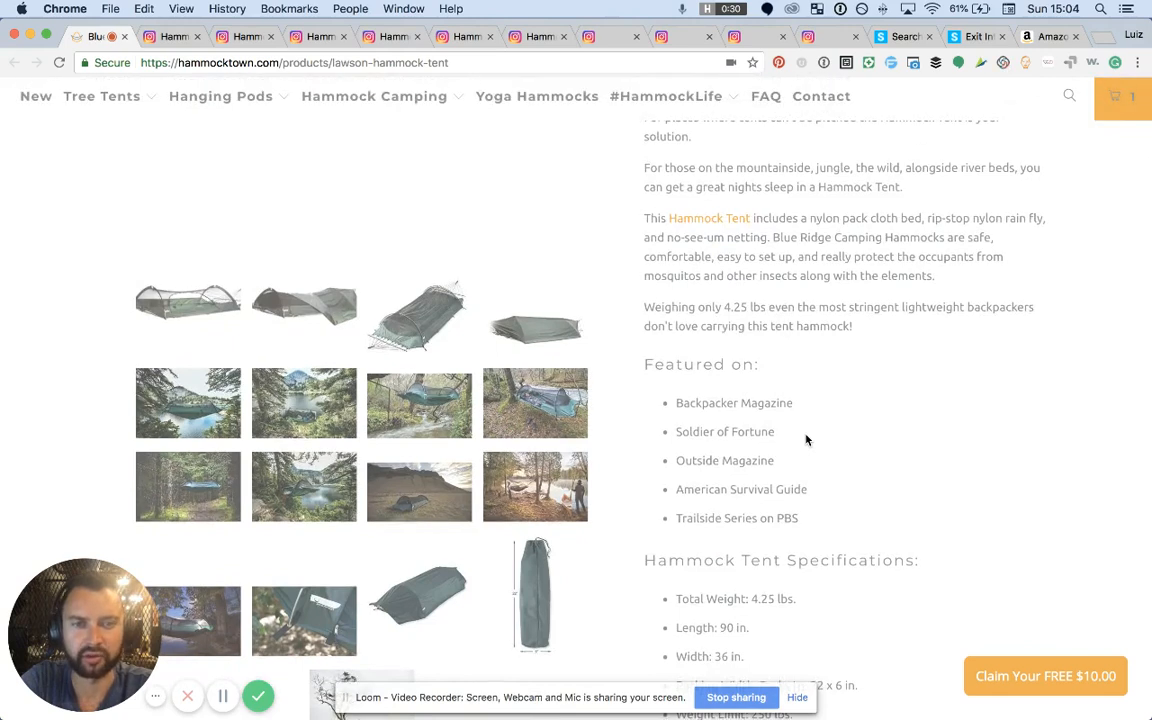
mouse_move(843, 329)
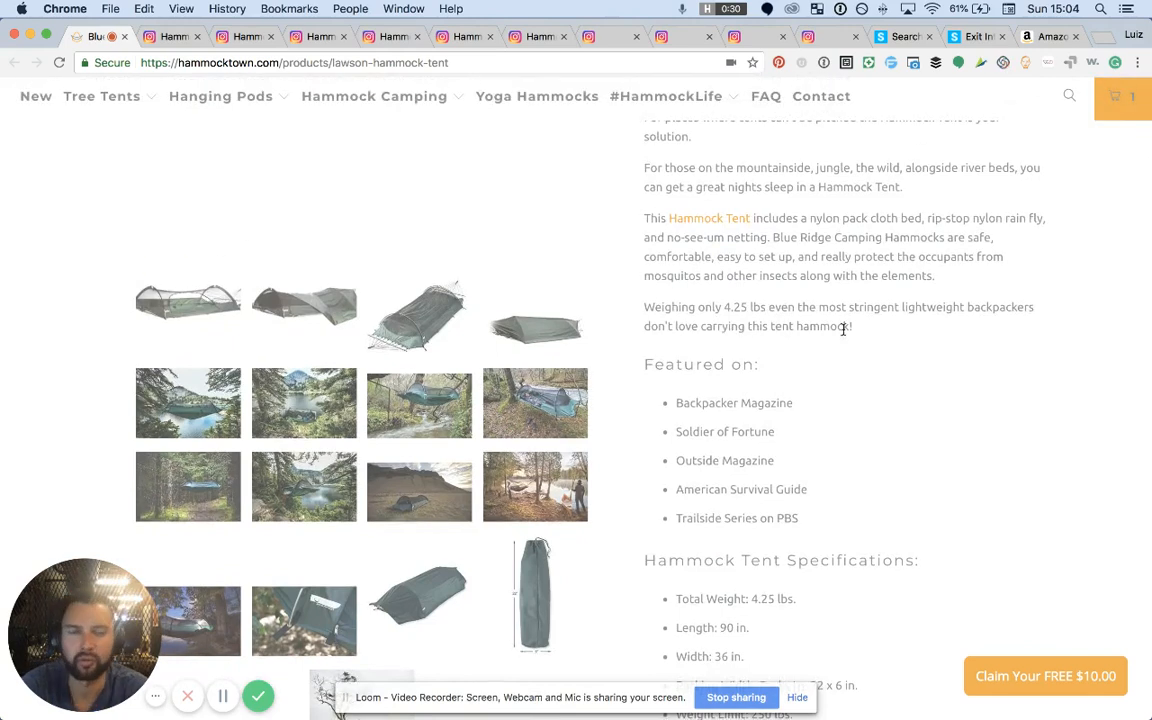
mouse_move(836, 389)
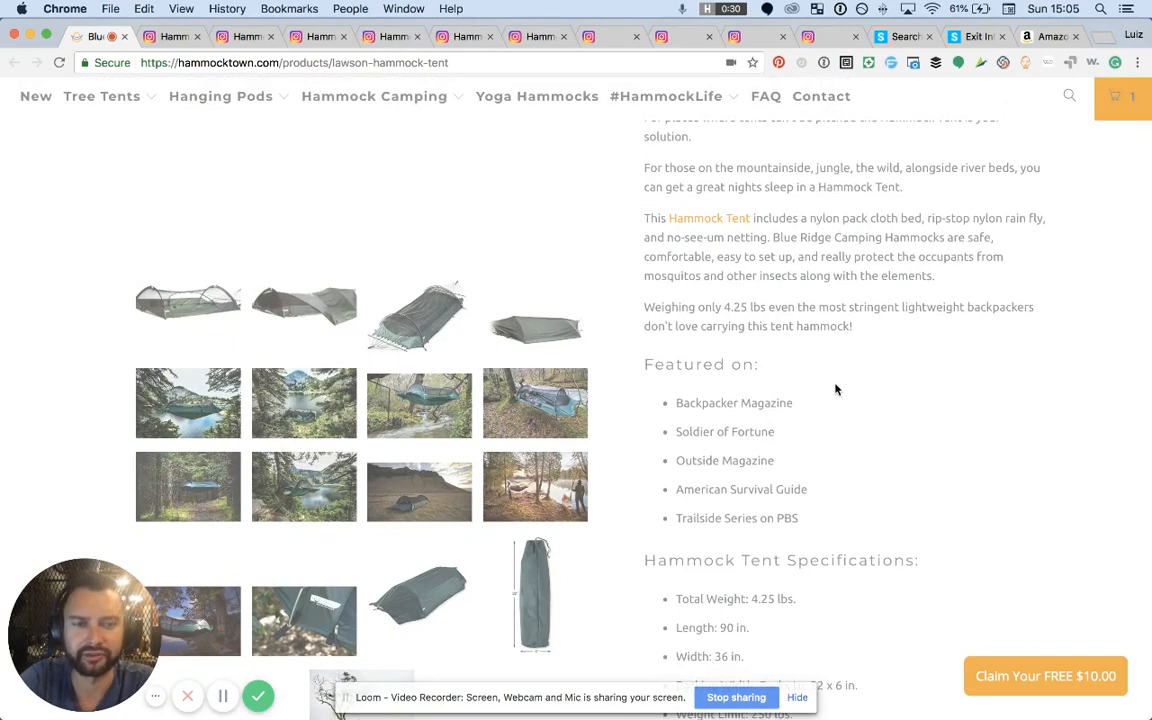
scroll("down", 3)
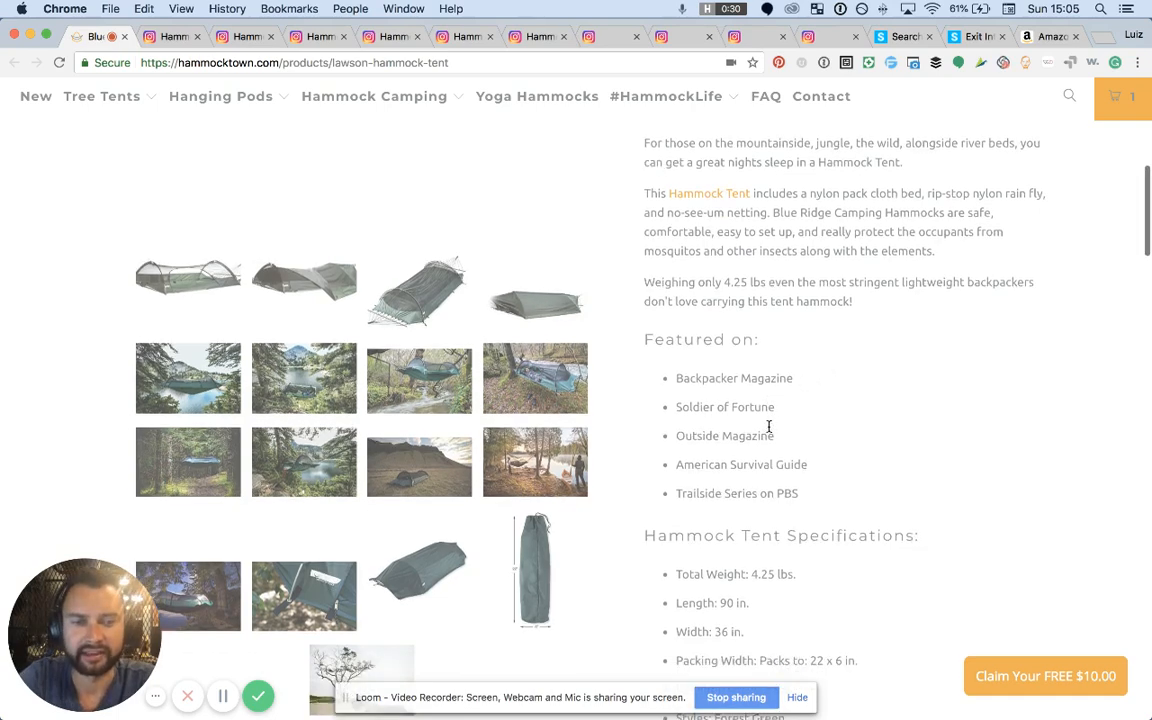
scroll("down", 3)
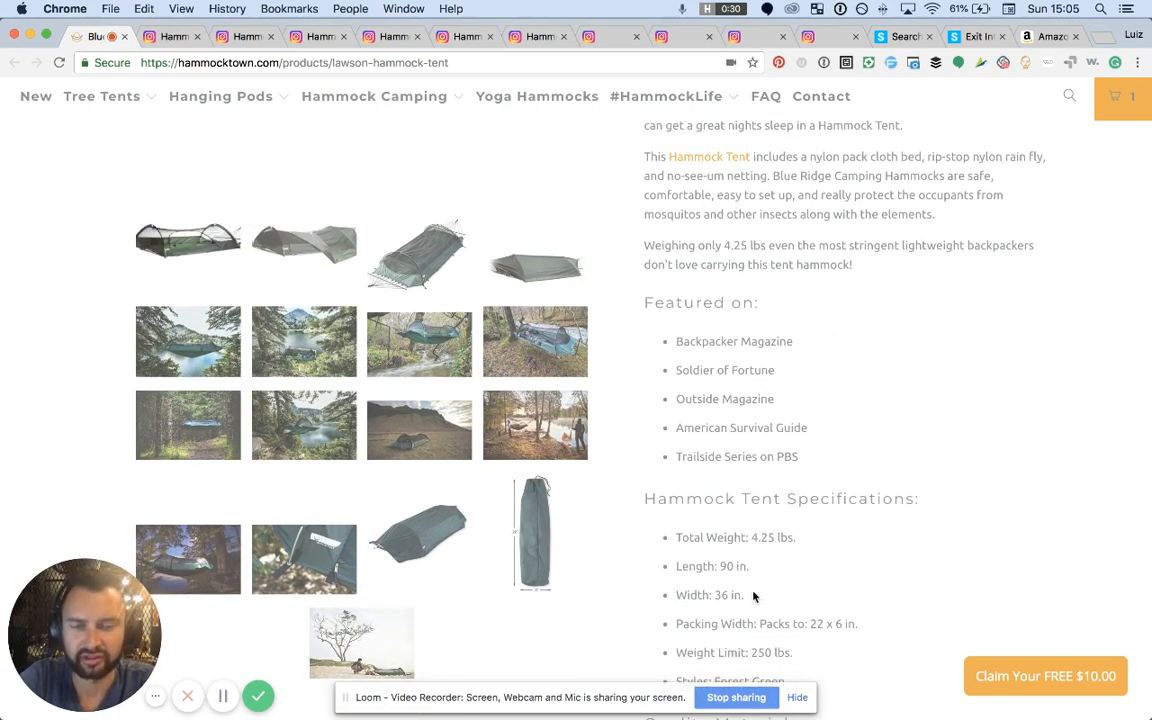
mouse_move(784, 558)
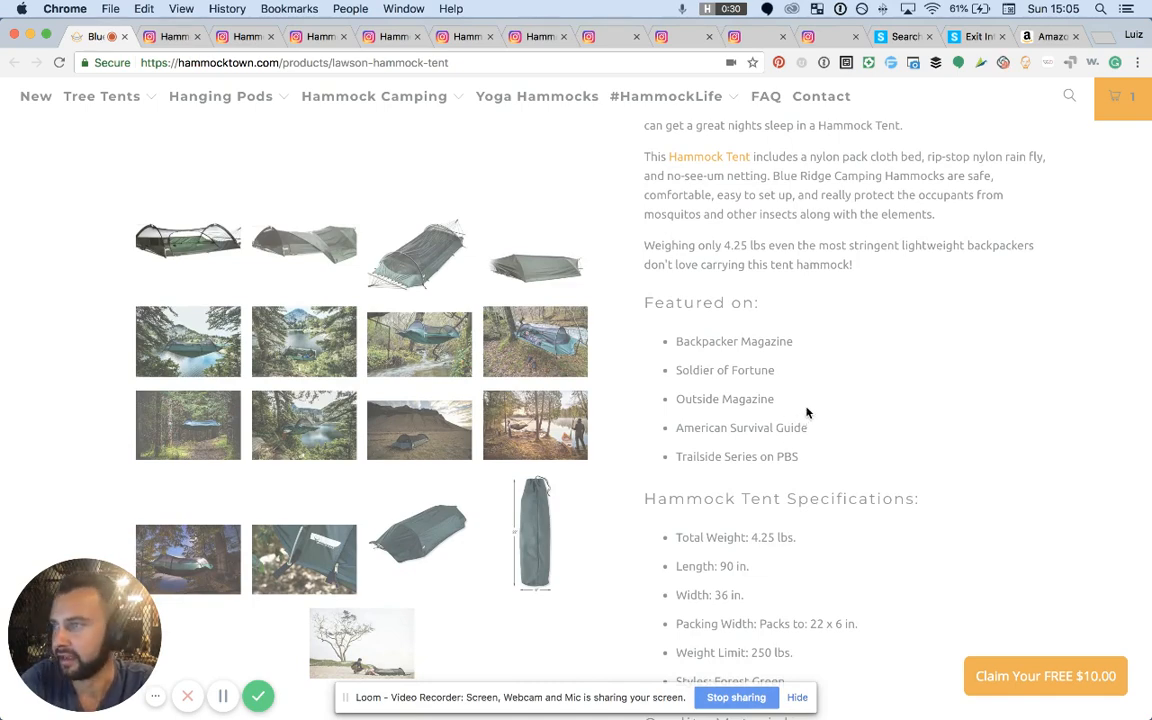
scroll("down", 3)
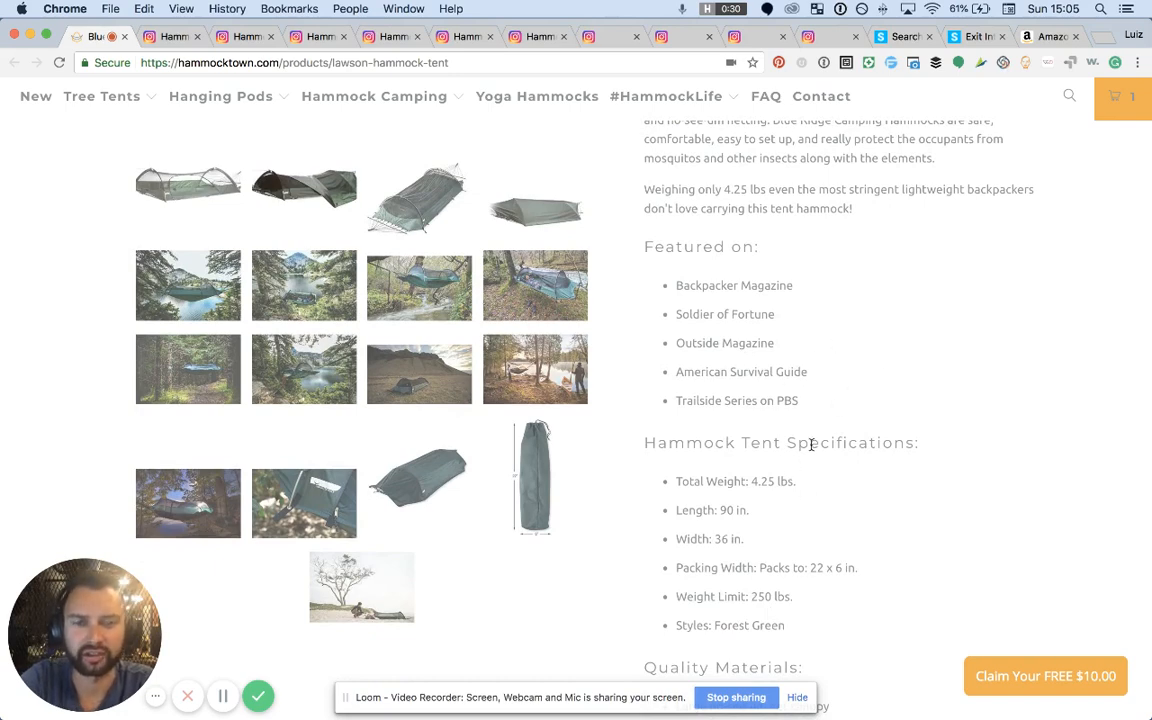
scroll("up", 3)
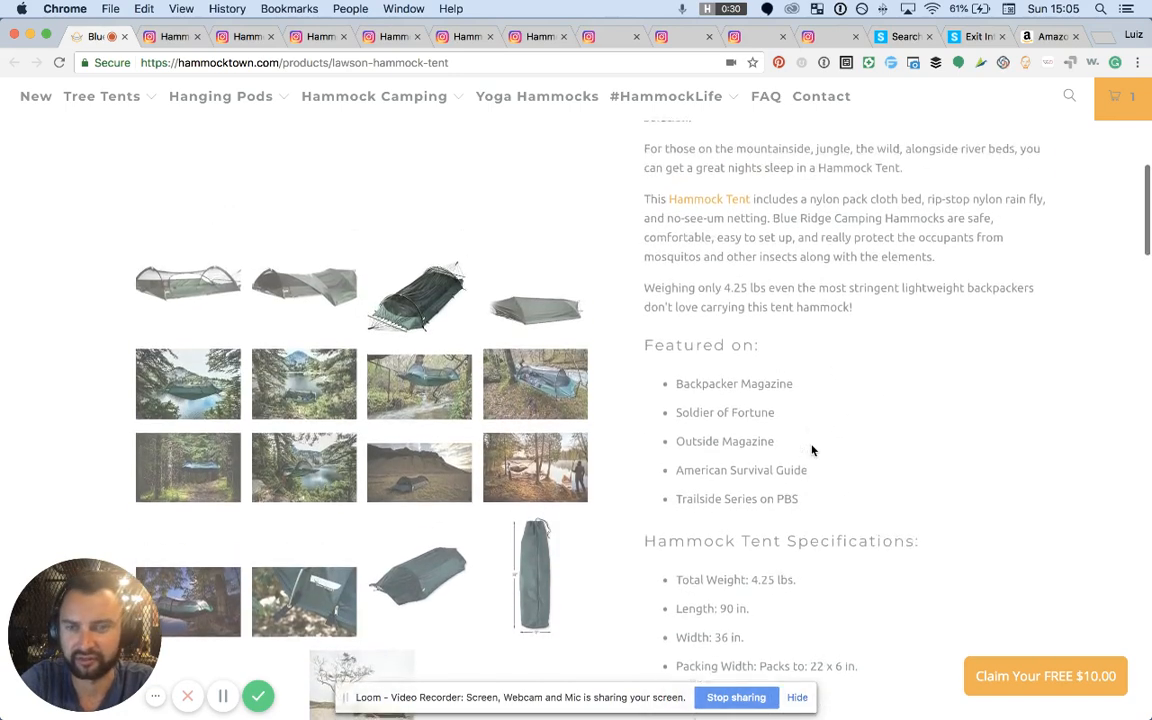
scroll("down", 3)
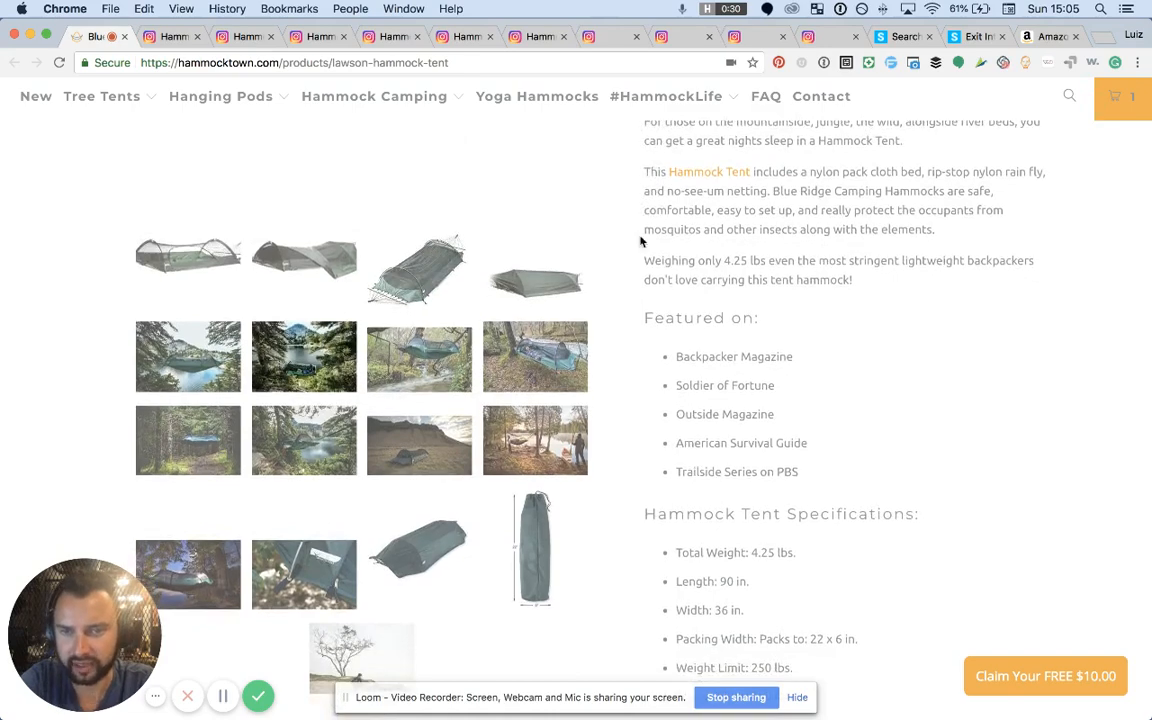
scroll("down", 3)
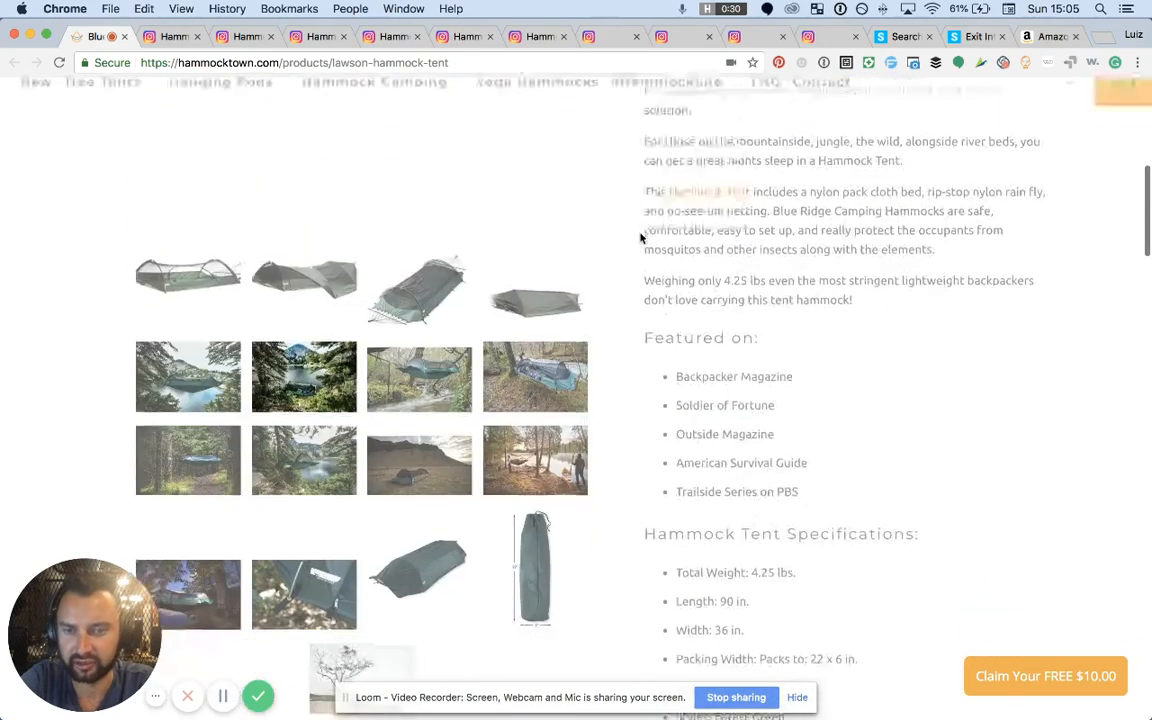
scroll("down", 3)
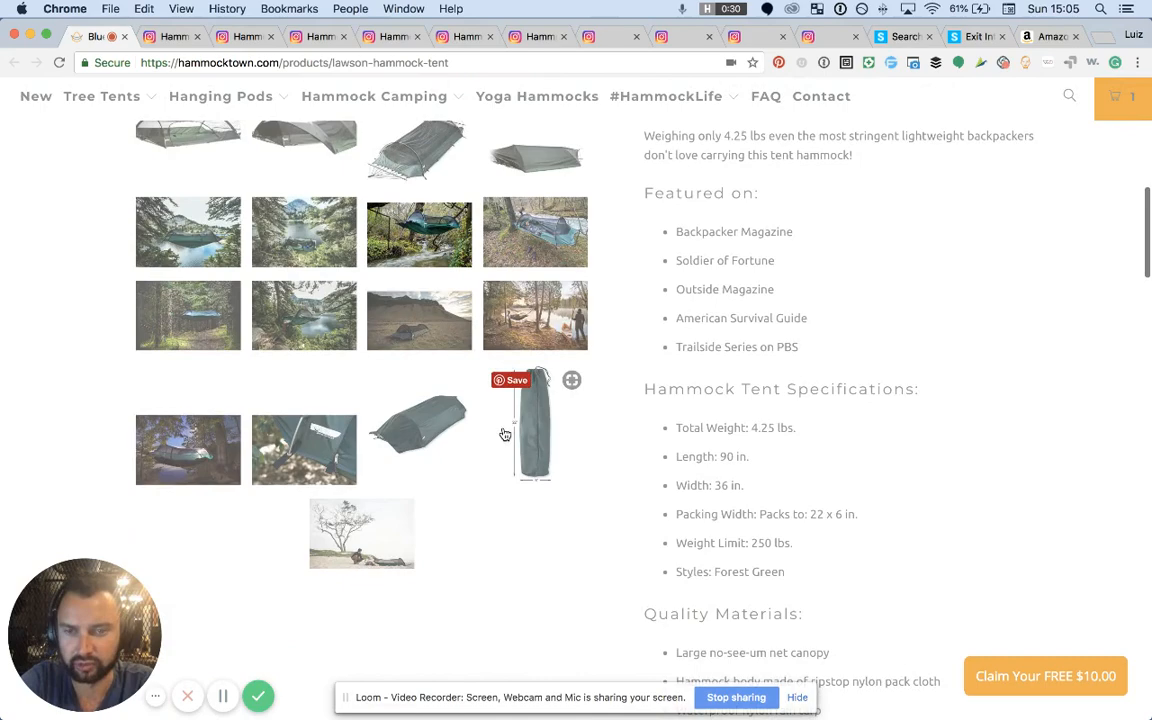
scroll("up", 3)
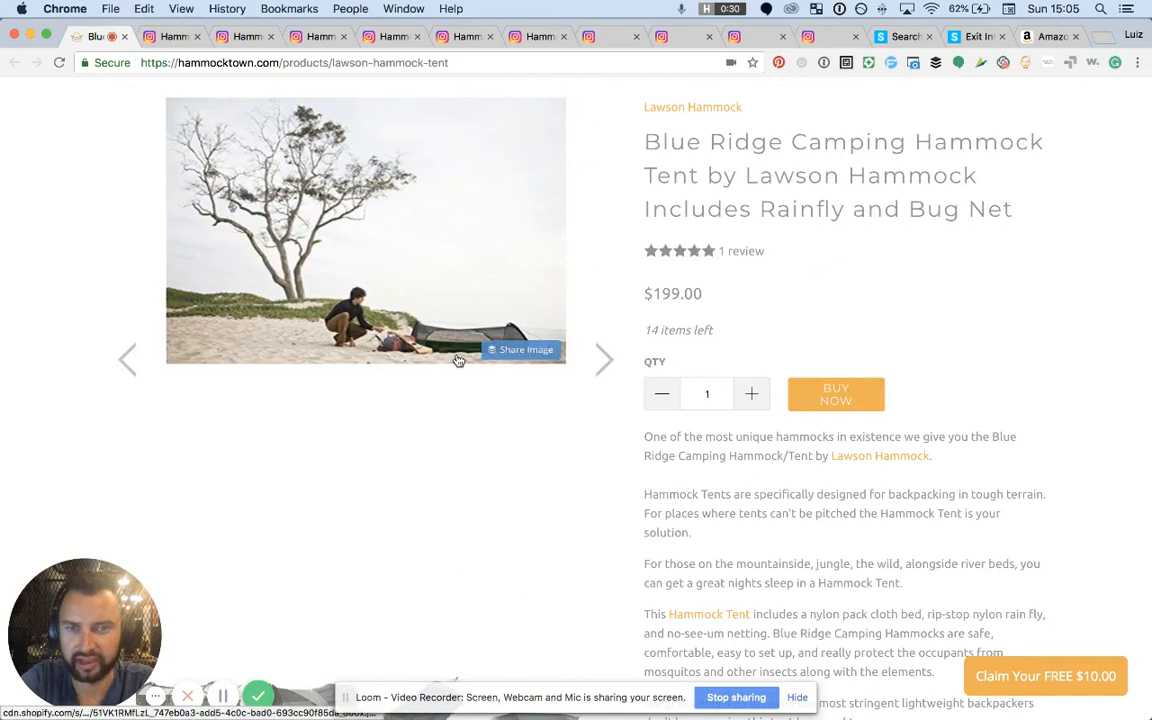
mouse_move(710, 420)
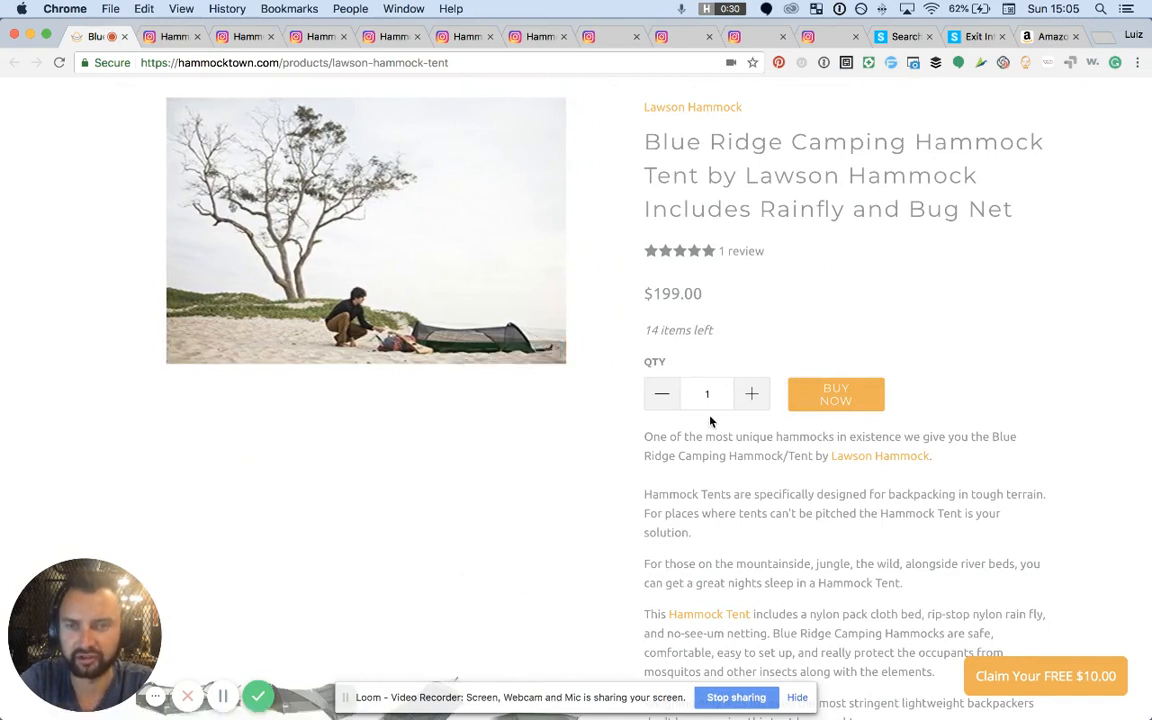
mouse_move(758, 474)
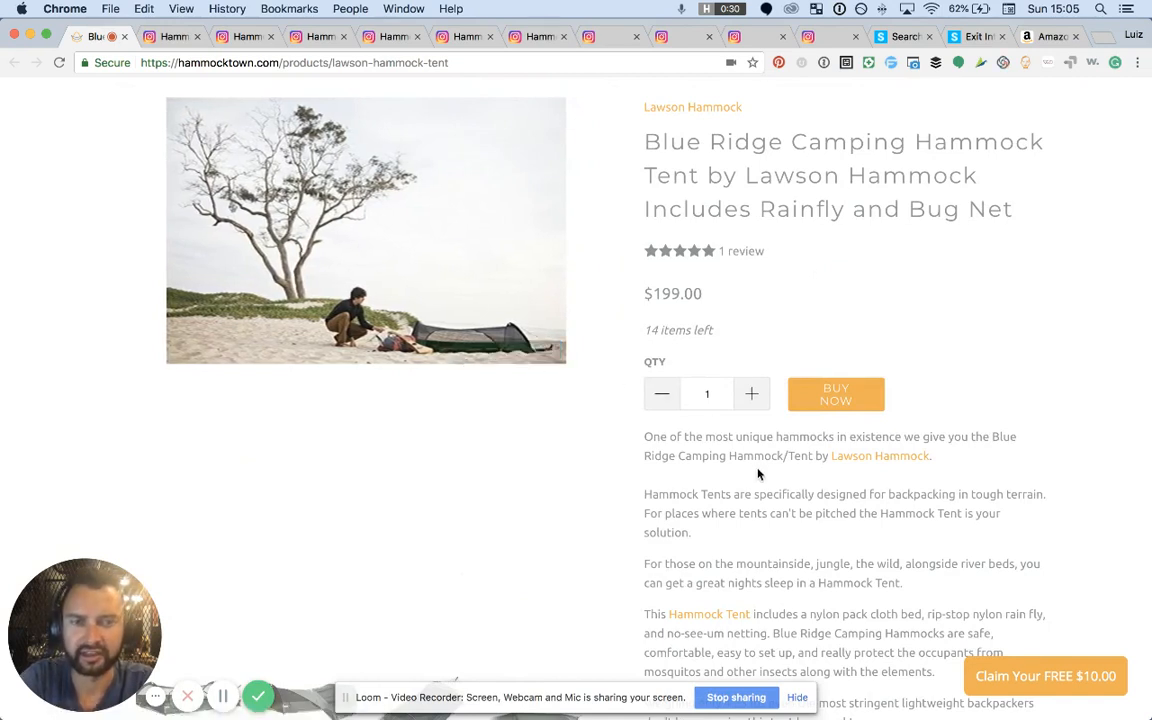
scroll("down", 3)
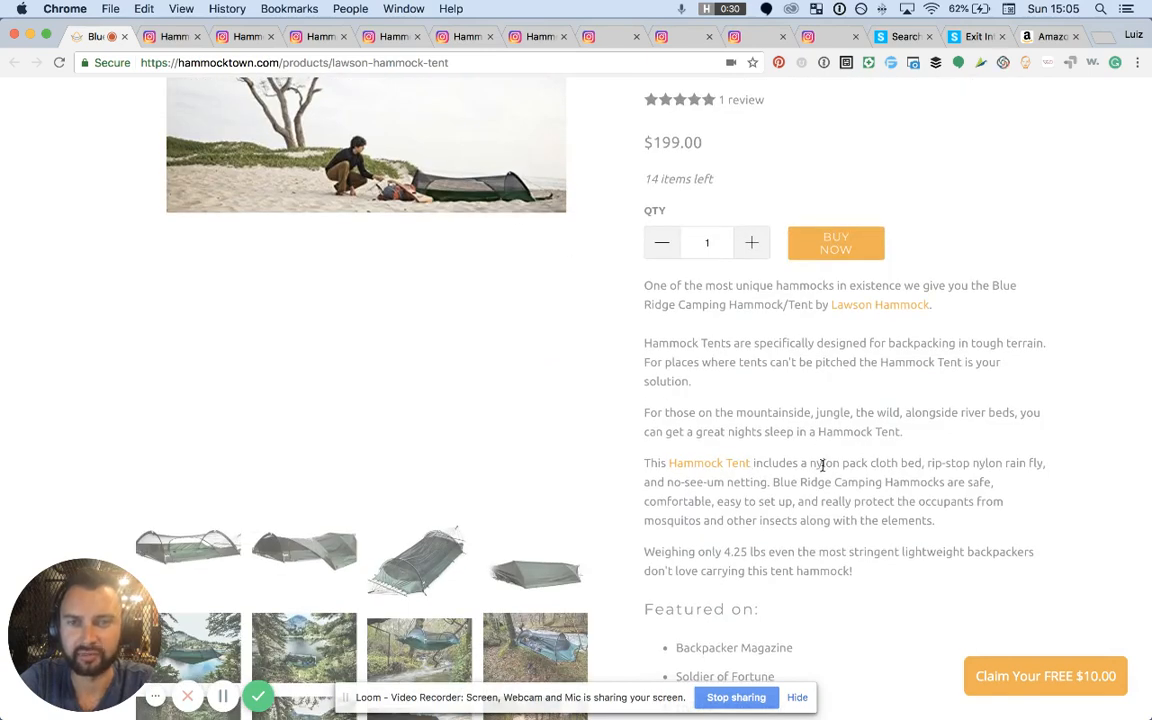
scroll("down", 3)
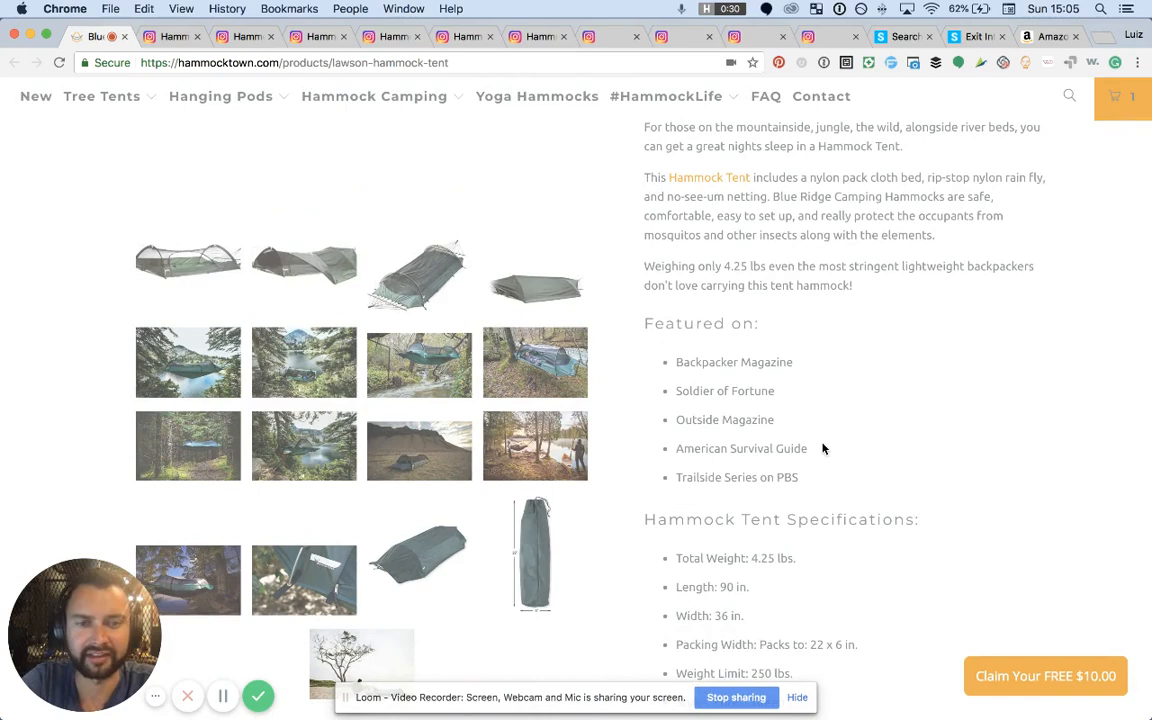
scroll("down", 3)
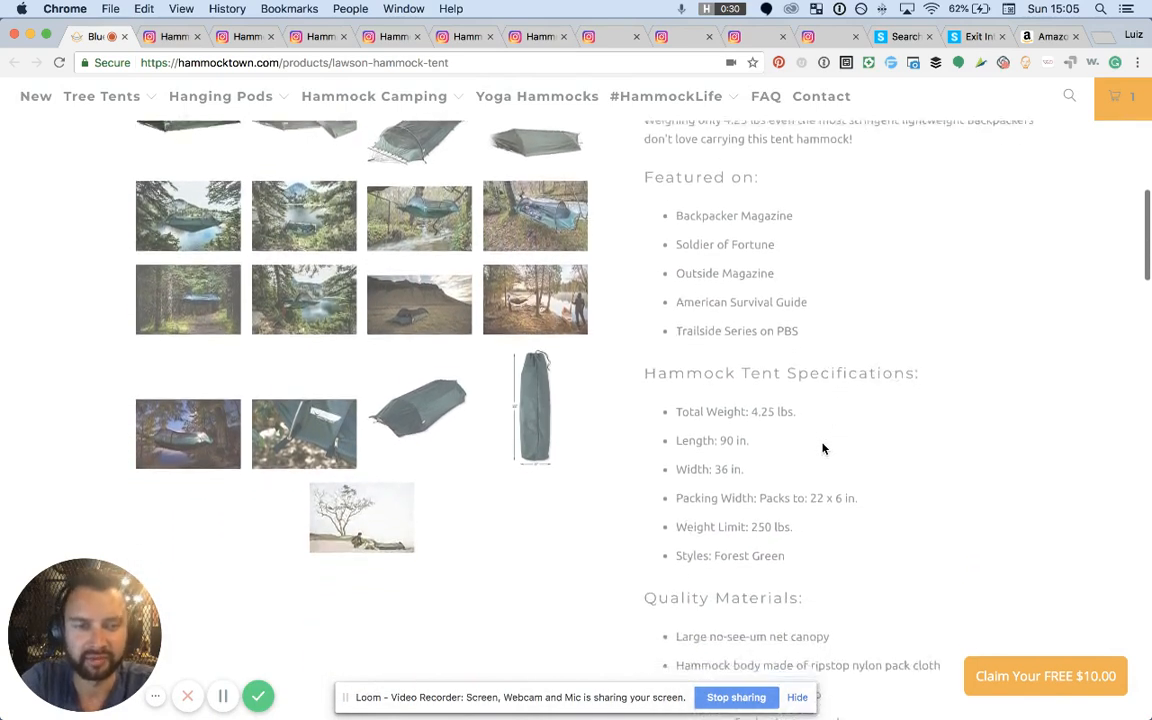
scroll("down", 3)
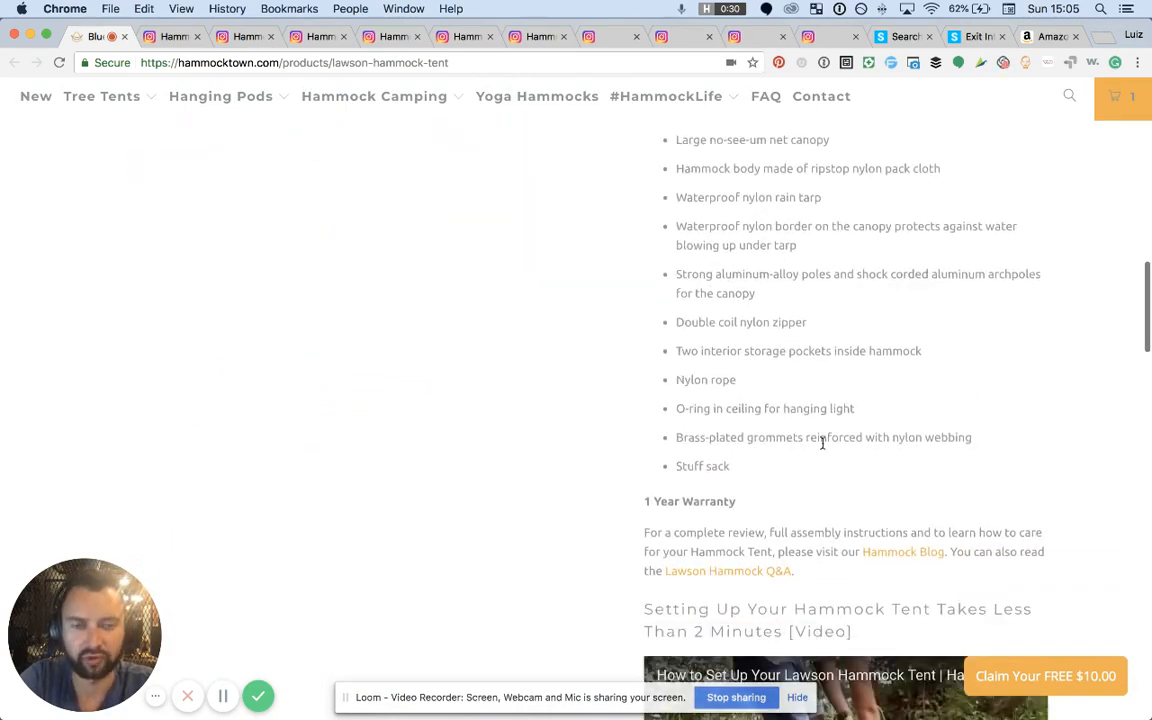
scroll("down", 3)
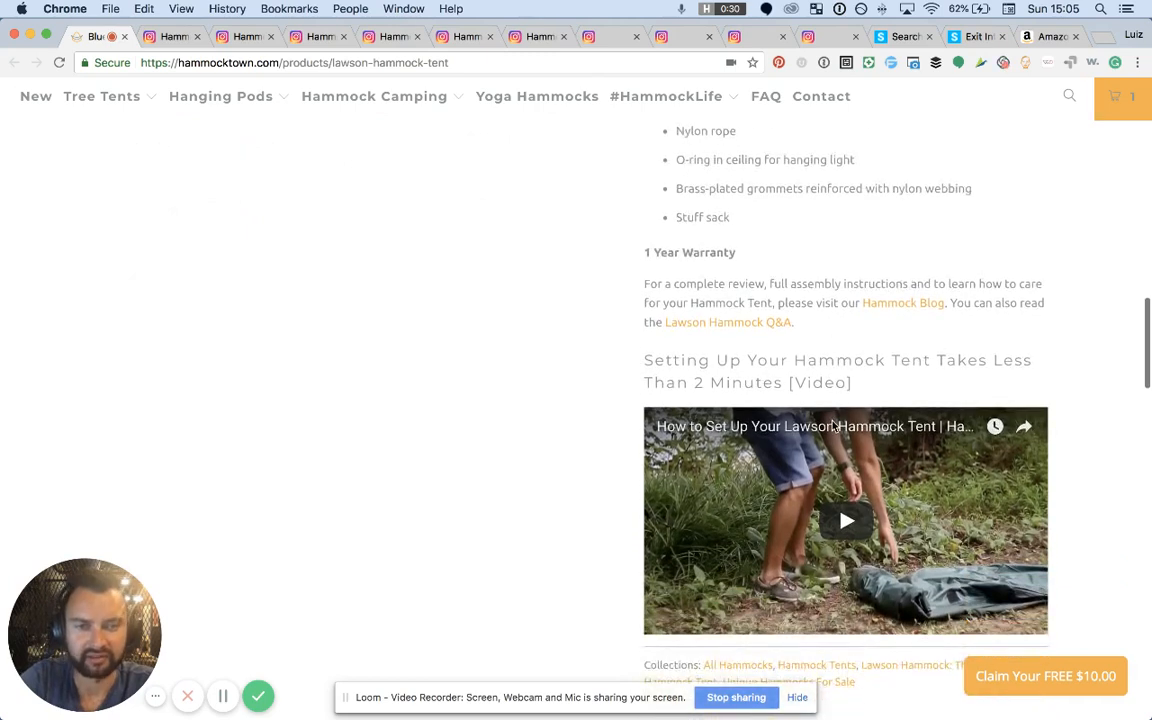
scroll("down", 3)
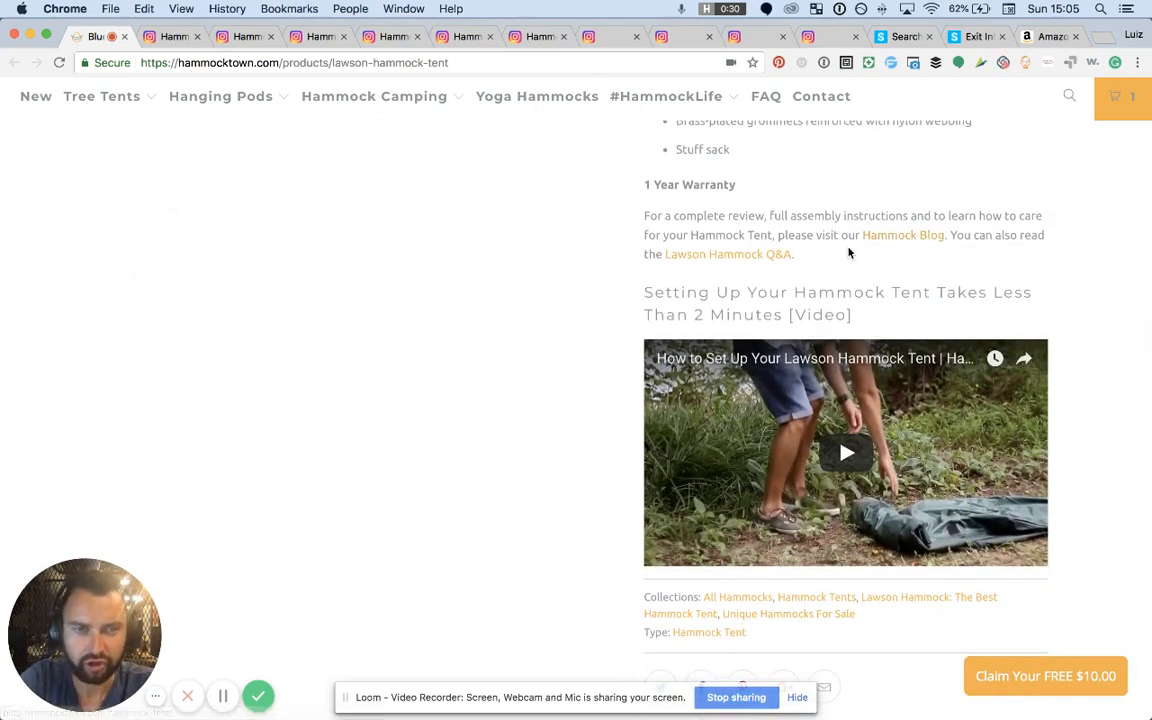
mouse_move(632, 283)
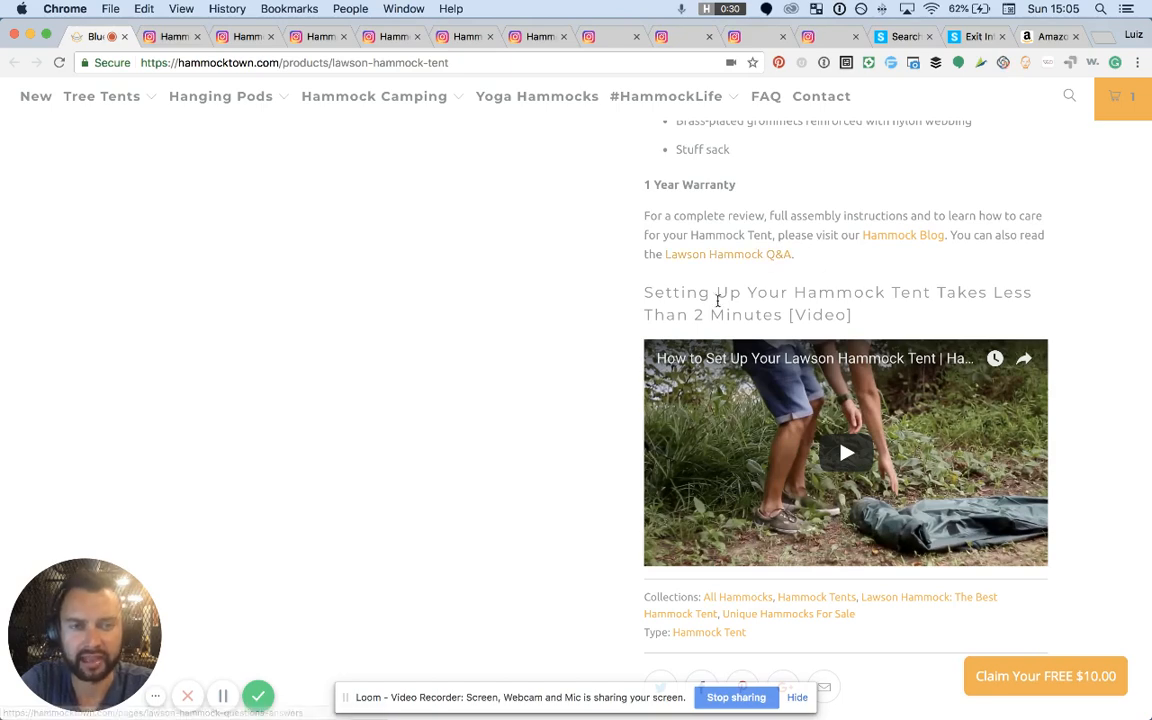
scroll("down", 3)
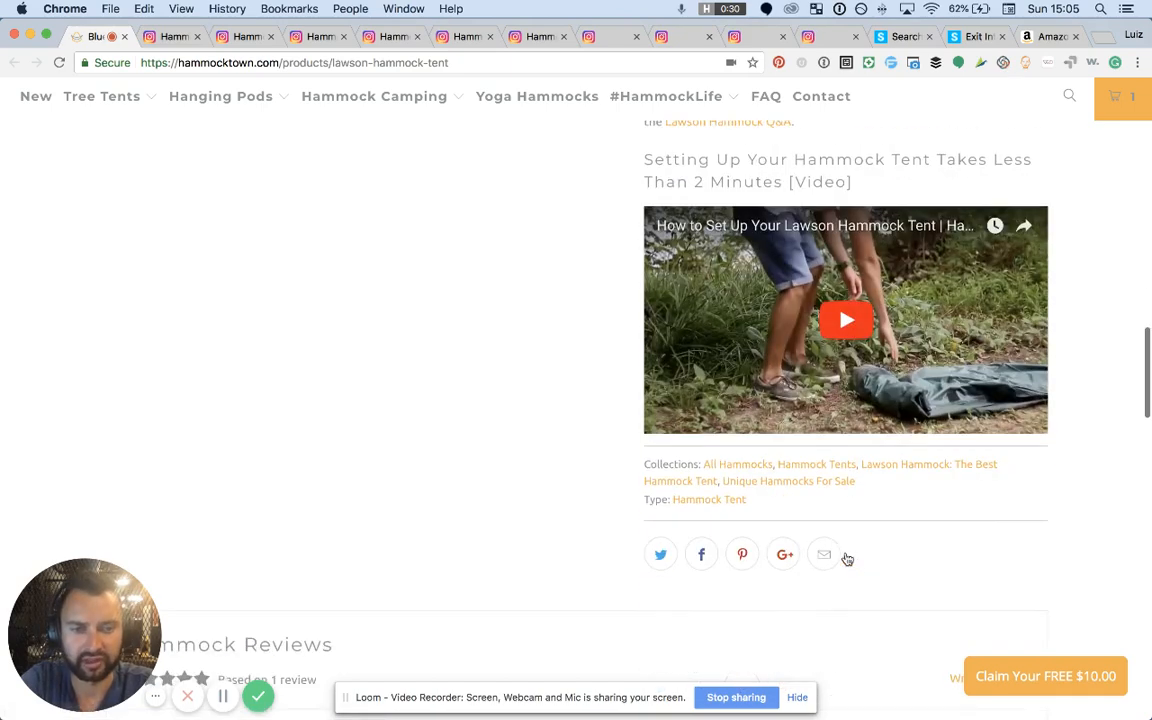
scroll("up", 3)
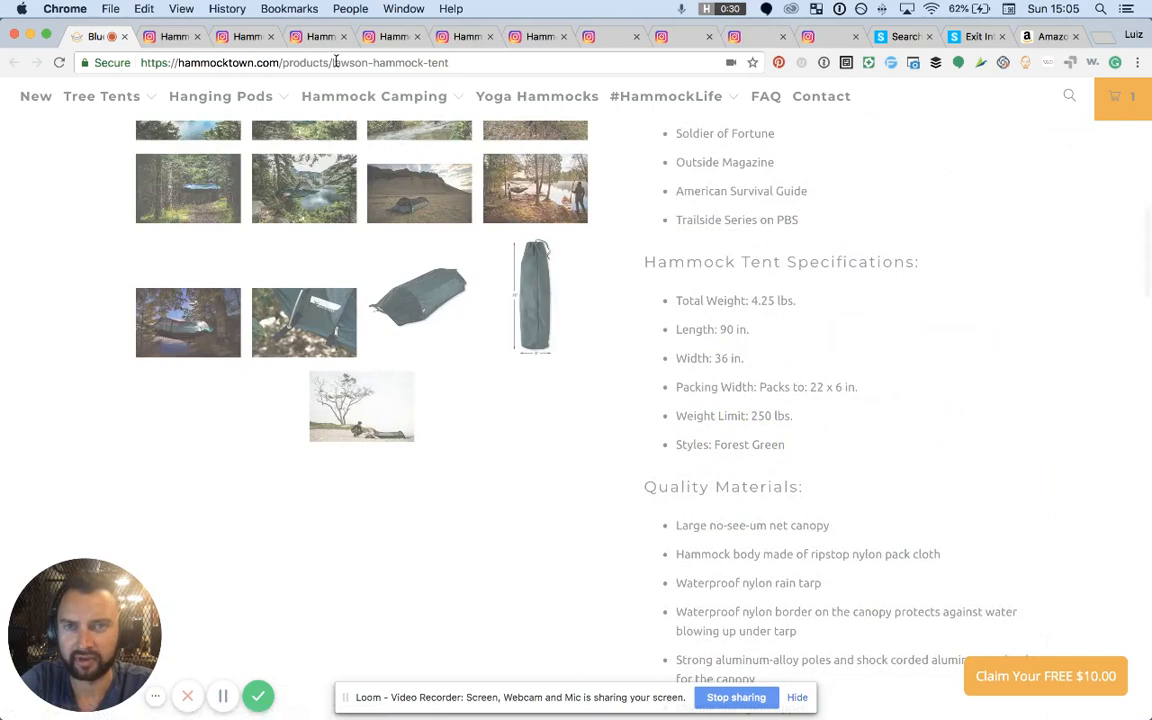
scroll("up", 3)
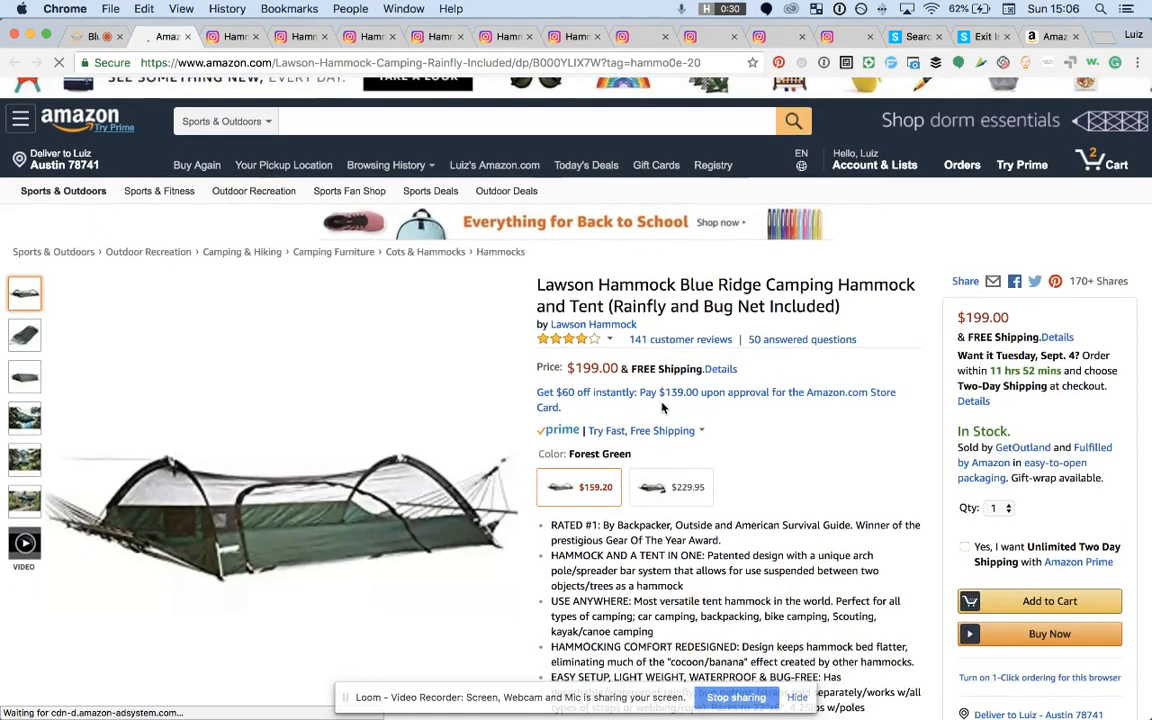
mouse_move(715, 441)
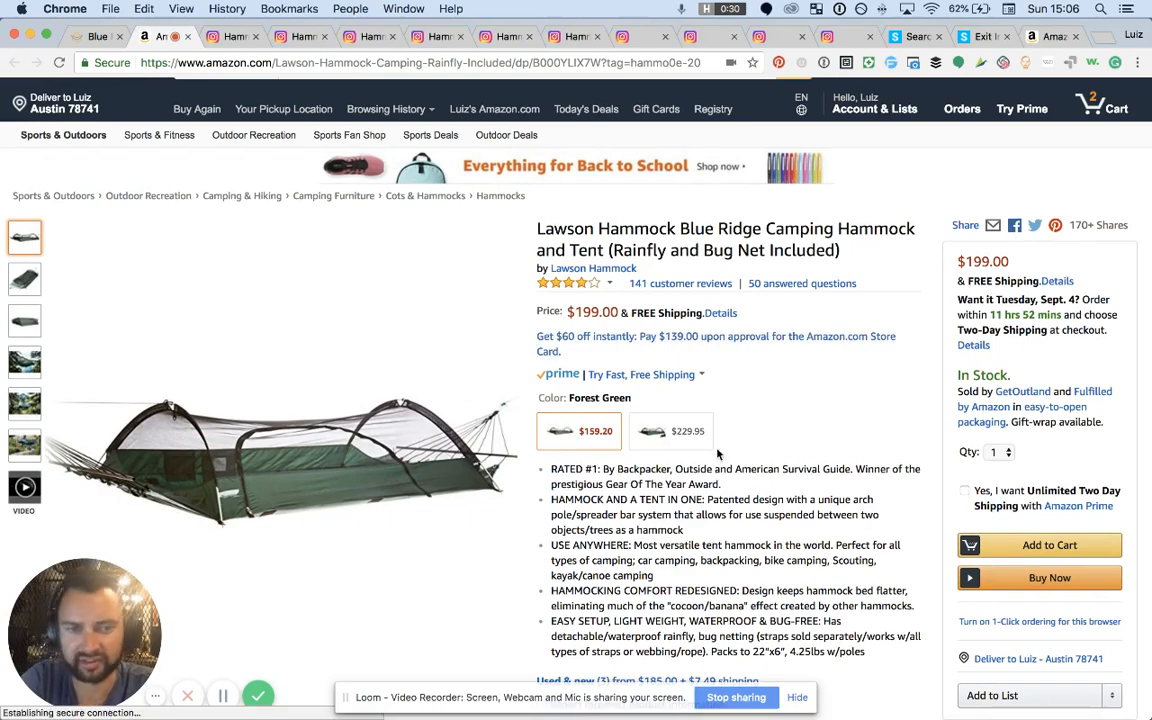
Step: Look over the Lawson listing's 141-review rating, $159.20 and $229.95 options and feature bullets
scroll("down", 3)
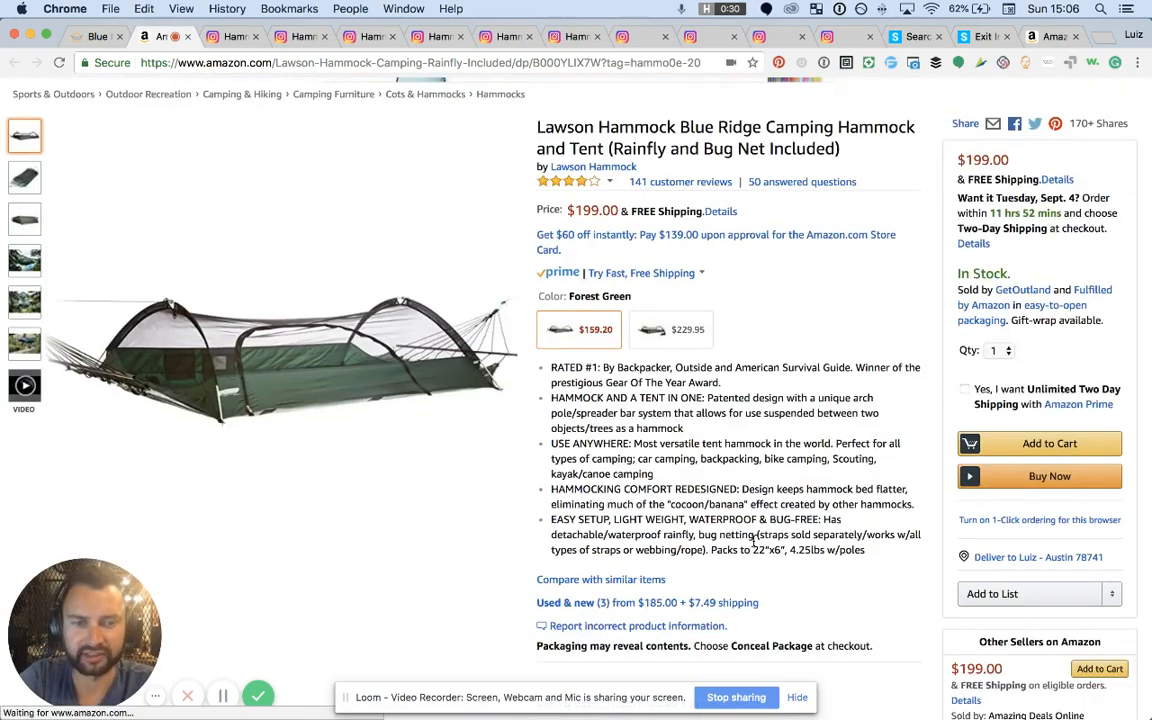
scroll("up", 3)
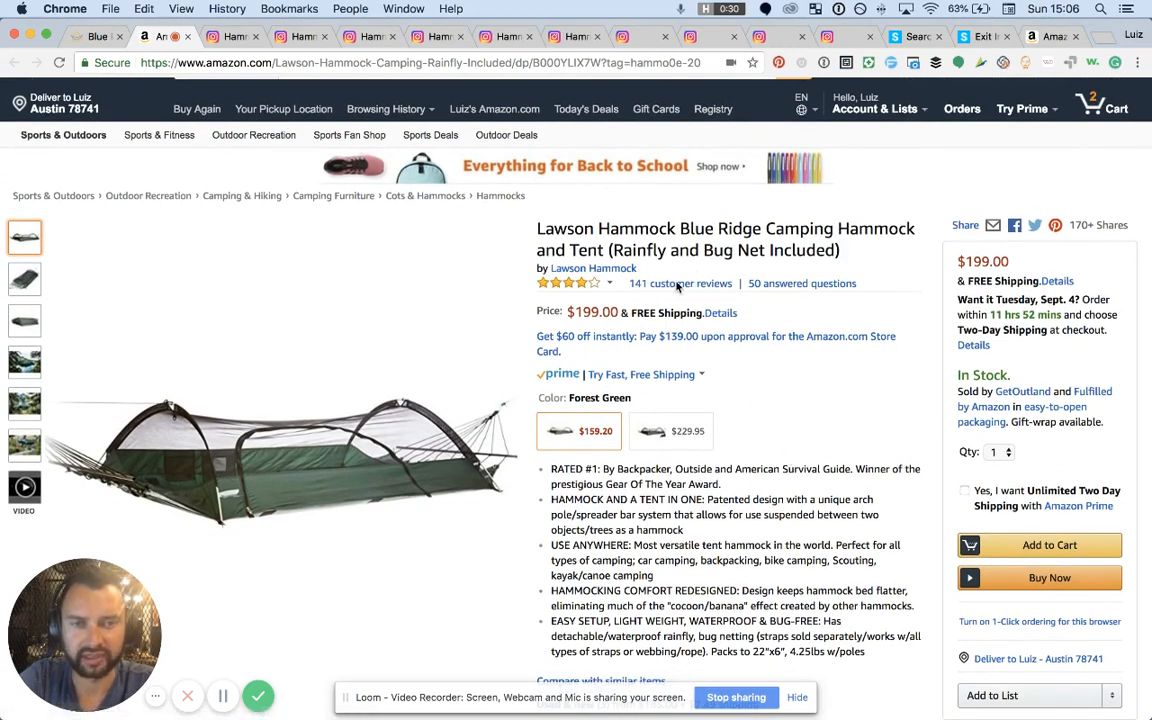
mouse_move(680, 283)
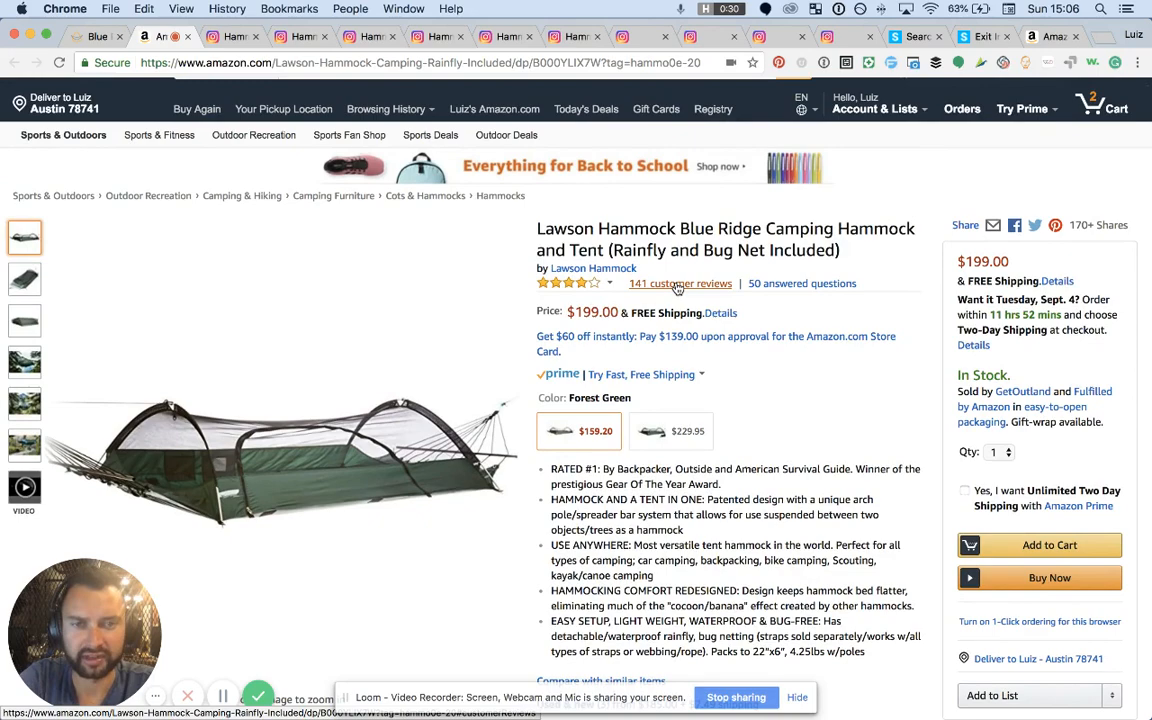
scroll("down", 3)
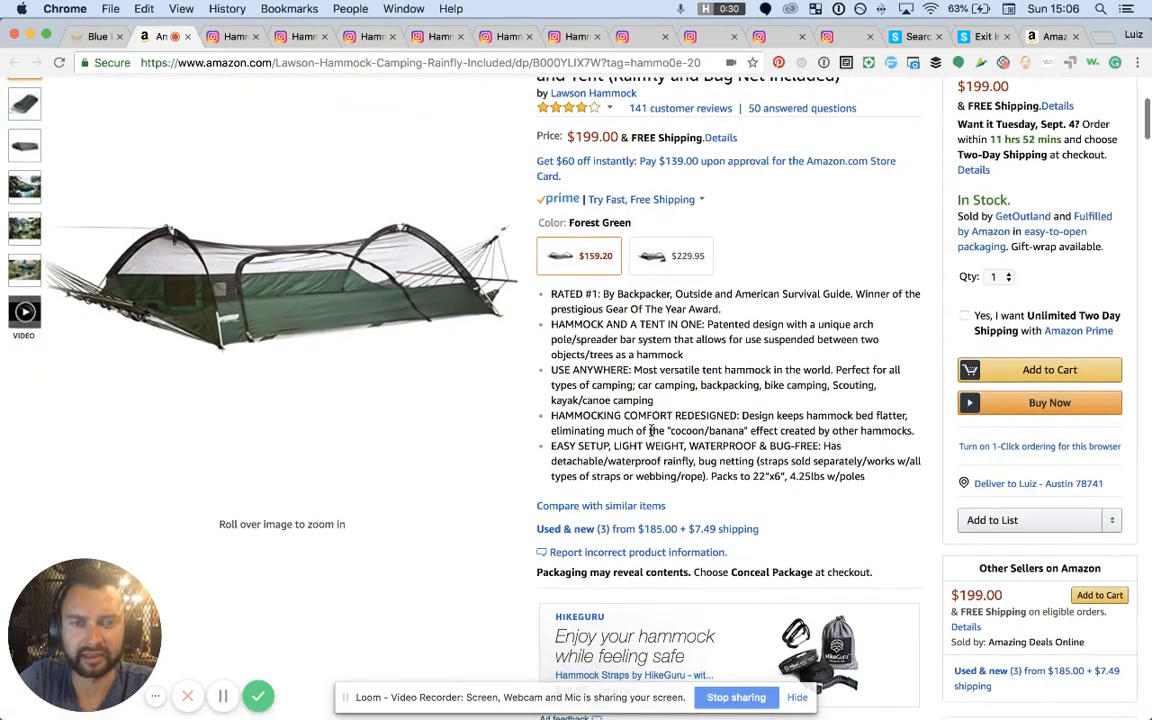
scroll("up", 3)
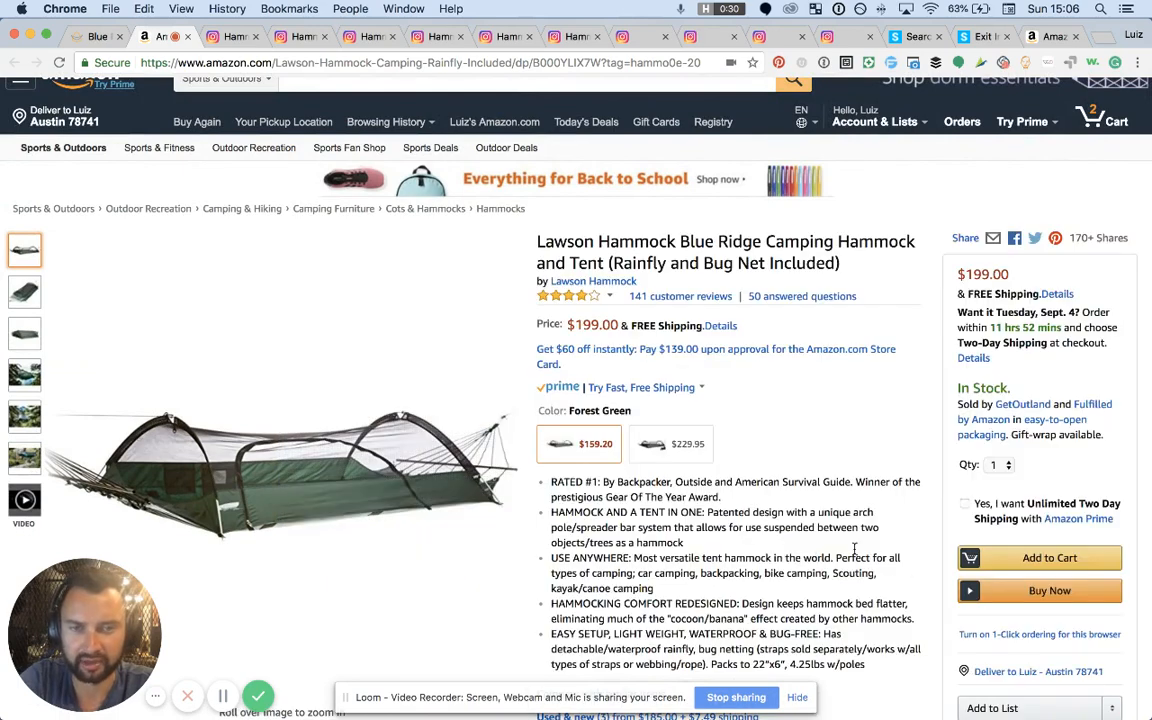
mouse_move(588, 454)
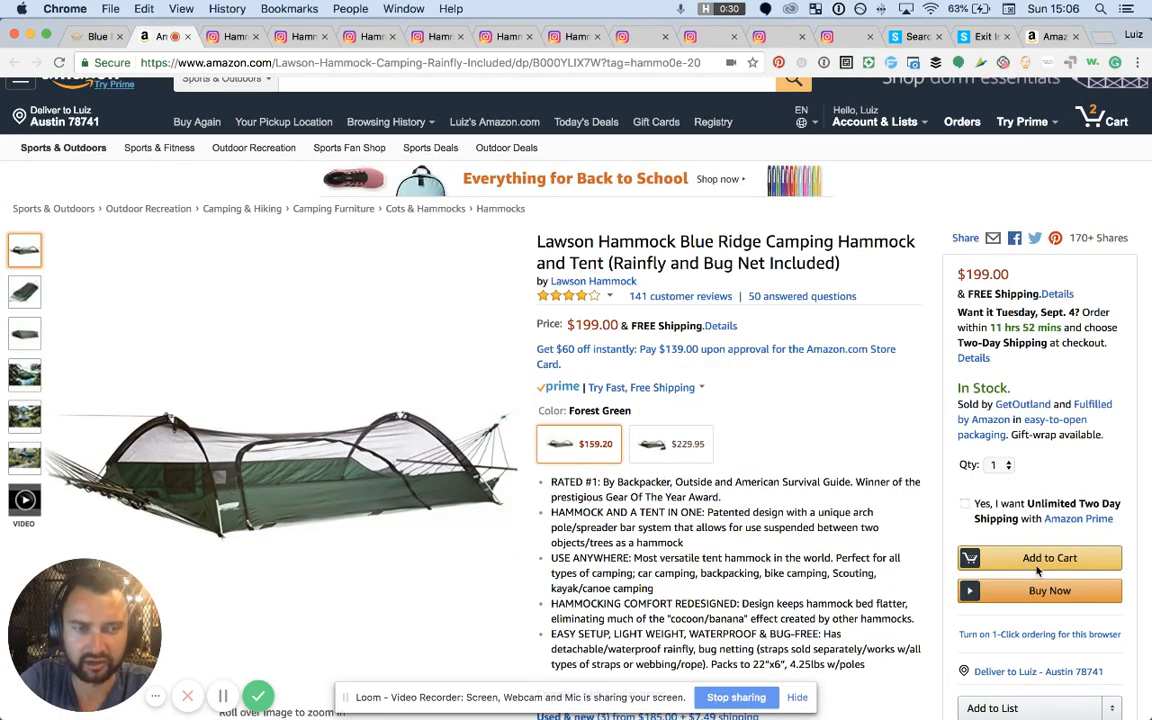
Step: Add the Lawson Blue Ridge hammock to the cart (3 items, $228.78) and dismiss the Prime popup
scroll("up", 3)
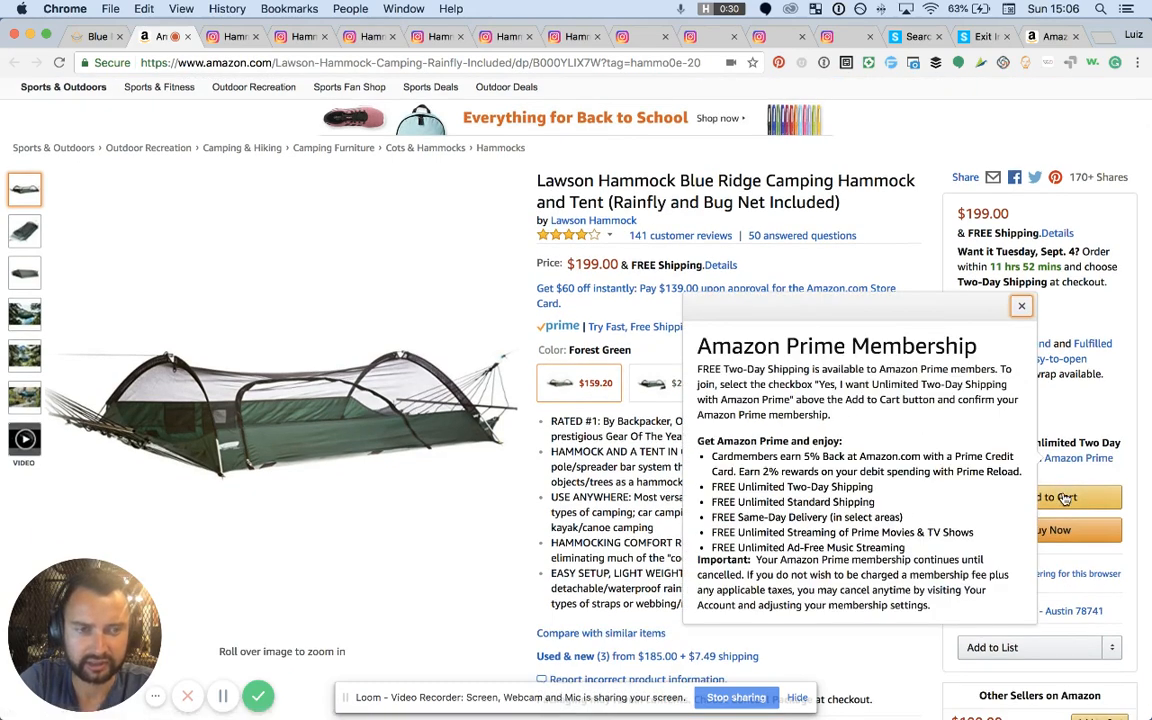
left_click(1048, 497)
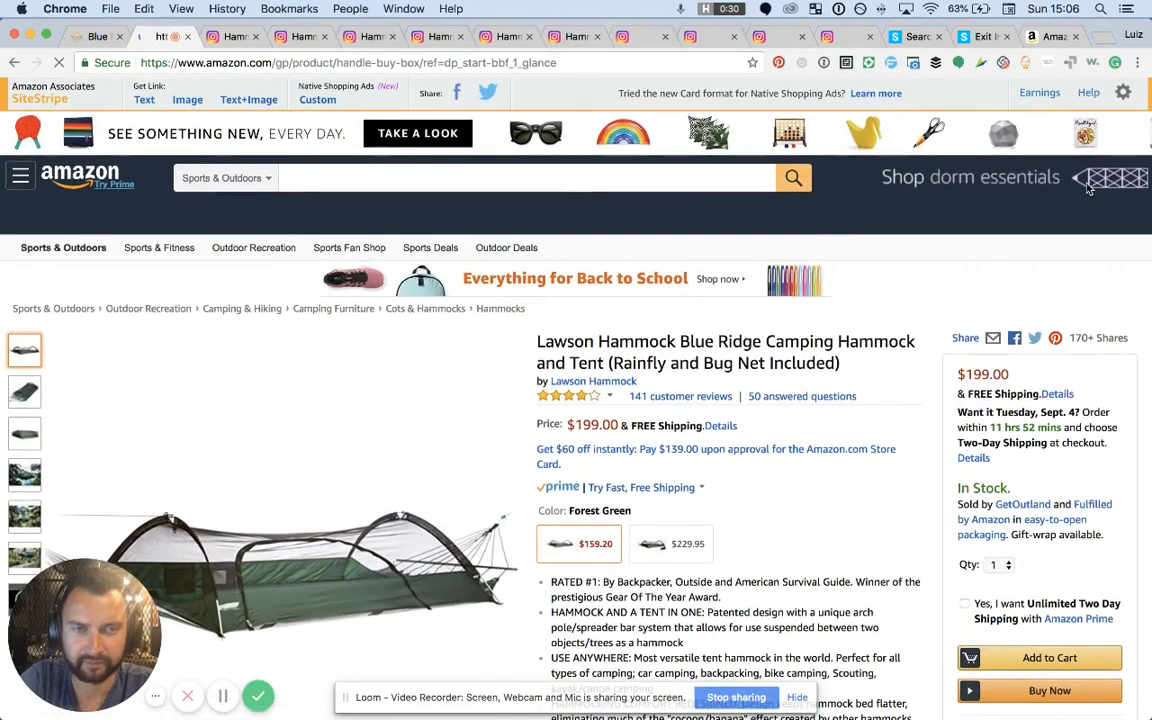
left_click(1049, 657)
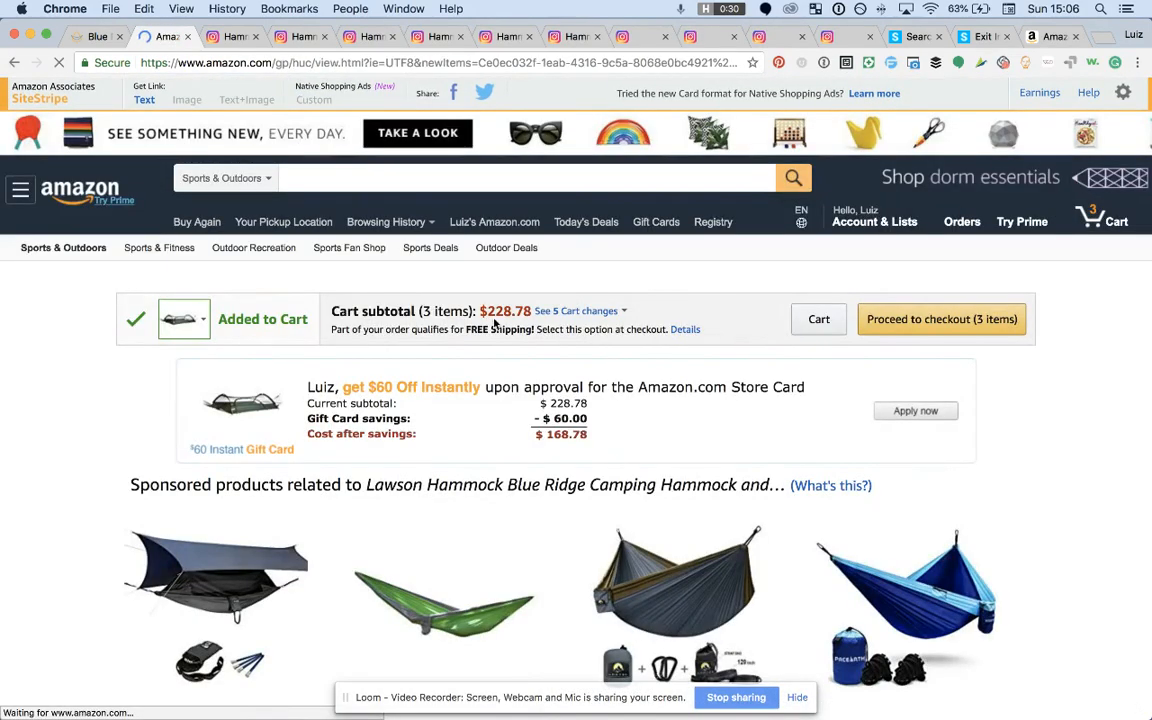
left_click(818, 319)
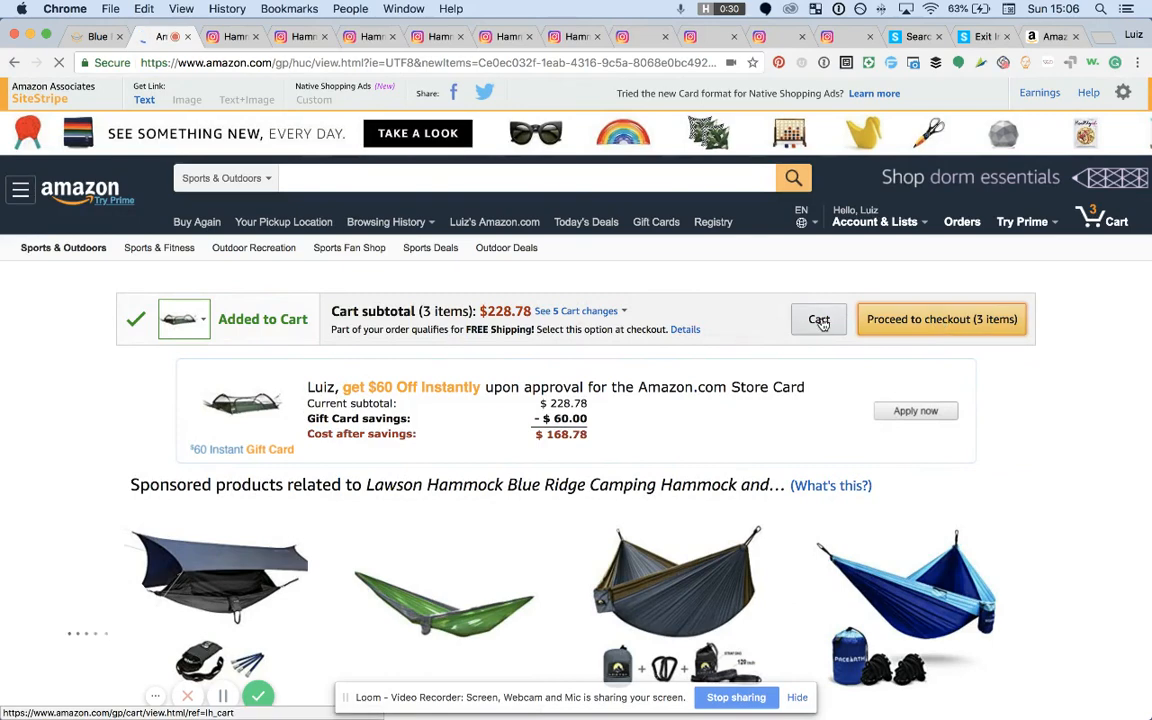
left_click(818, 318)
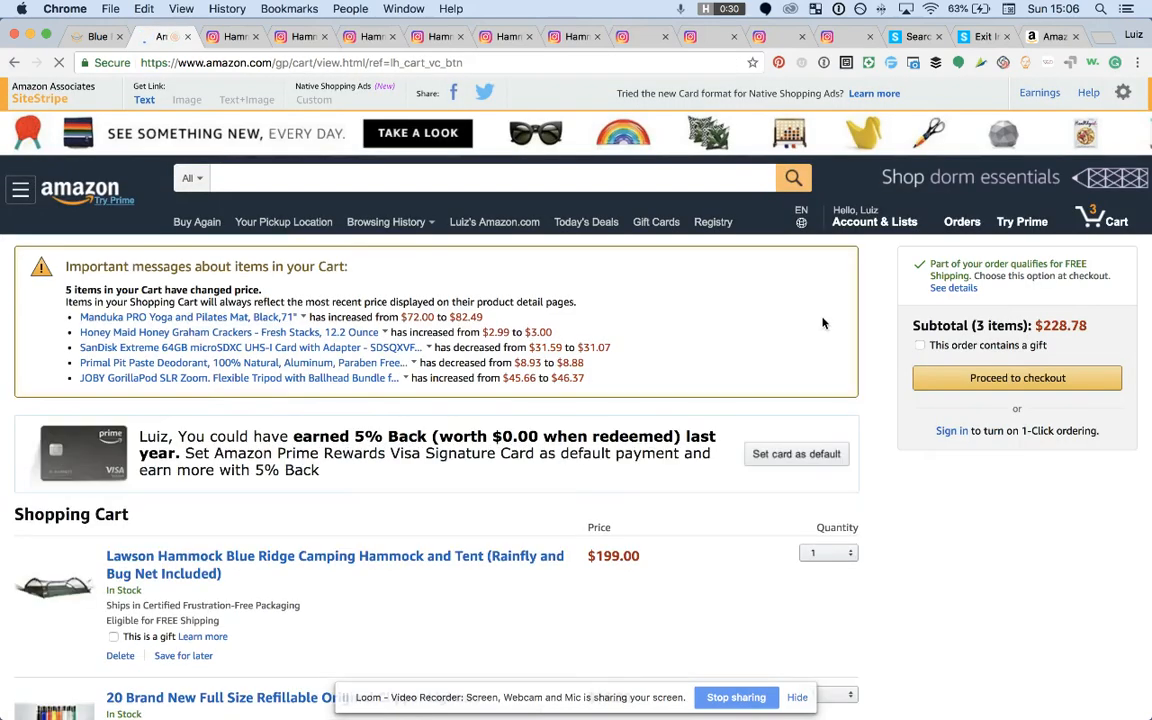
scroll("down", 3)
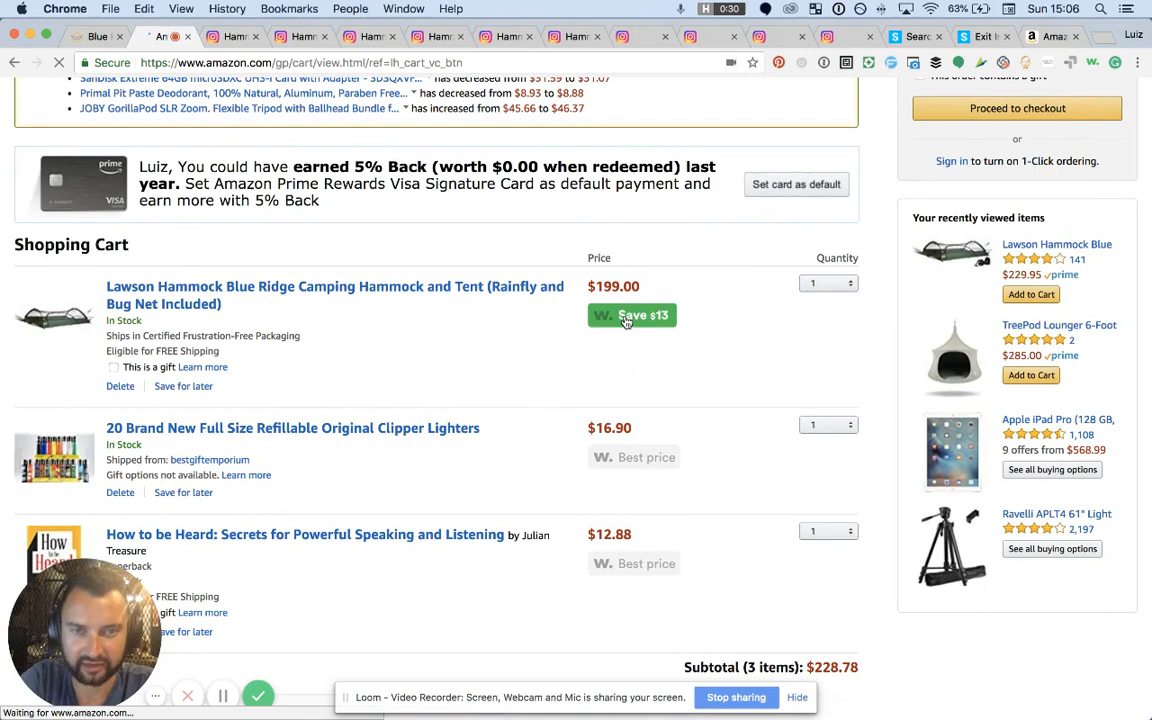
left_click(631, 315)
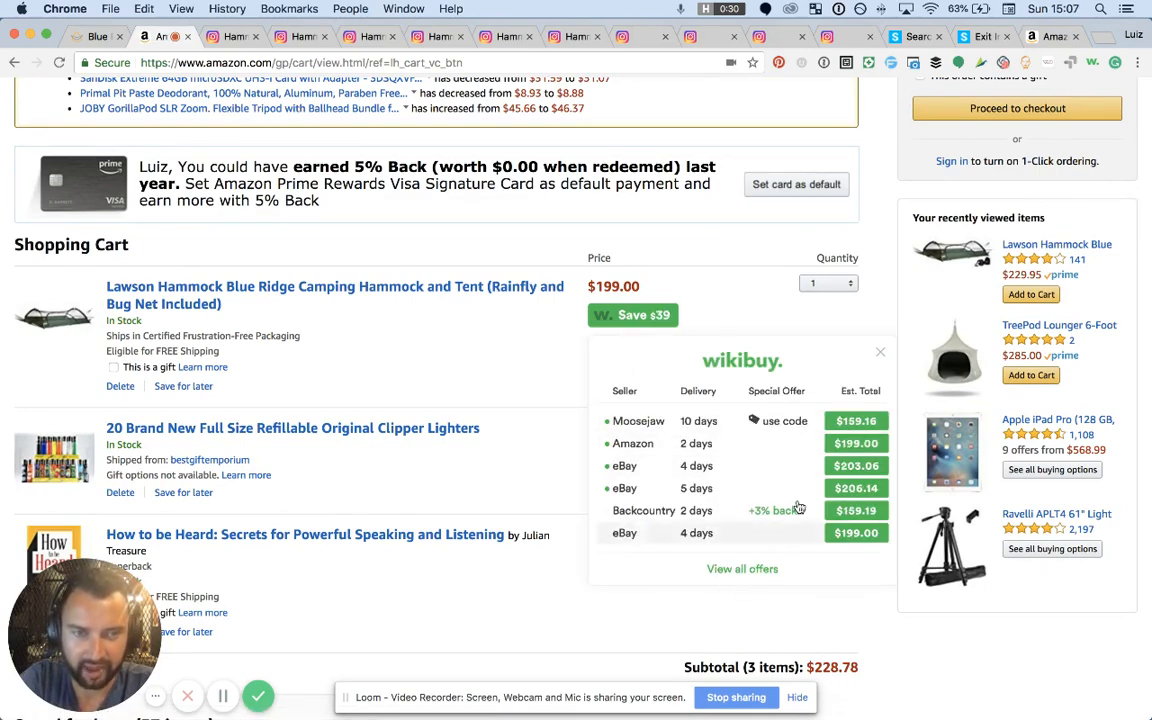
left_click(880, 351)
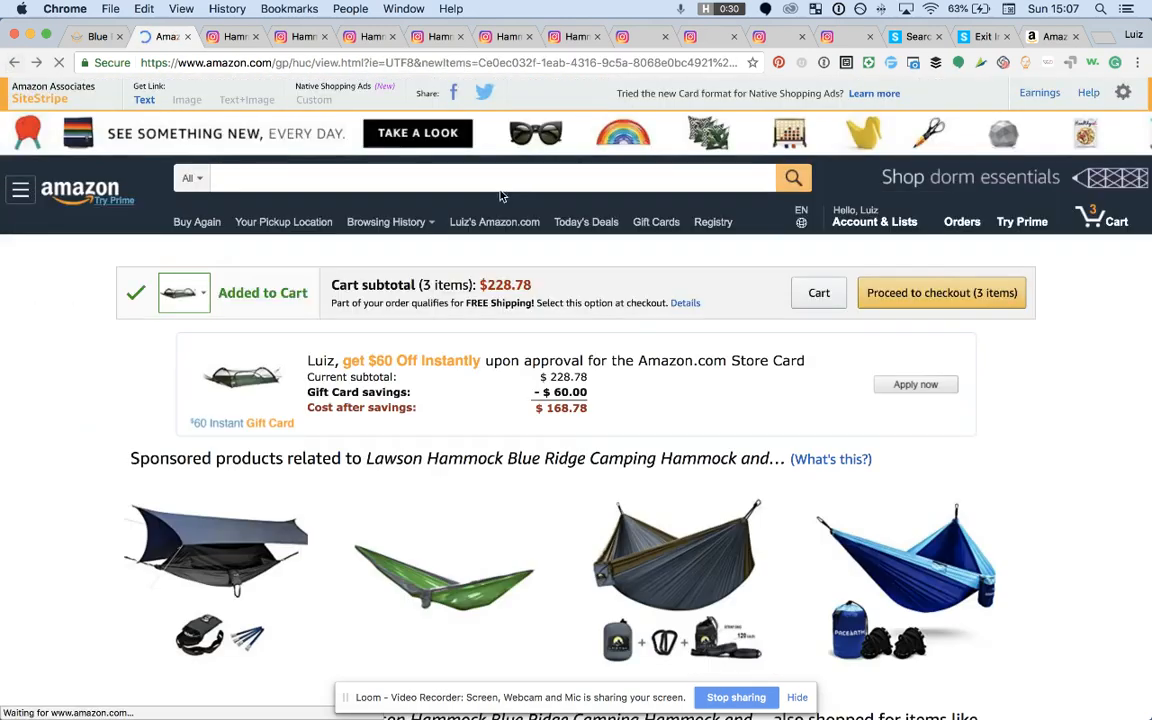
Step: Return to the Lawson listing and select the $229.95 hammock and strap bundle
left_click(14, 62)
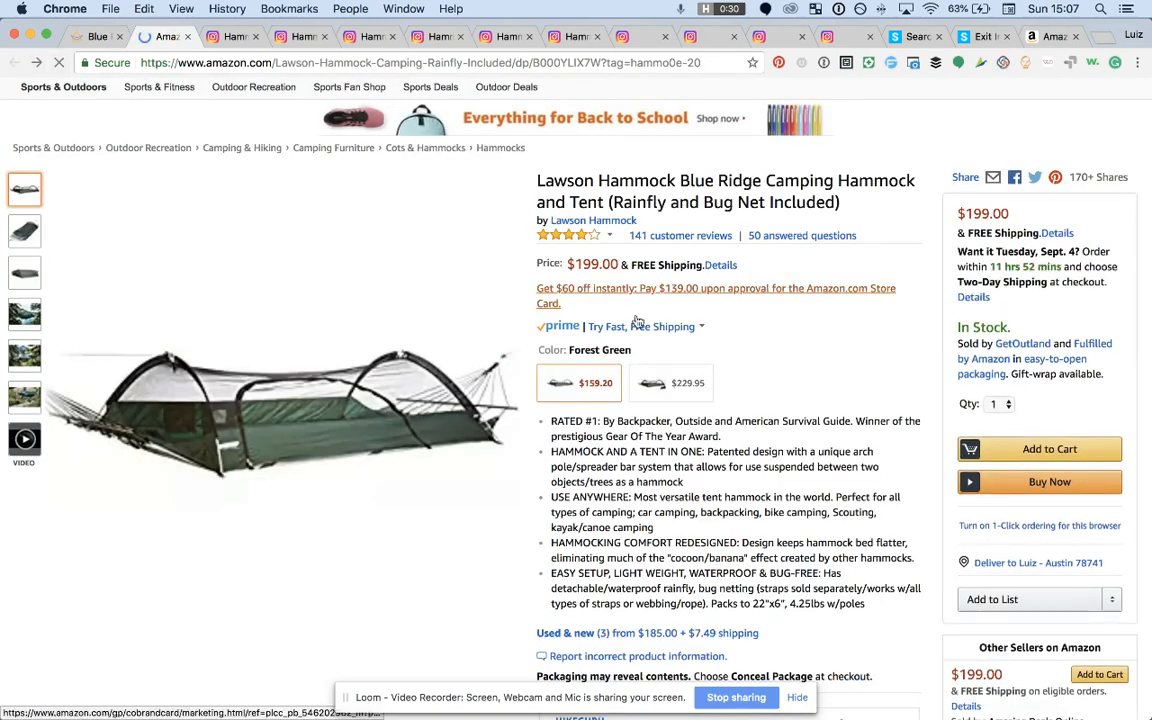
left_click(671, 383)
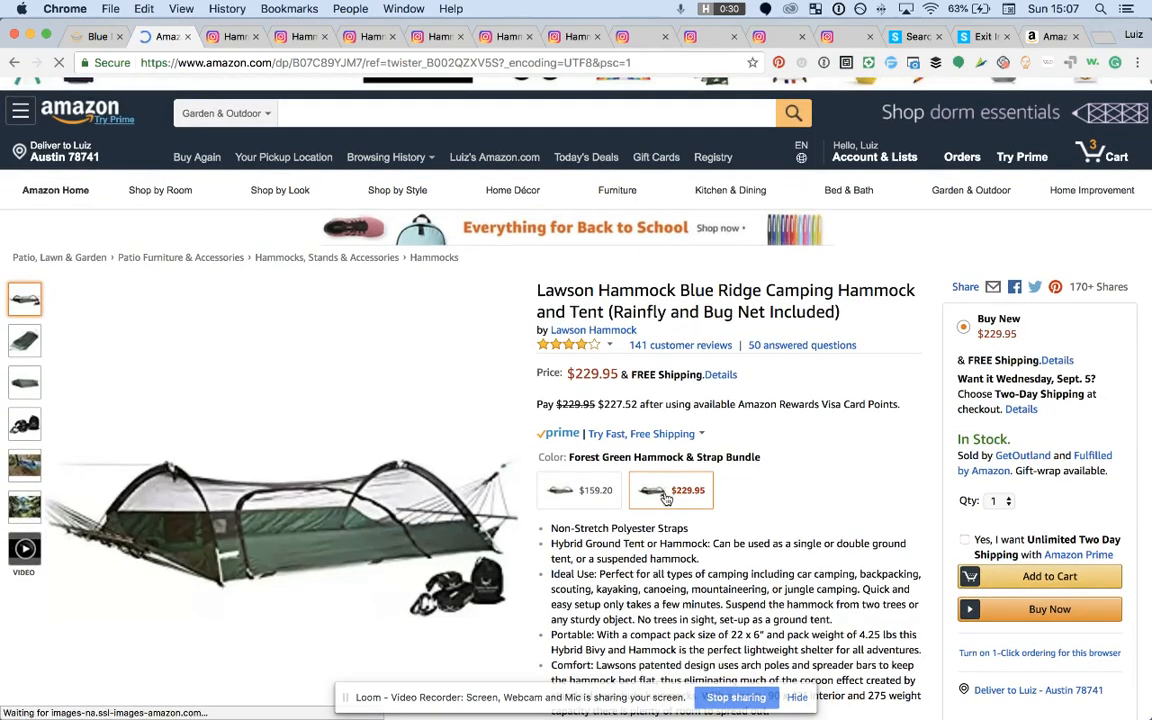
scroll("down", 3)
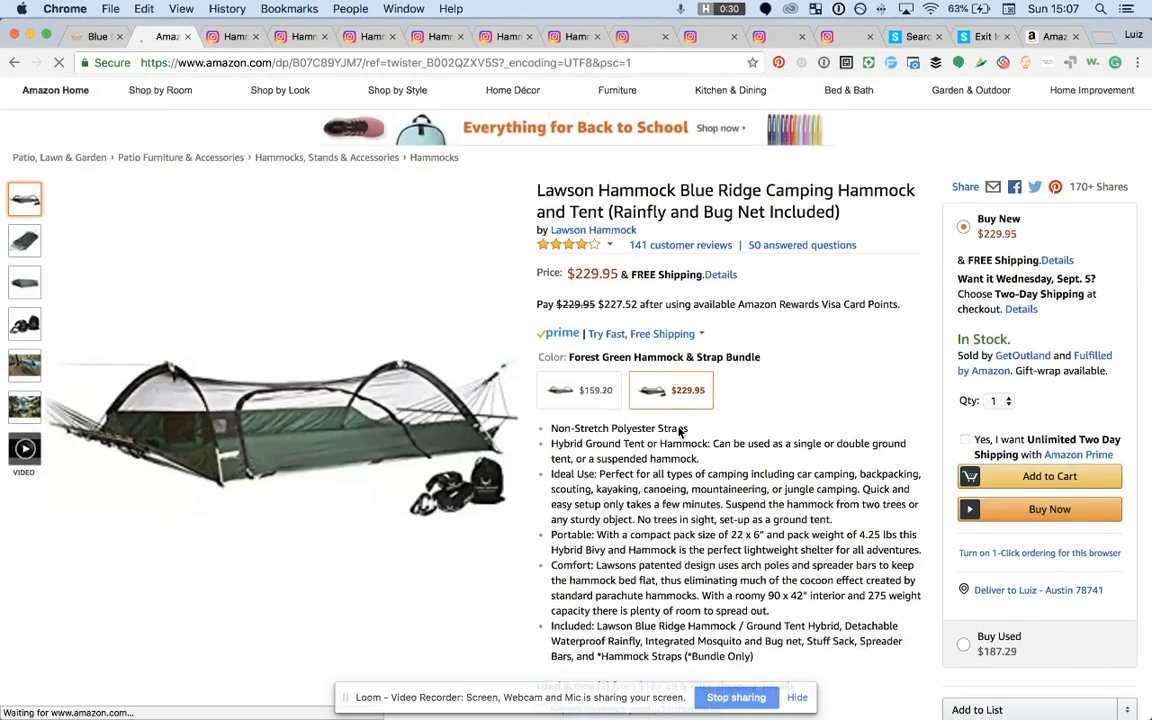
scroll("down", 3)
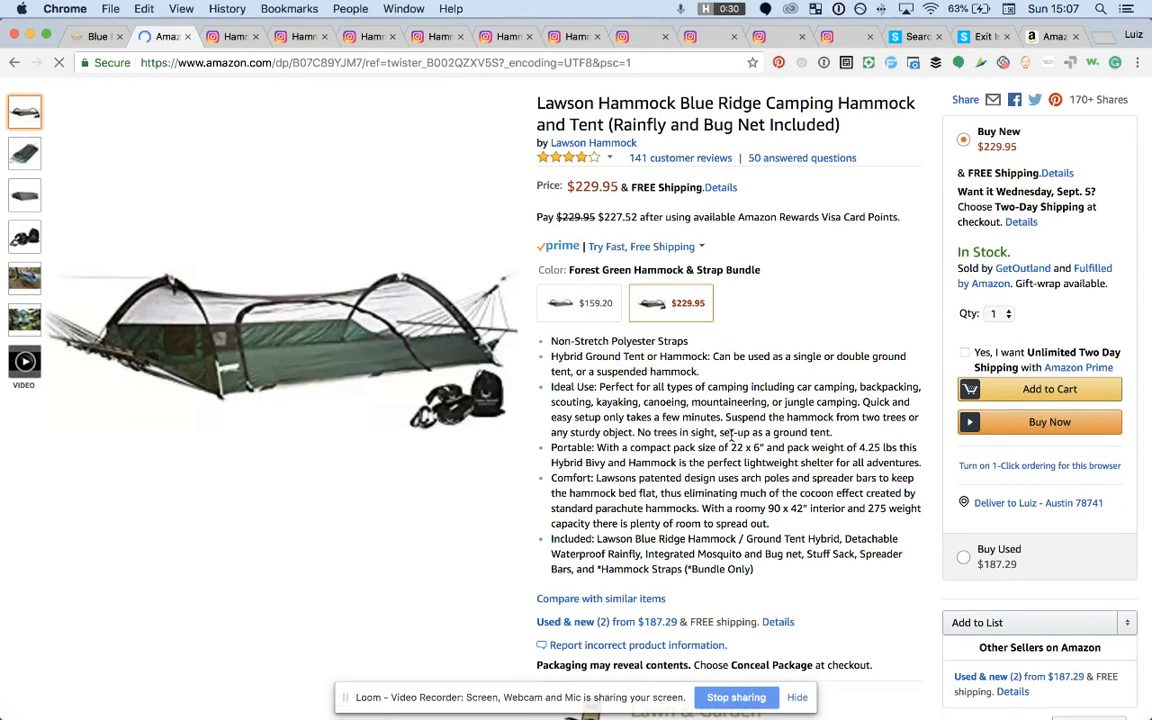
Step: Scroll past the frequently-bought-together items to the Compare with similar items table
scroll("down", 3)
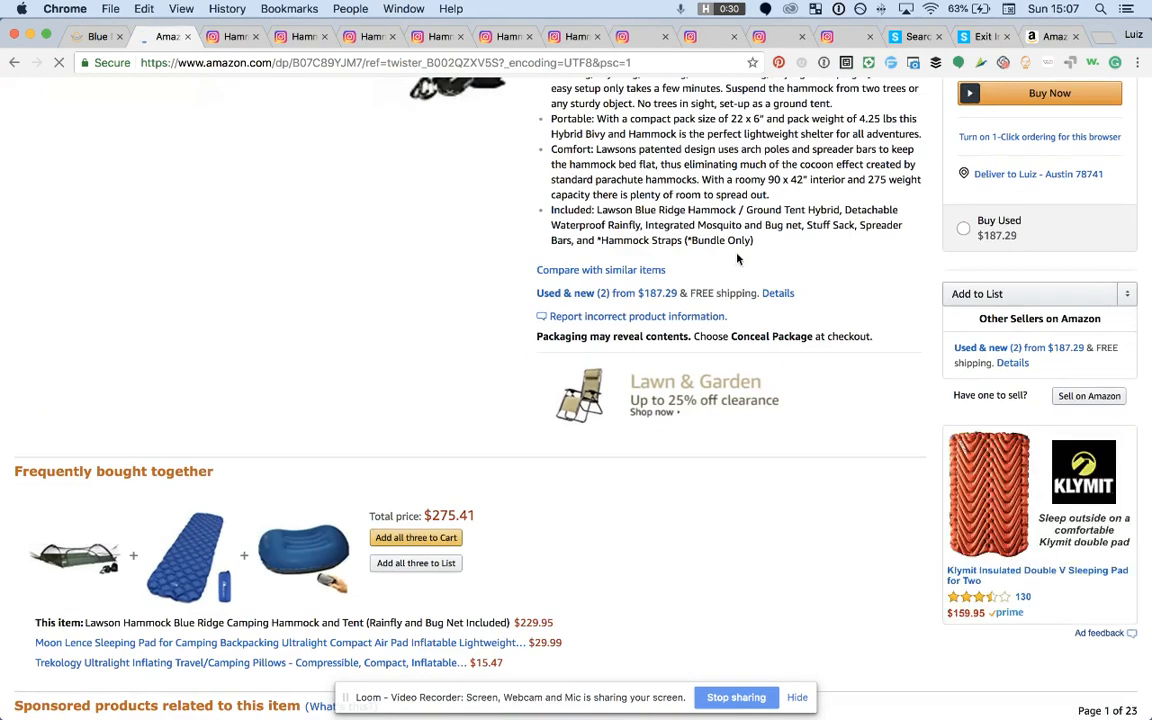
scroll("up", 3)
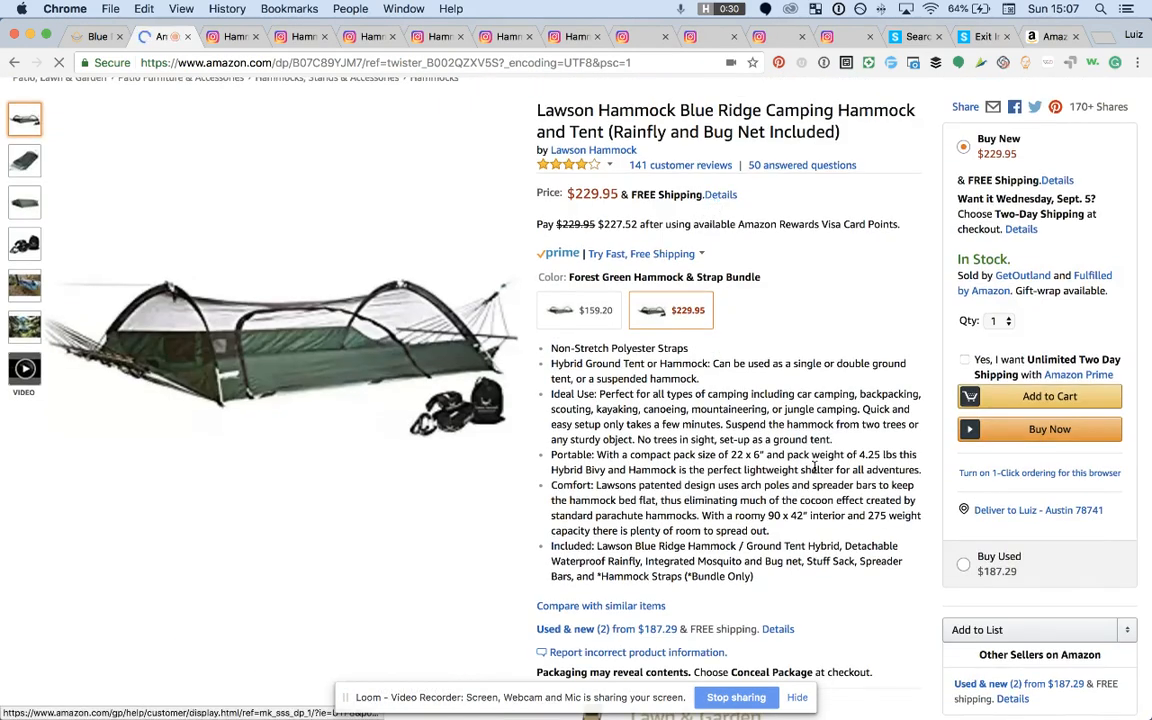
scroll("down", 3)
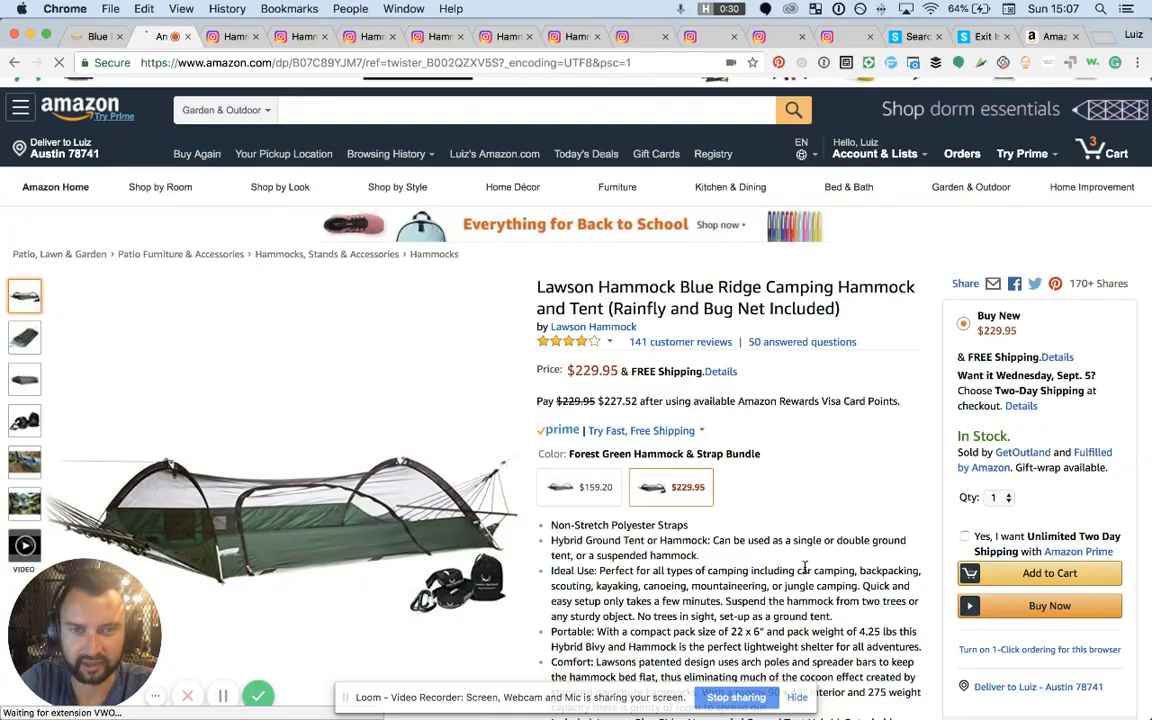
scroll("down", 3)
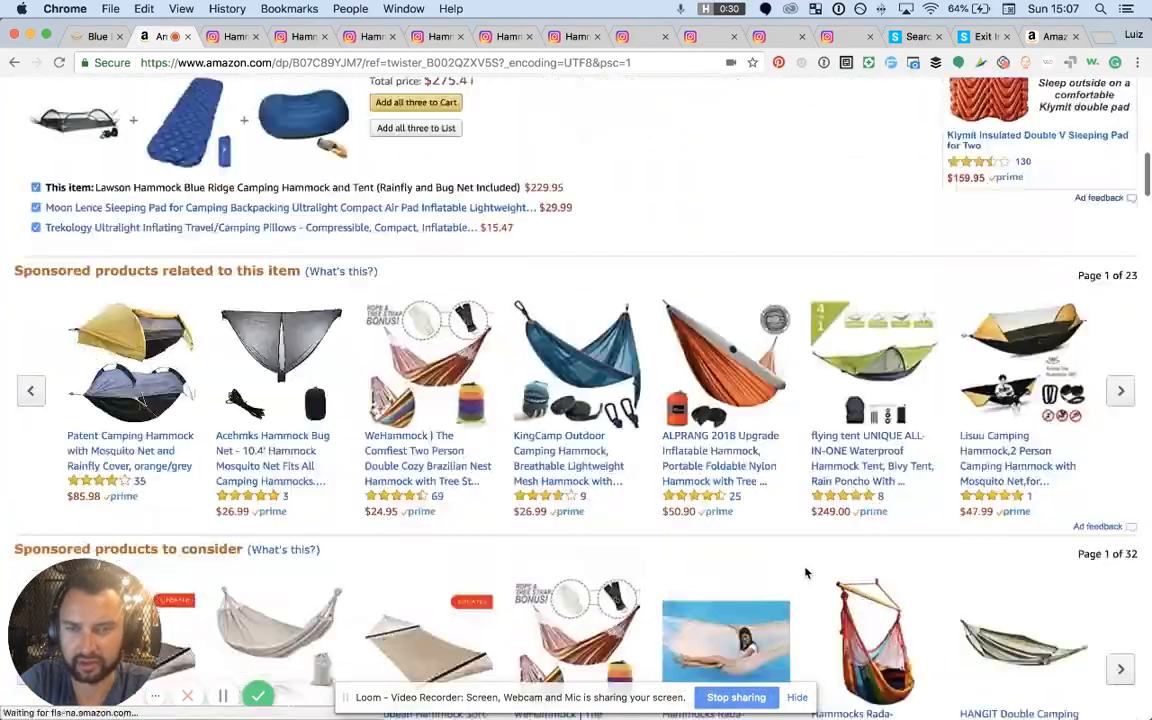
scroll("up", 3)
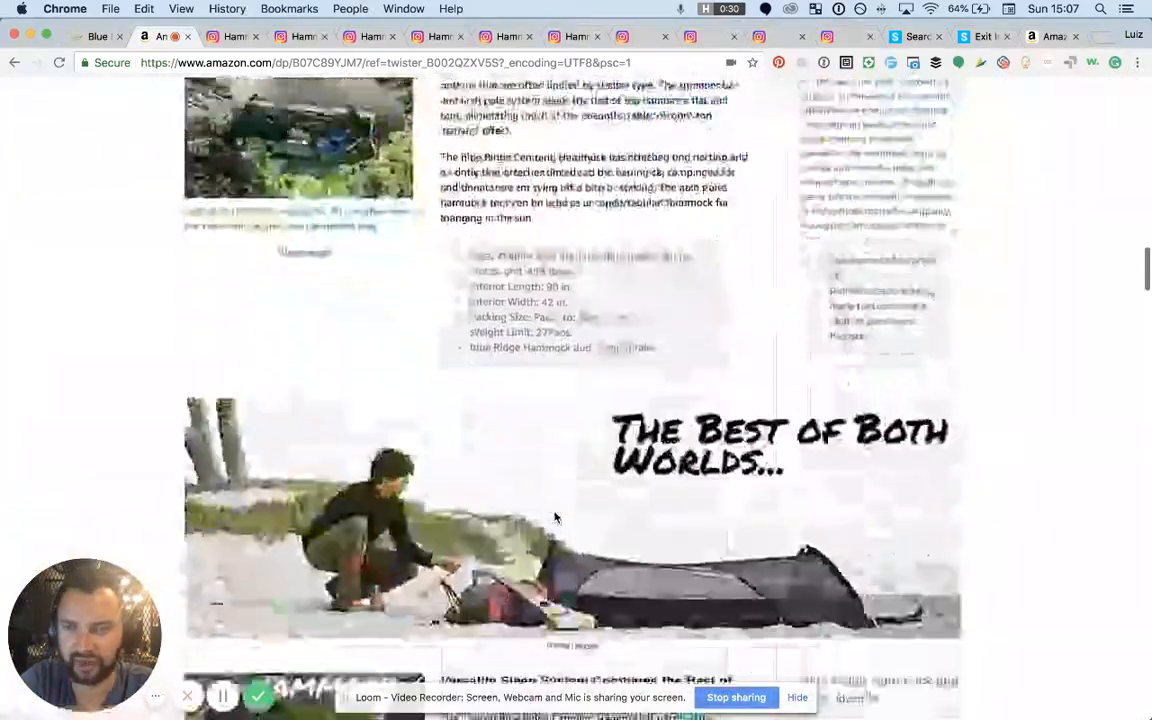
scroll("down", 3)
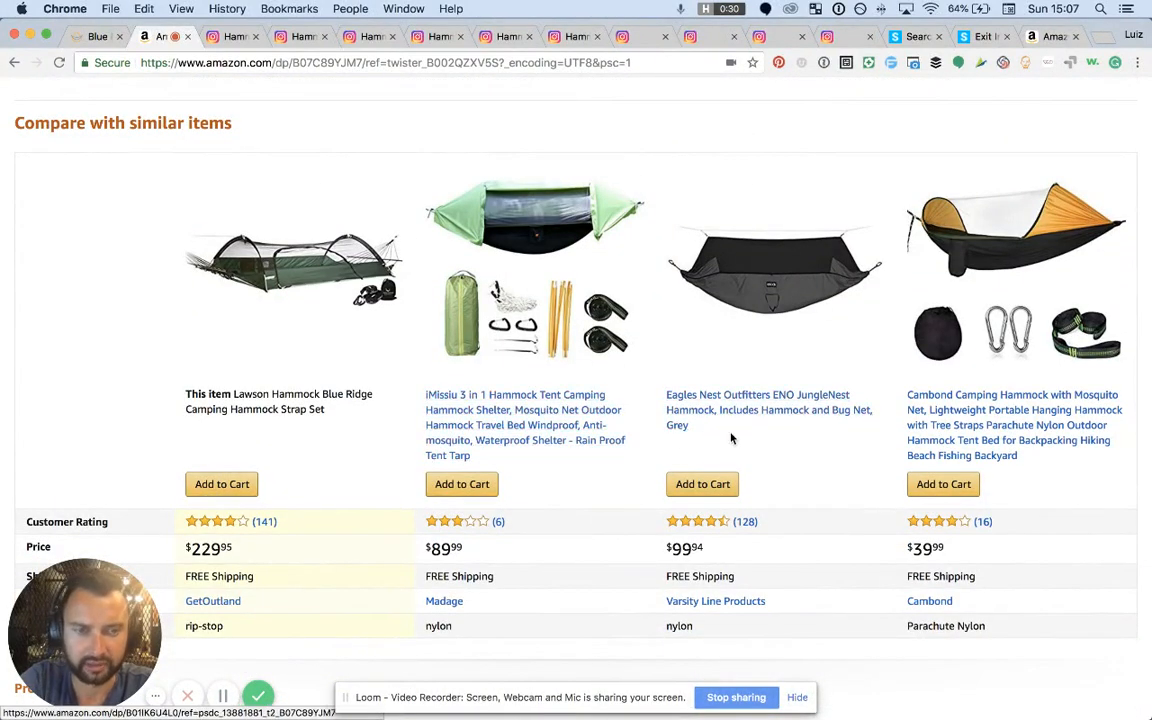
mouse_move(741, 451)
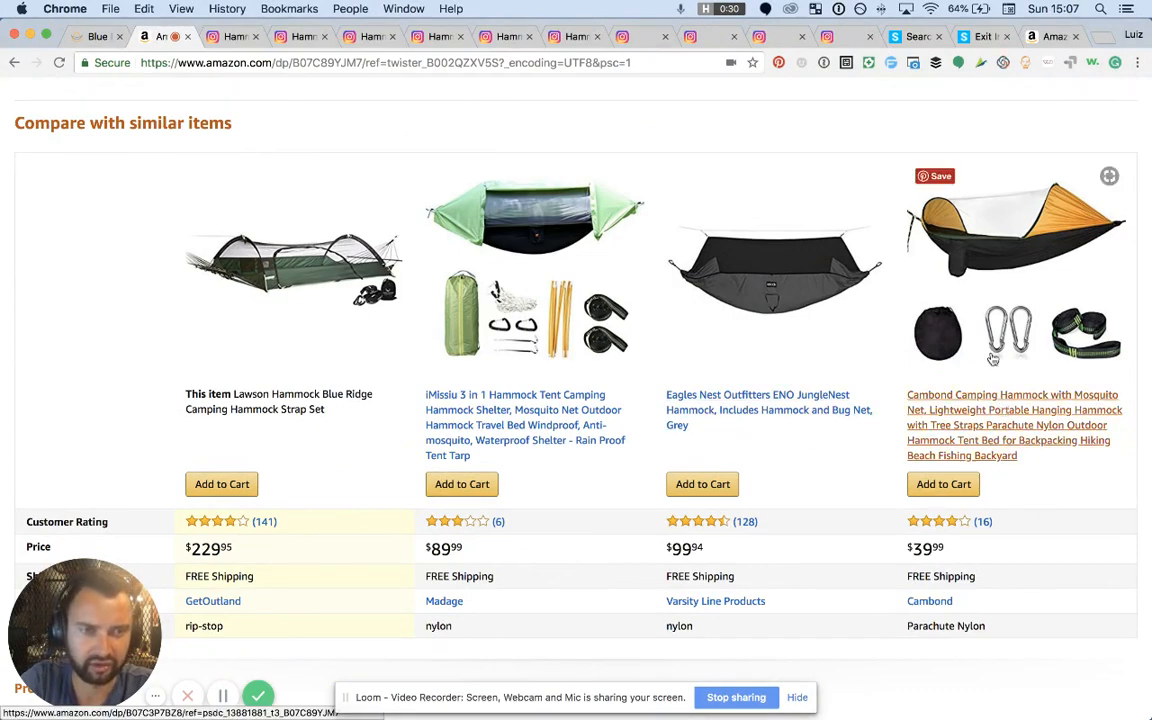
Step: Scroll past the $89.99–$39.99 alternatives and product description to the questions and 141 reviews
scroll("down", 3)
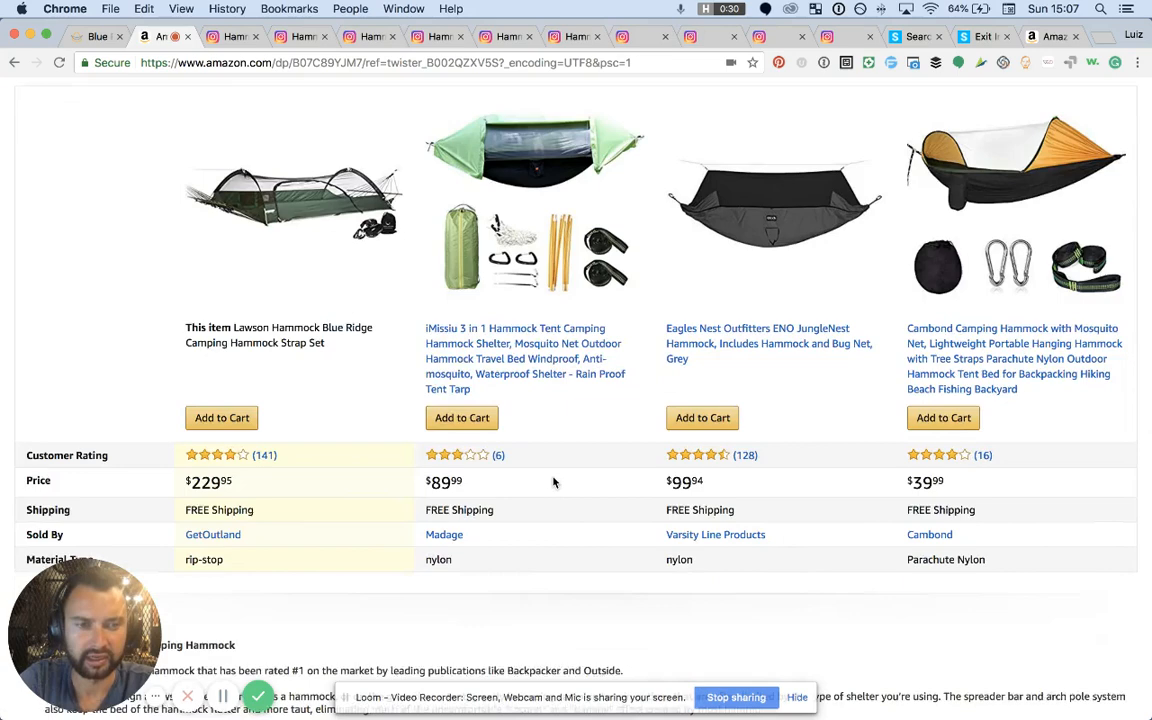
scroll("up", 3)
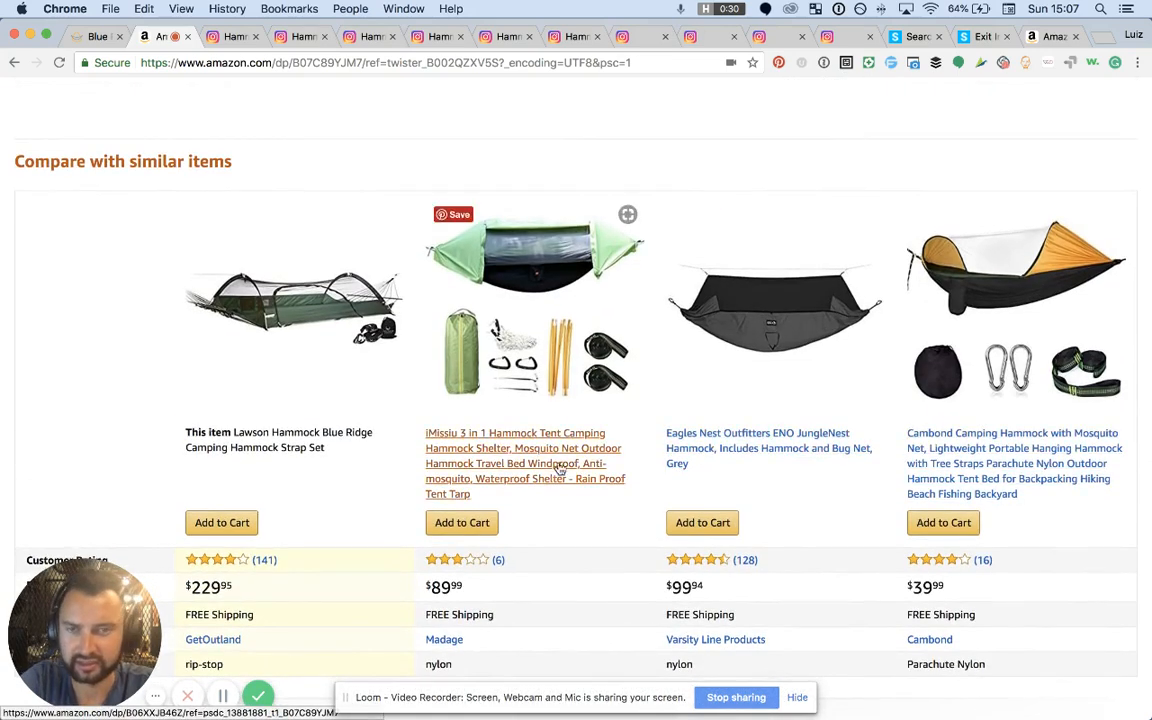
scroll("down", 3)
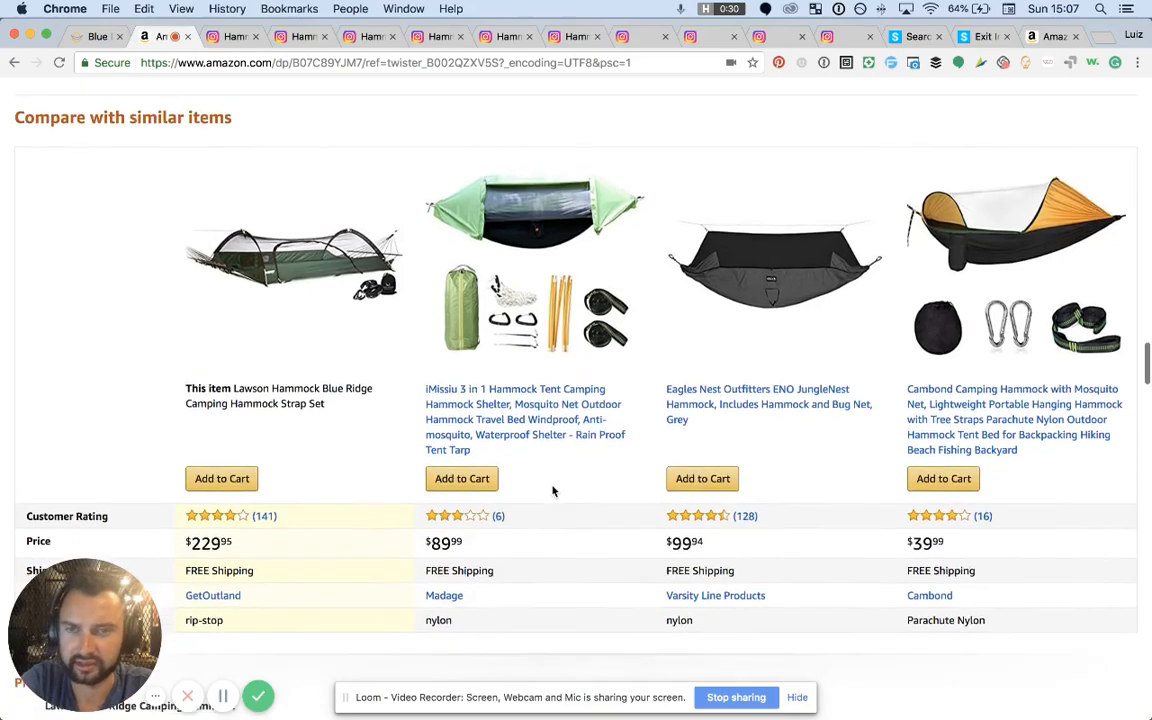
scroll("down", 3)
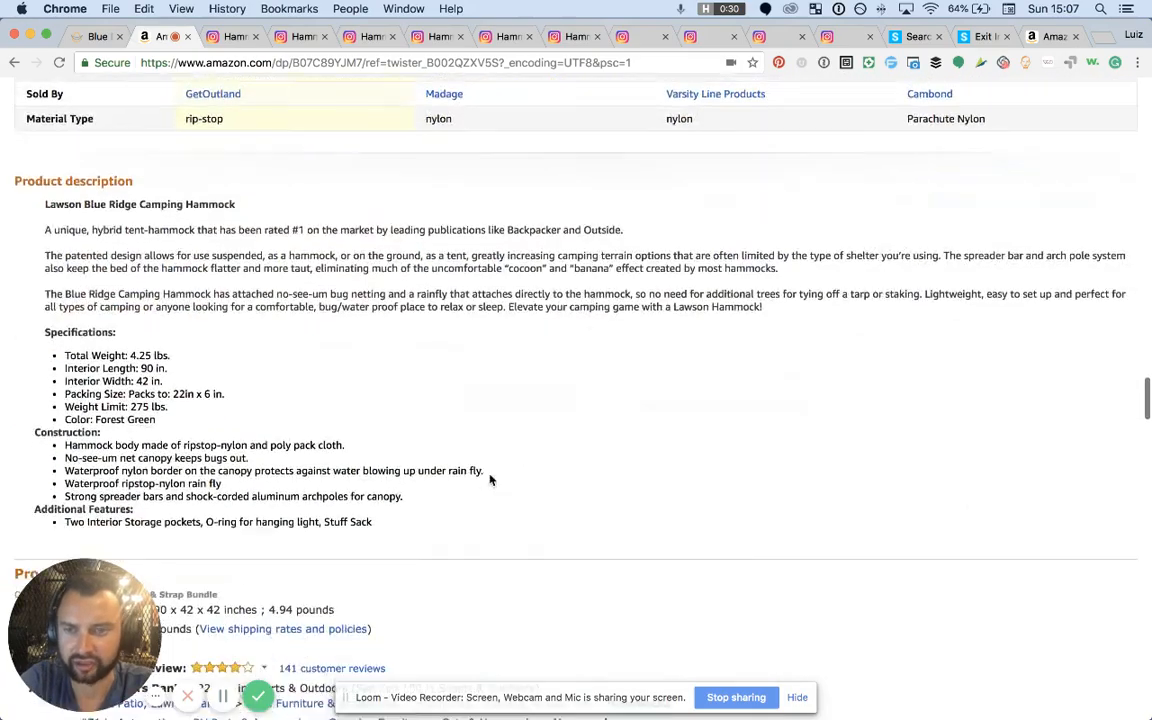
scroll("down", 3)
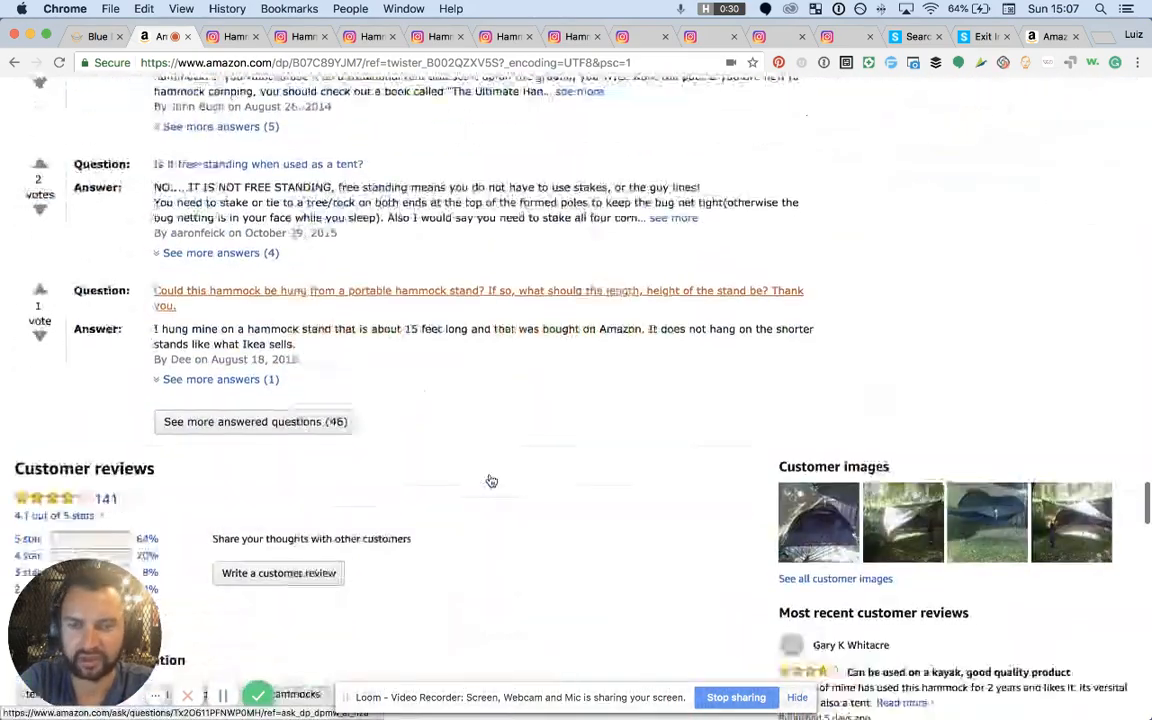
Step: Scroll to the top reviews and expand the first review's full post-trip update
scroll("down", 3)
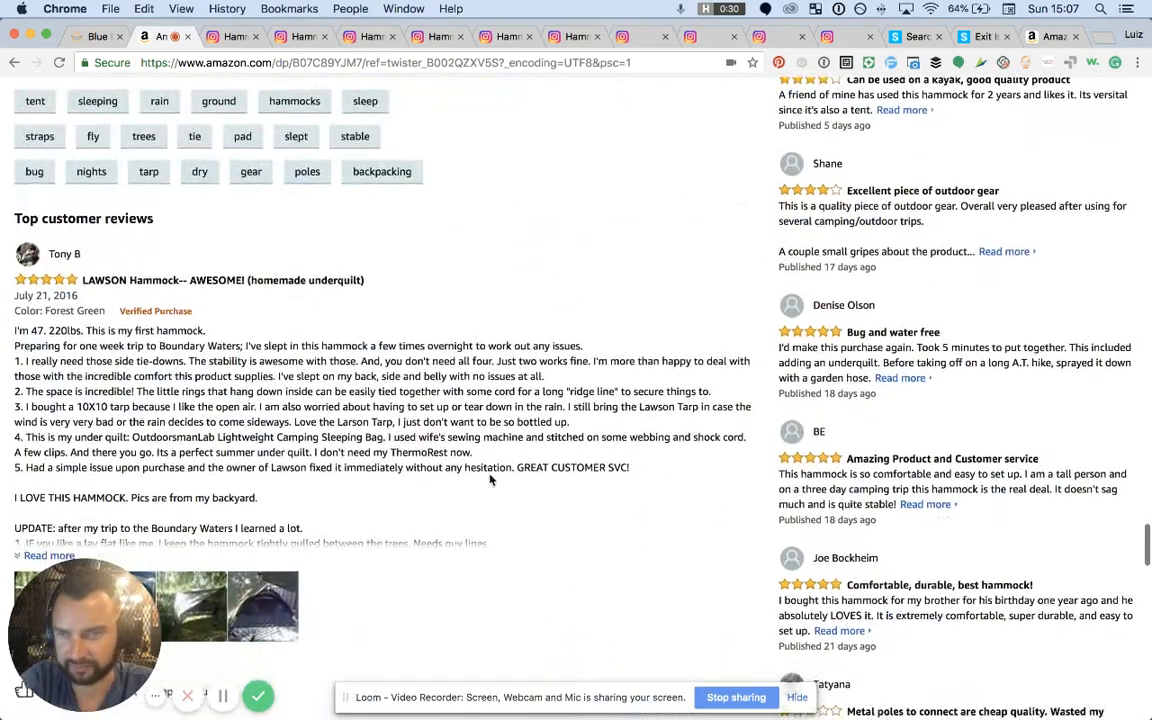
scroll("down", 3)
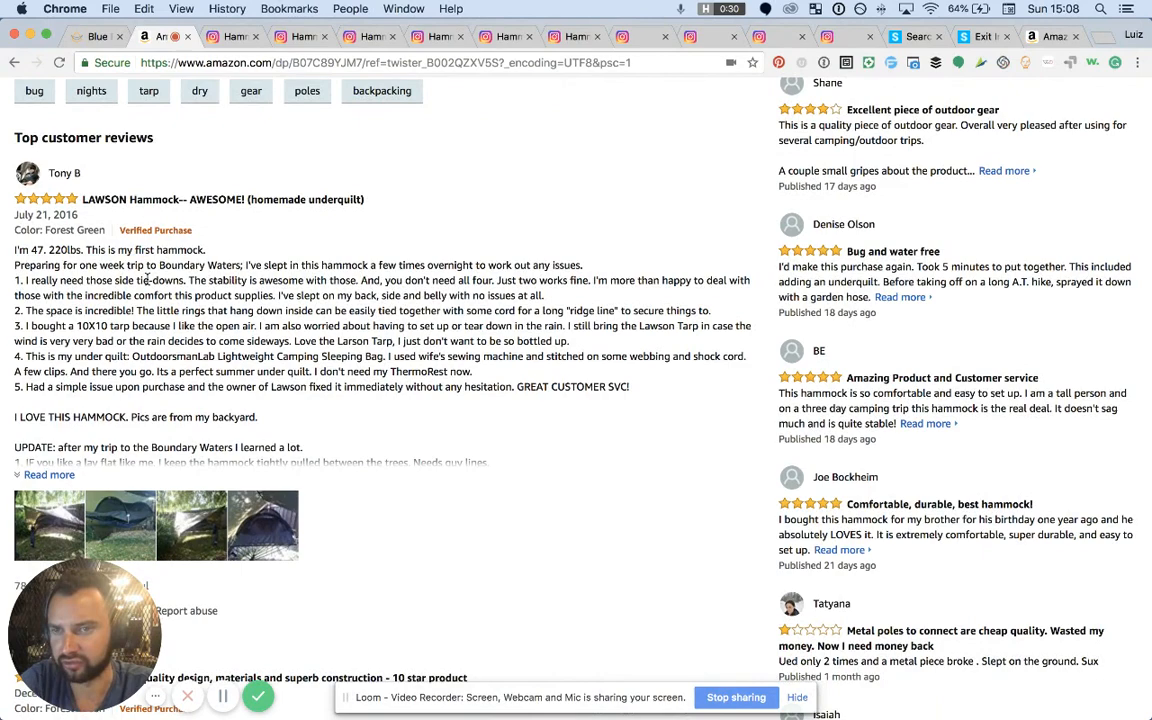
scroll("down", 3)
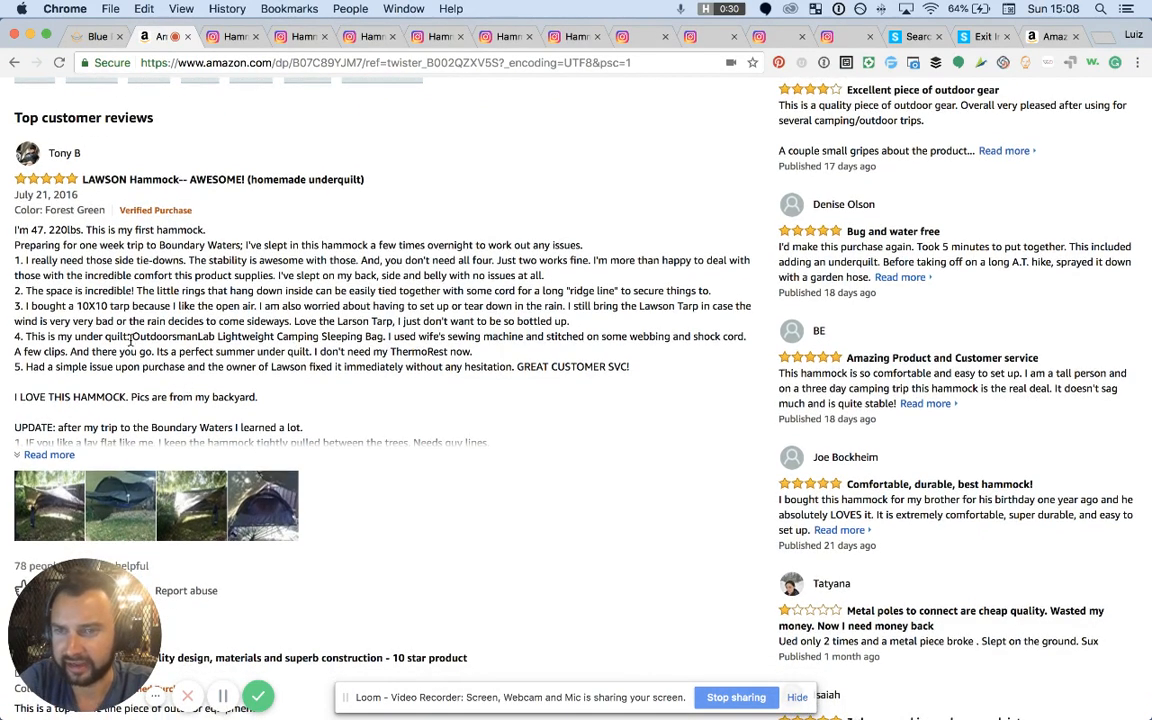
scroll("down", 3)
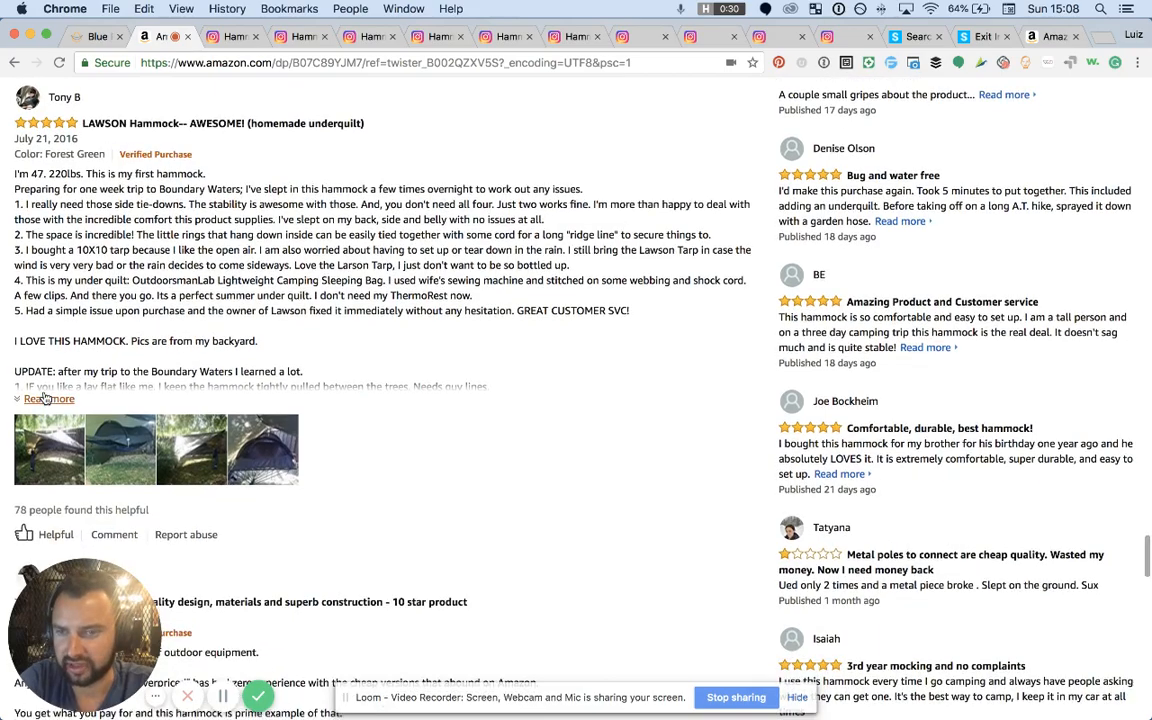
left_click(48, 398)
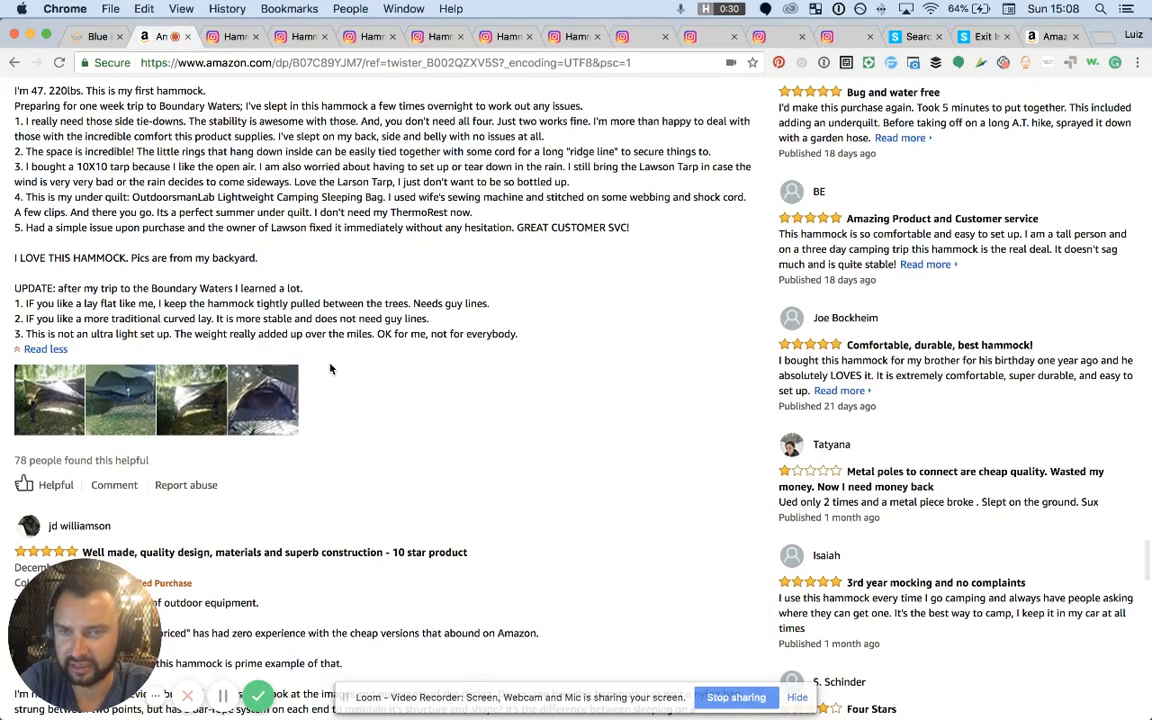
Step: Read down through the remaining top customer reviews of the Lawson hammock
scroll("down", 3)
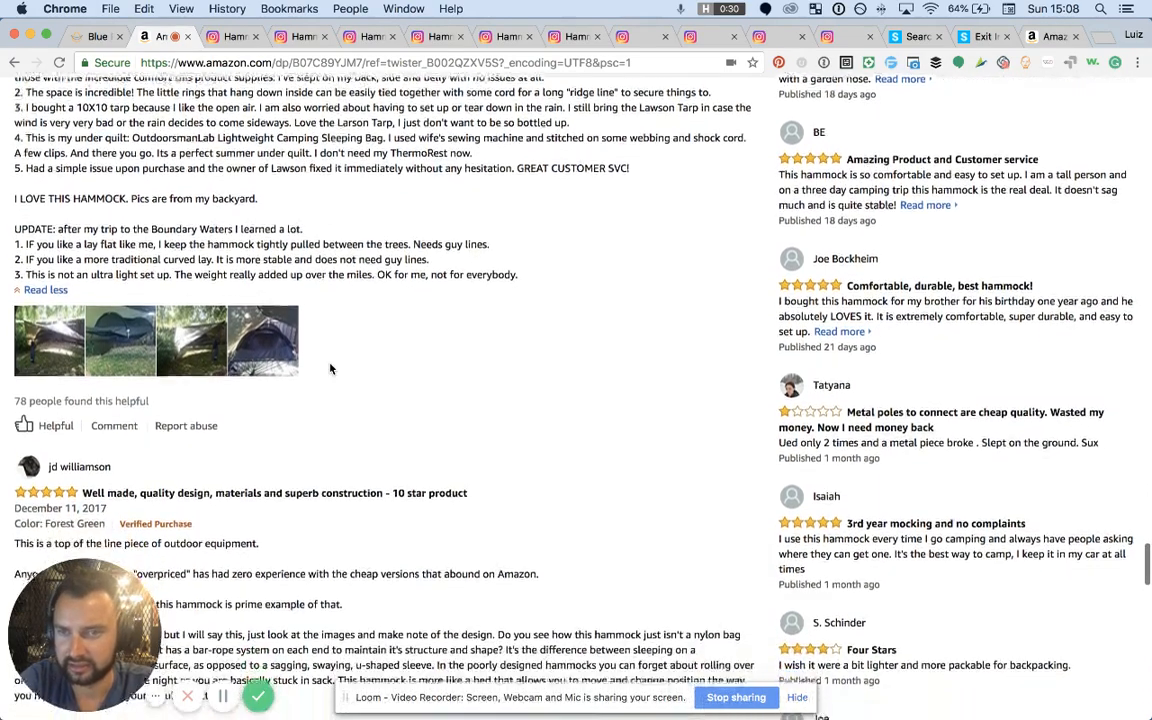
scroll("down", 3)
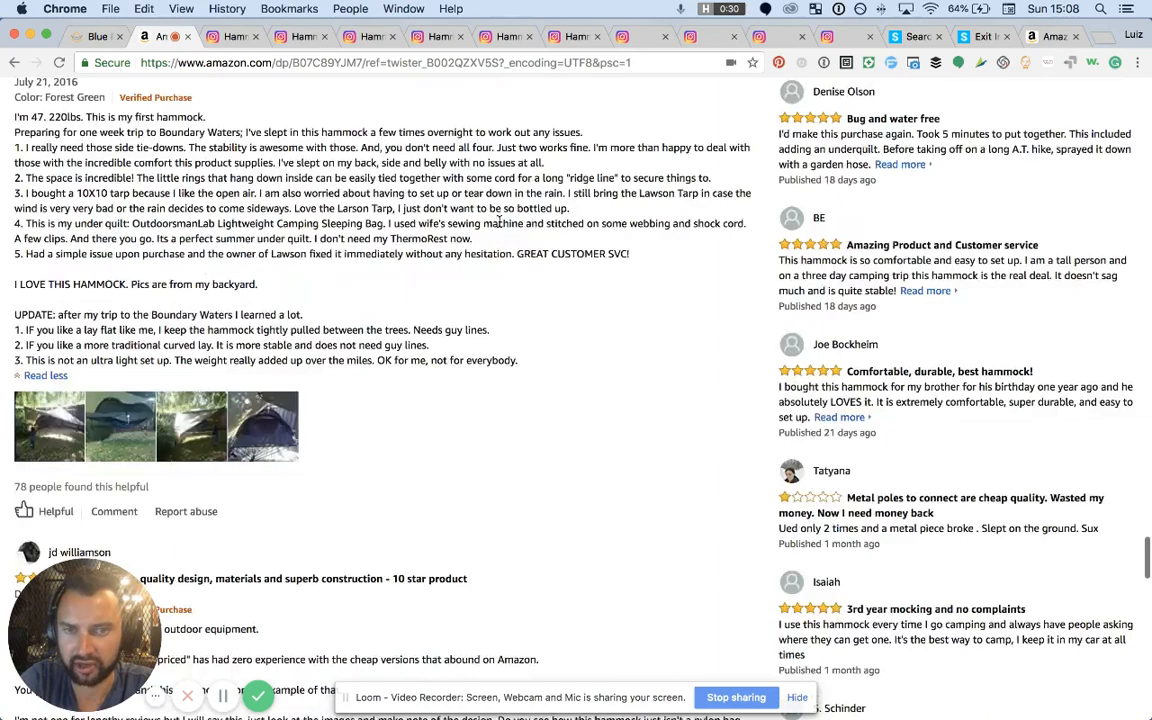
scroll("down", 3)
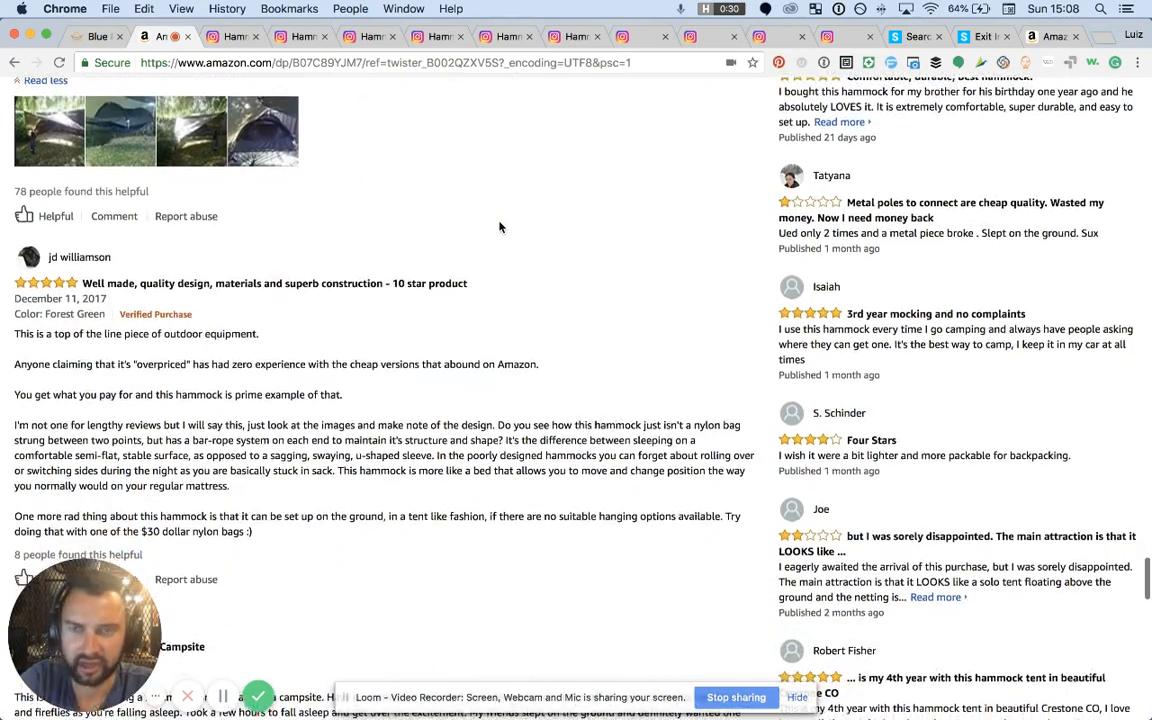
scroll("down", 3)
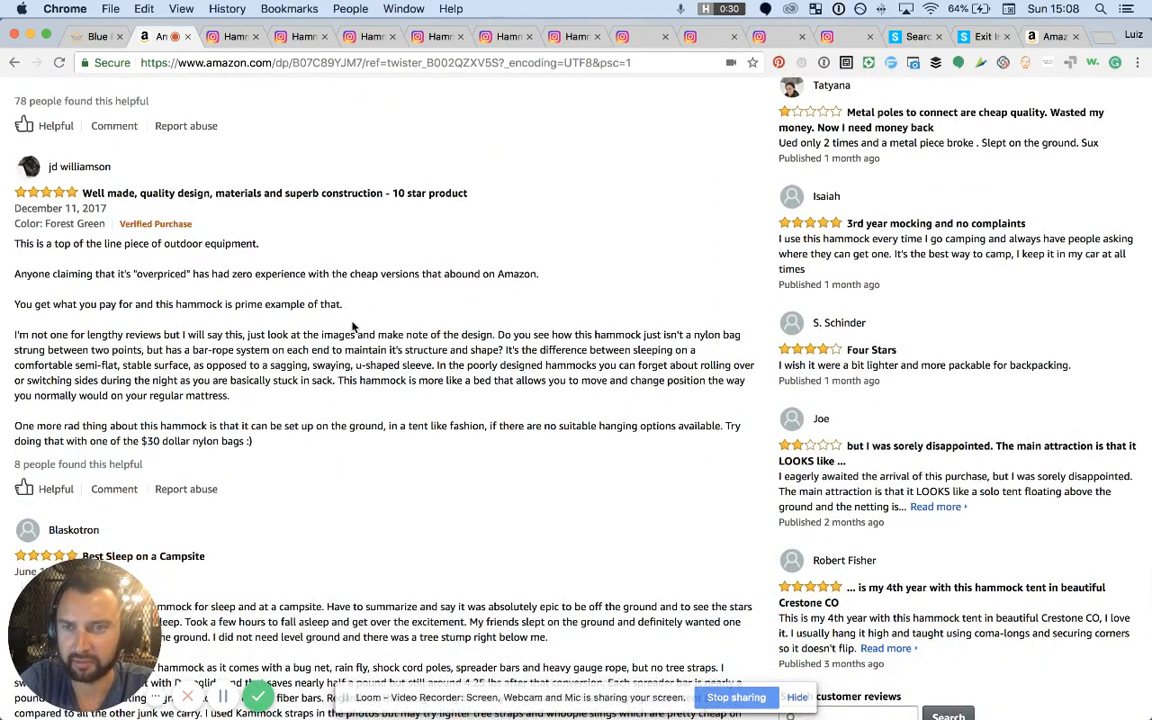
scroll("down", 3)
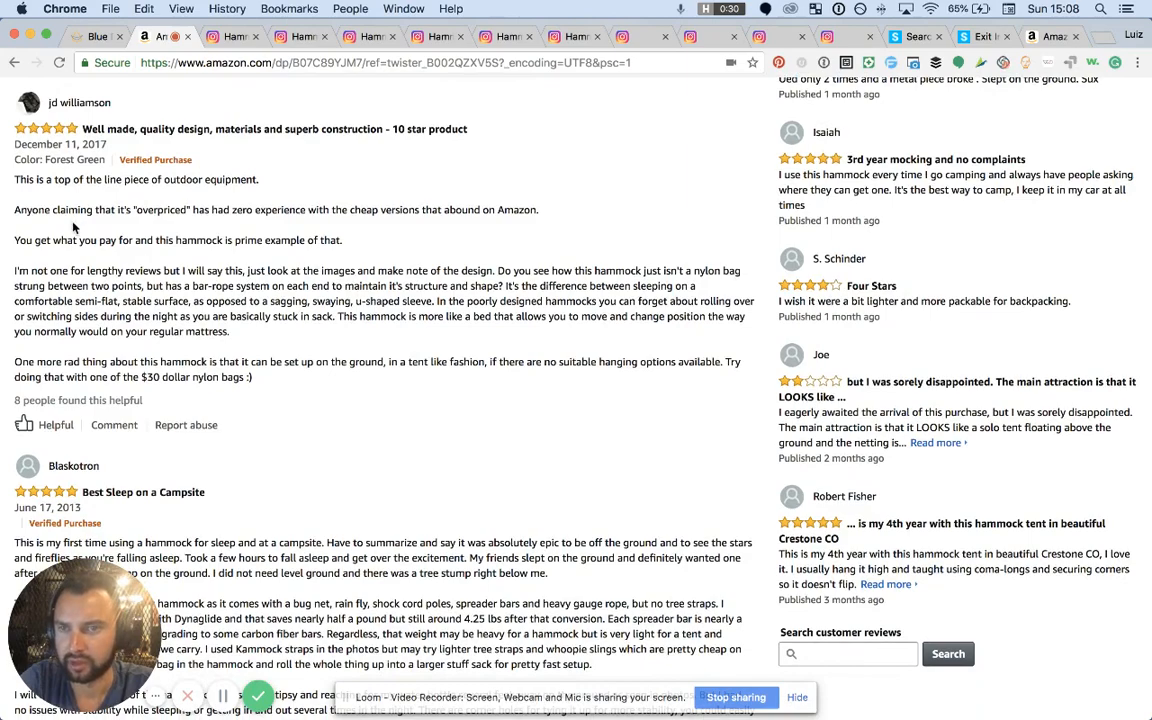
scroll("down", 3)
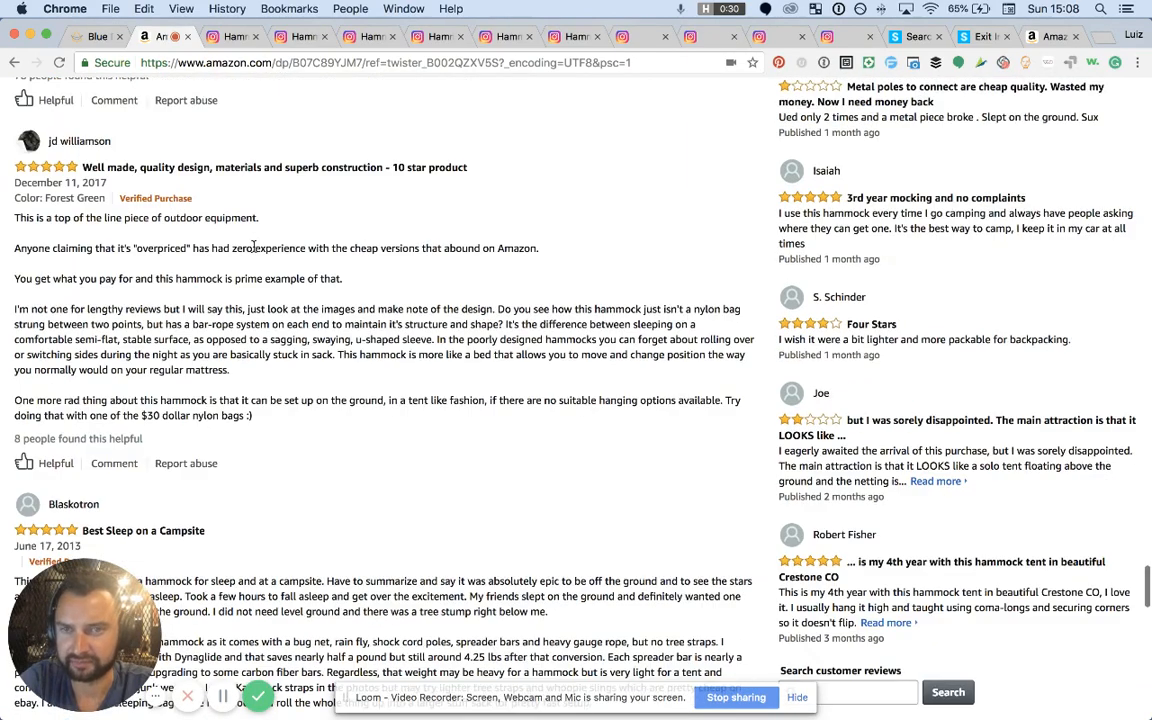
scroll("down", 3)
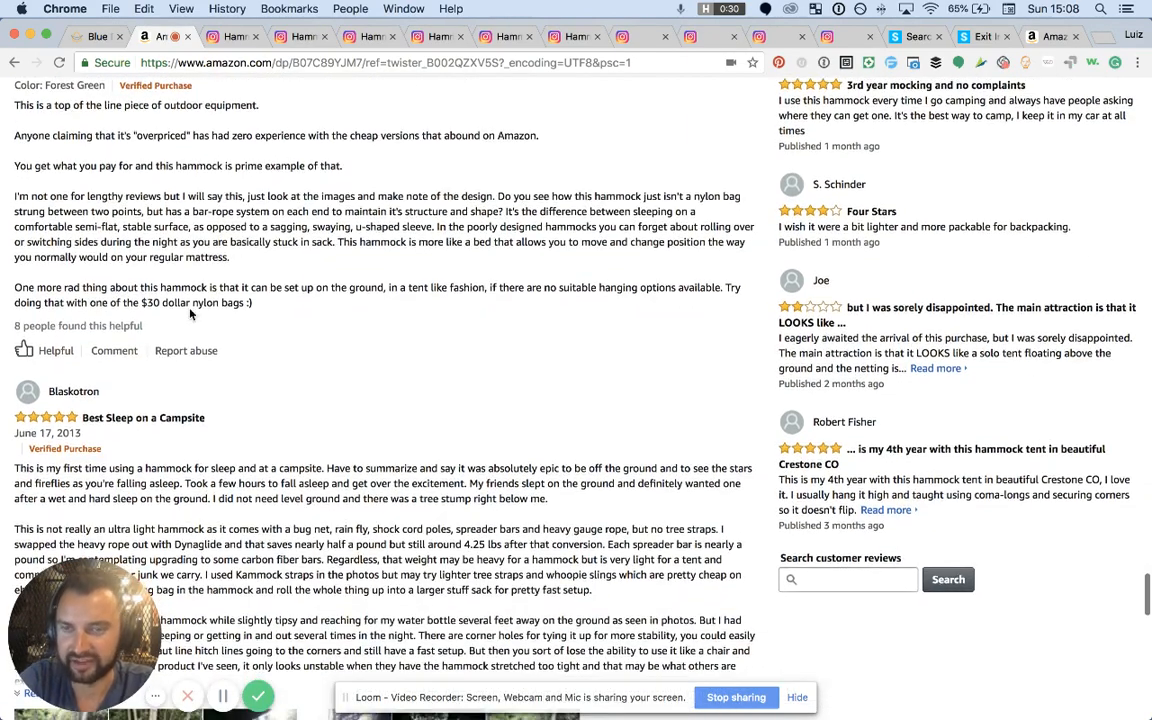
scroll("down", 3)
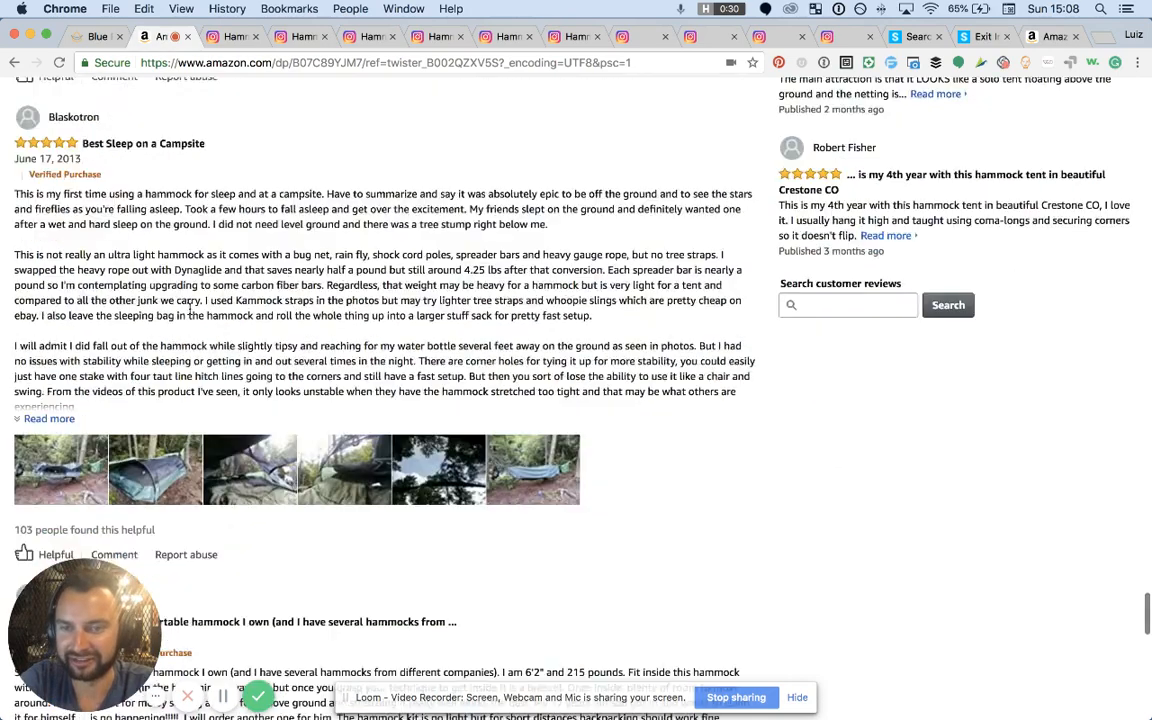
scroll("down", 3)
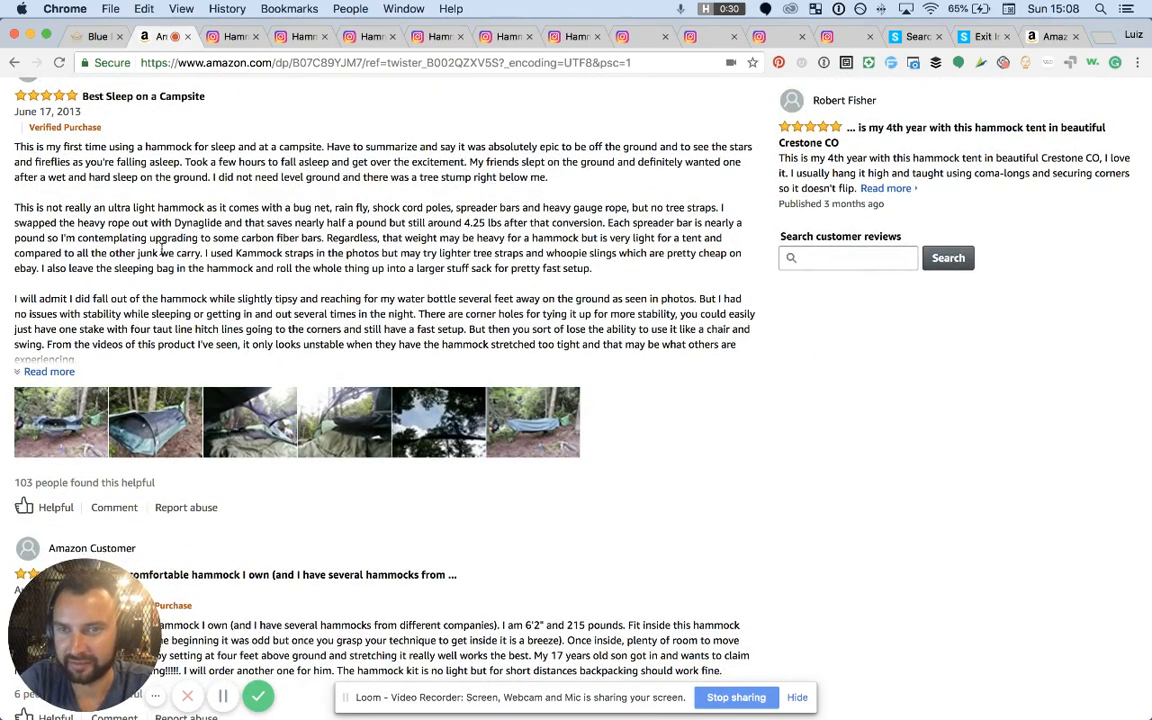
scroll("down", 3)
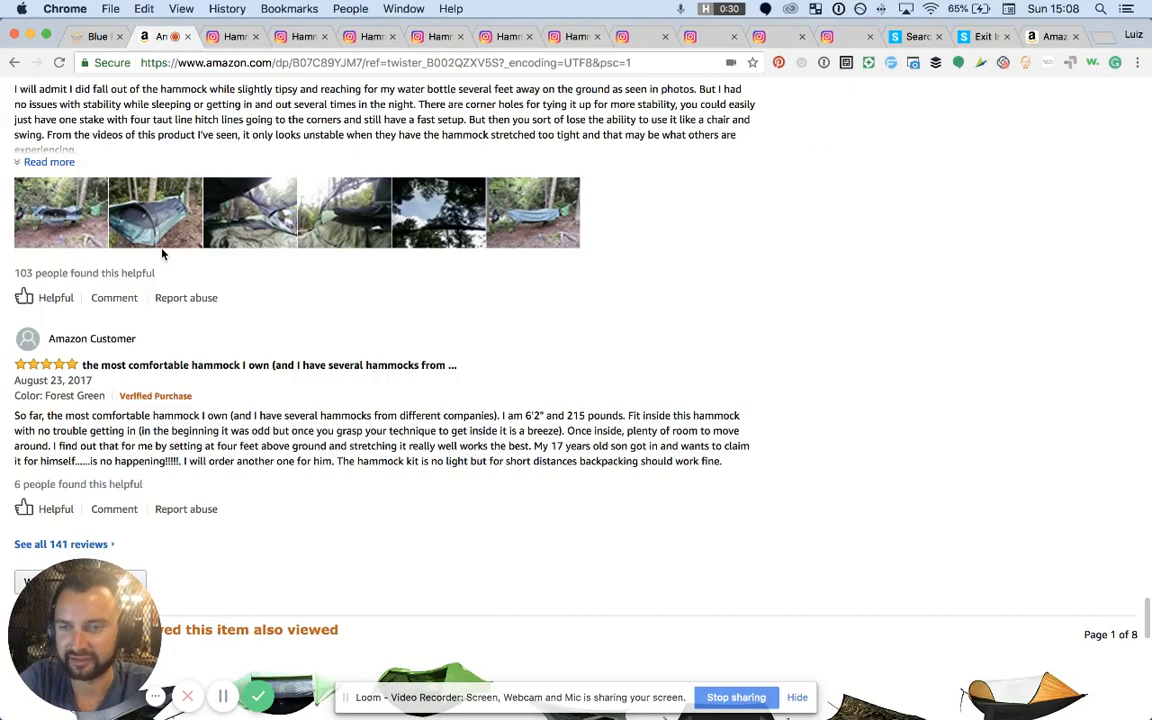
scroll("up", 3)
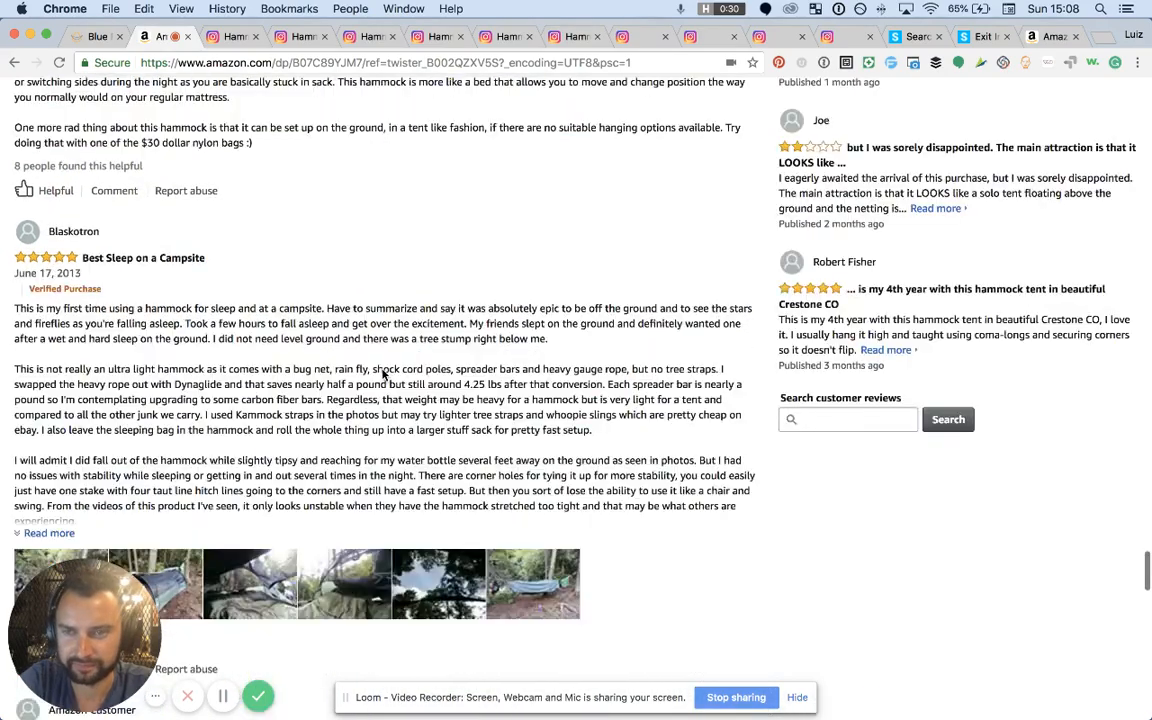
scroll("up", 3)
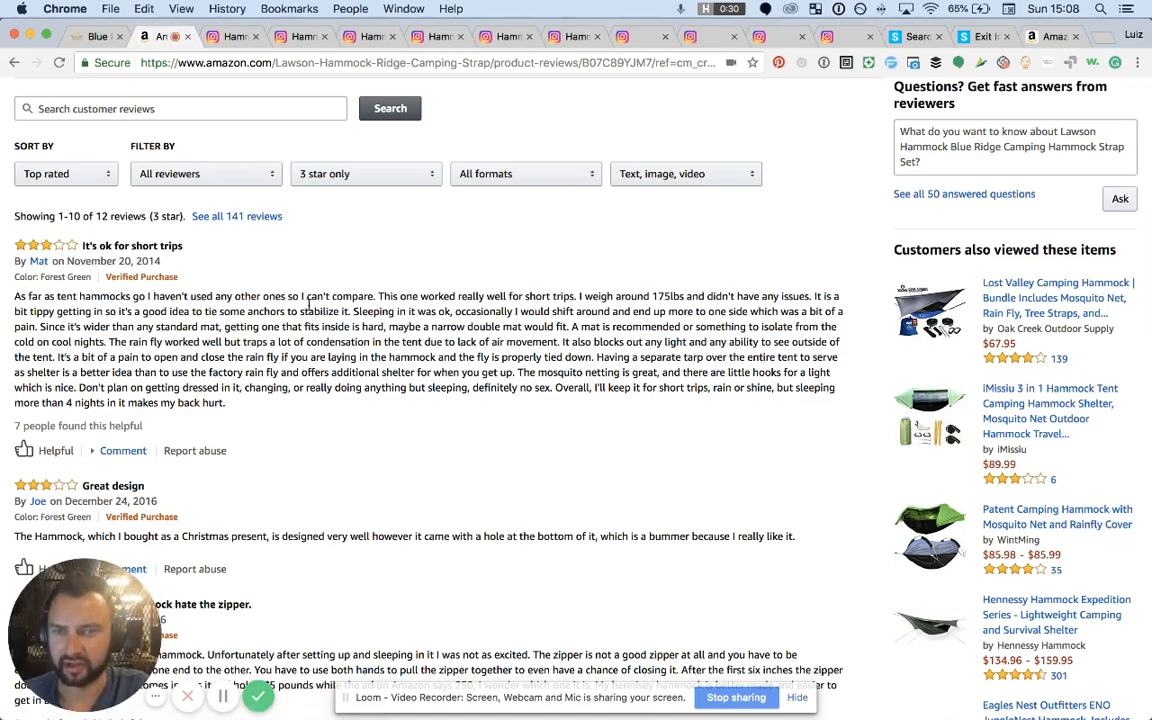
mouse_move(470, 426)
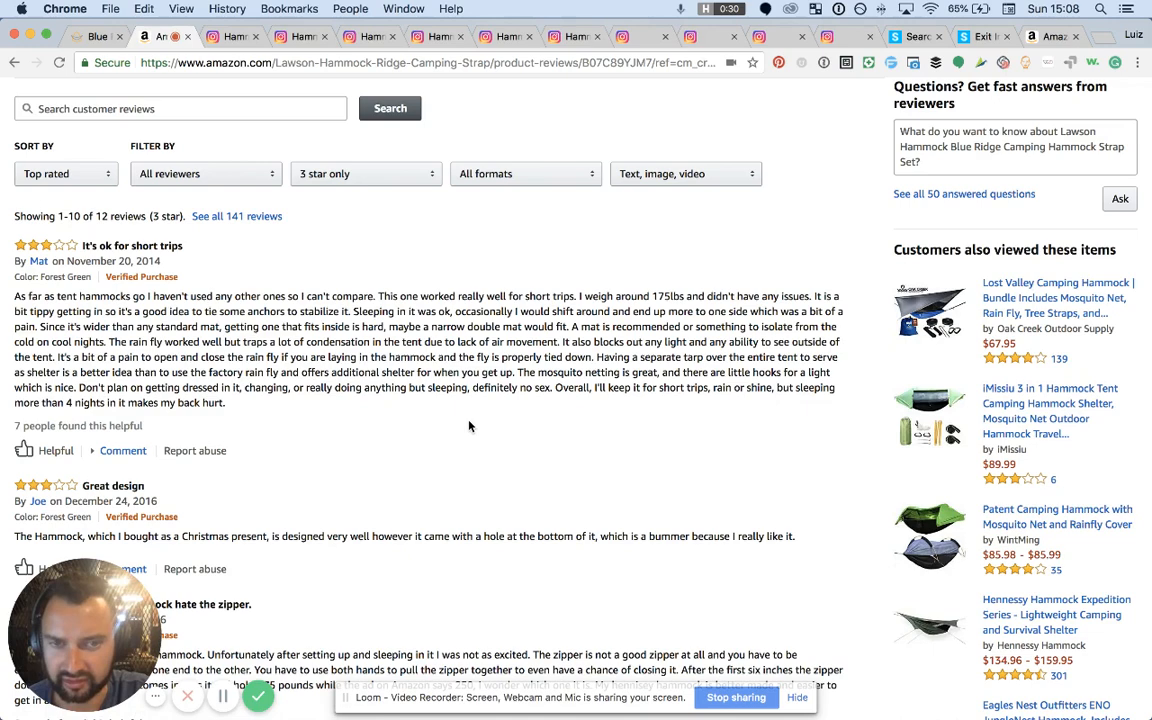
mouse_move(210, 353)
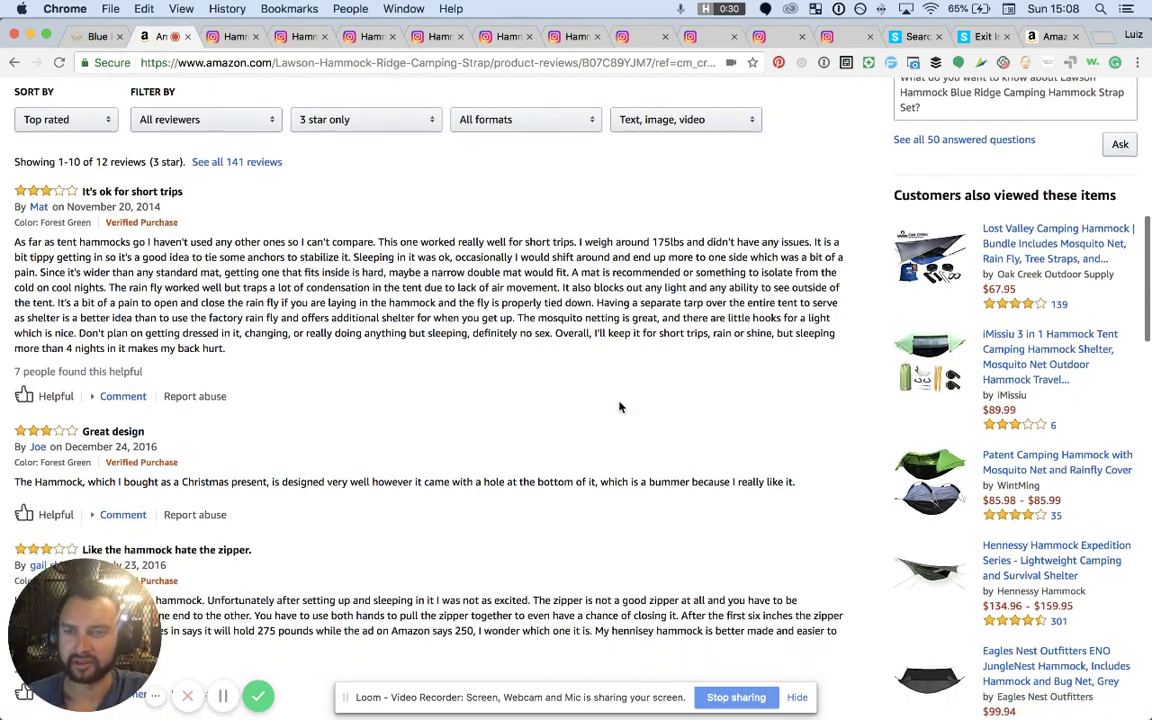
Step: Scroll the 3-star filtered Lawson reviews down to the last review and page 1 pagination
scroll("down", 3)
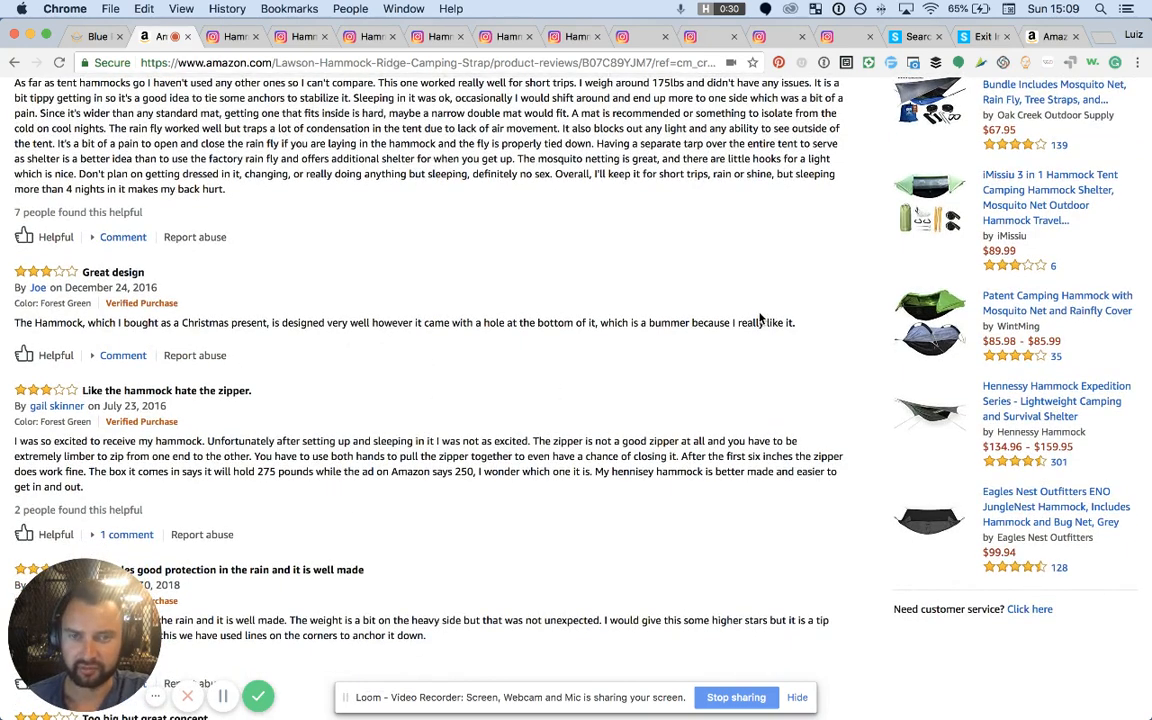
scroll("up", 3)
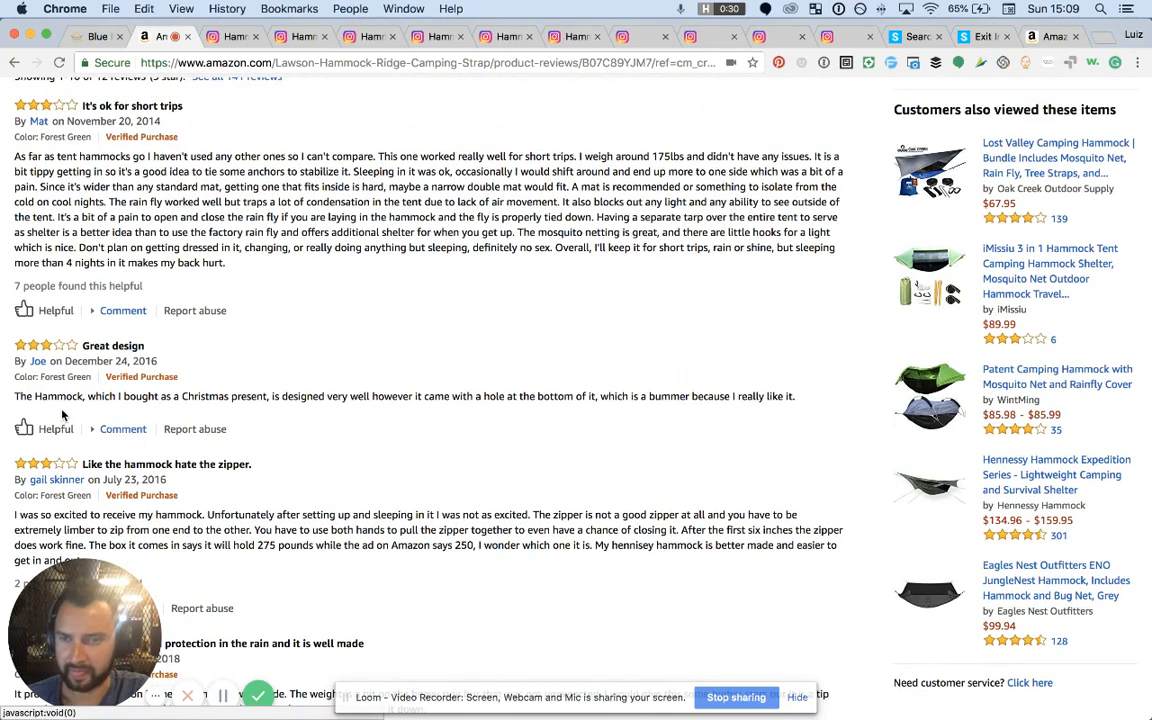
scroll("down", 3)
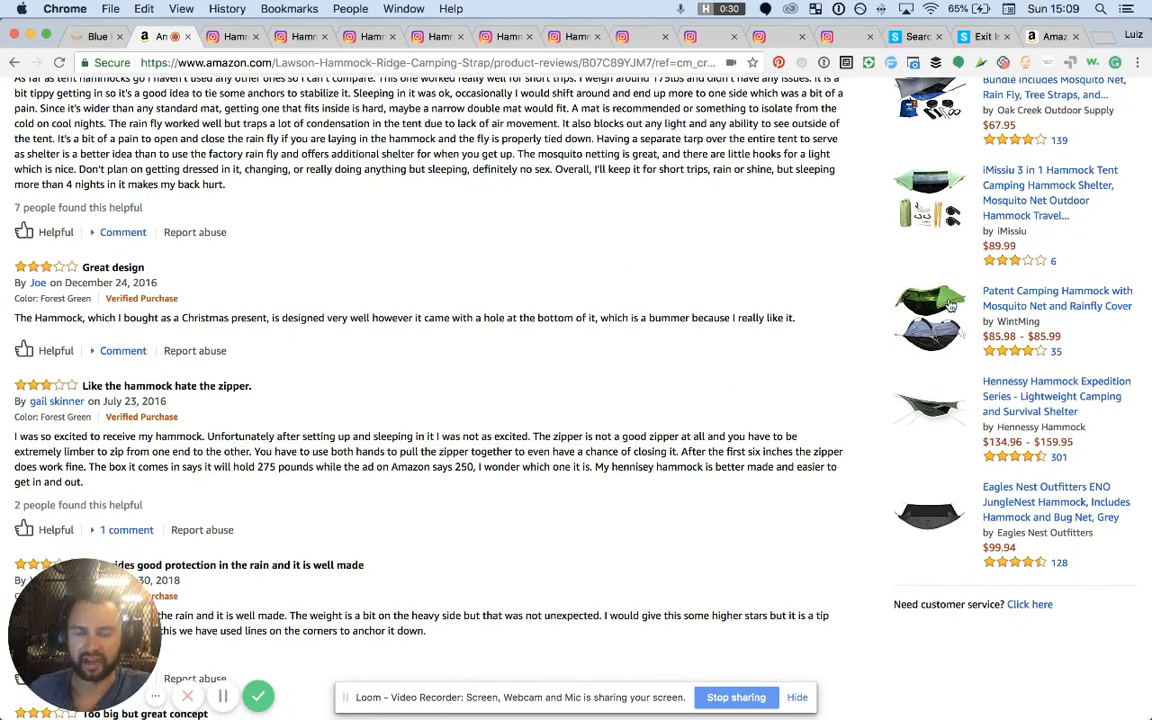
mouse_move(637, 390)
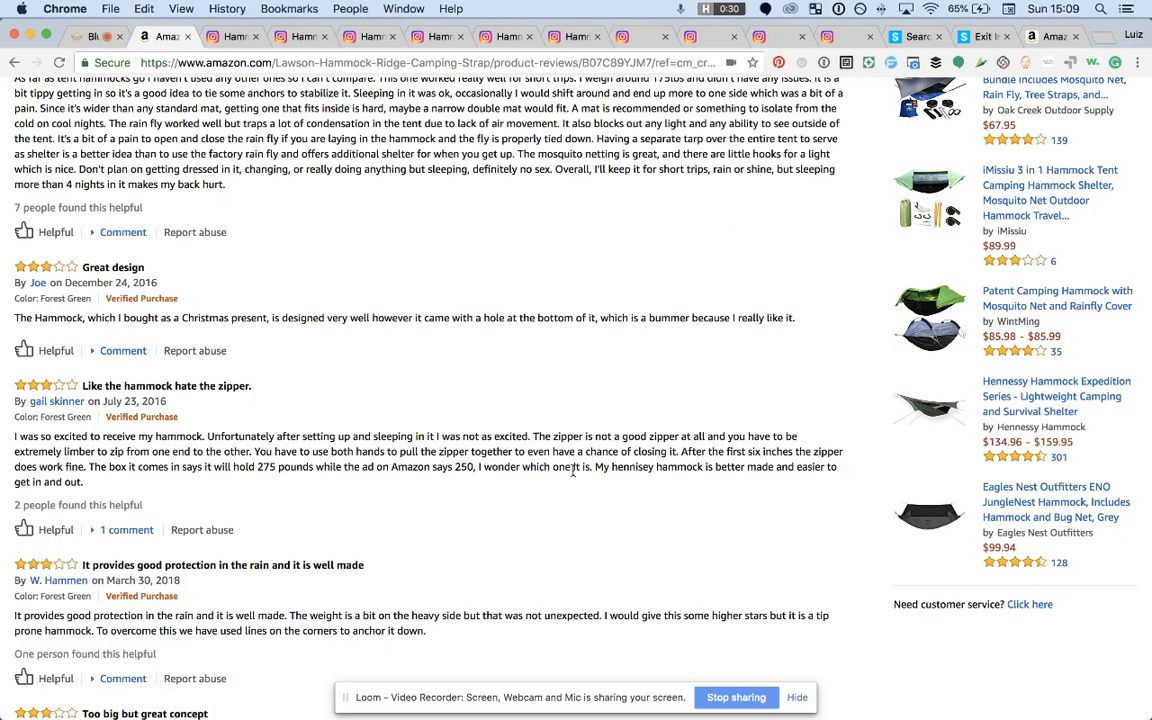
scroll("down", 3)
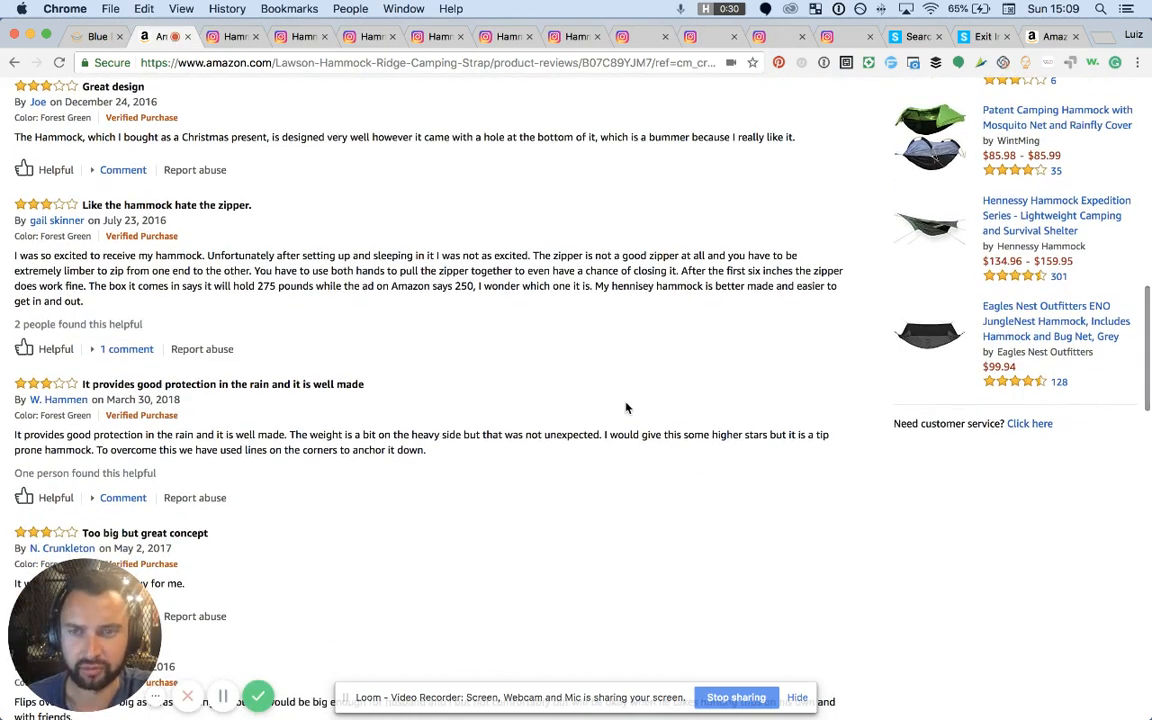
scroll("down", 3)
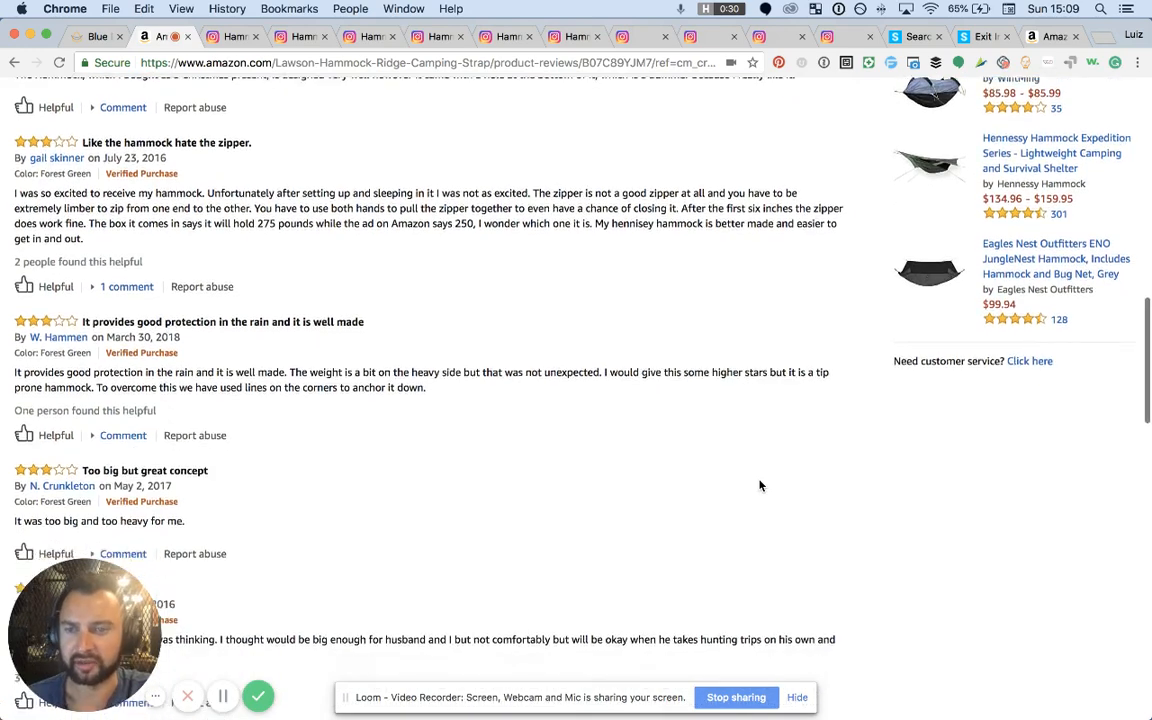
scroll("down", 3)
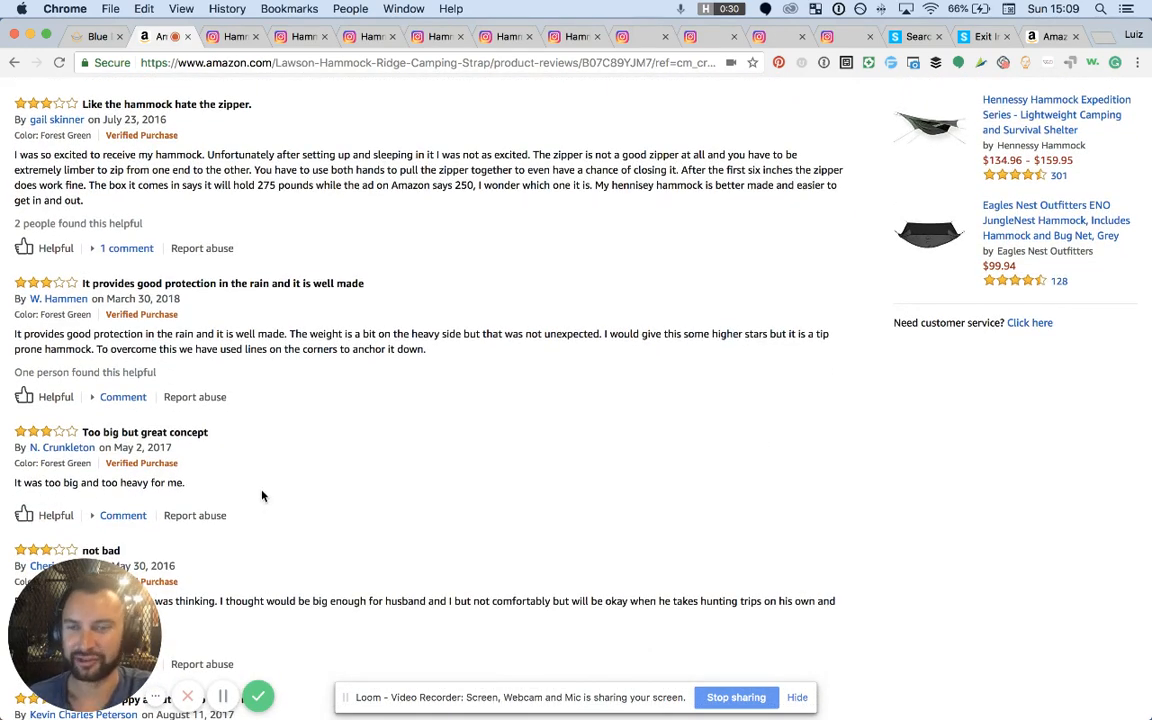
scroll("down", 3)
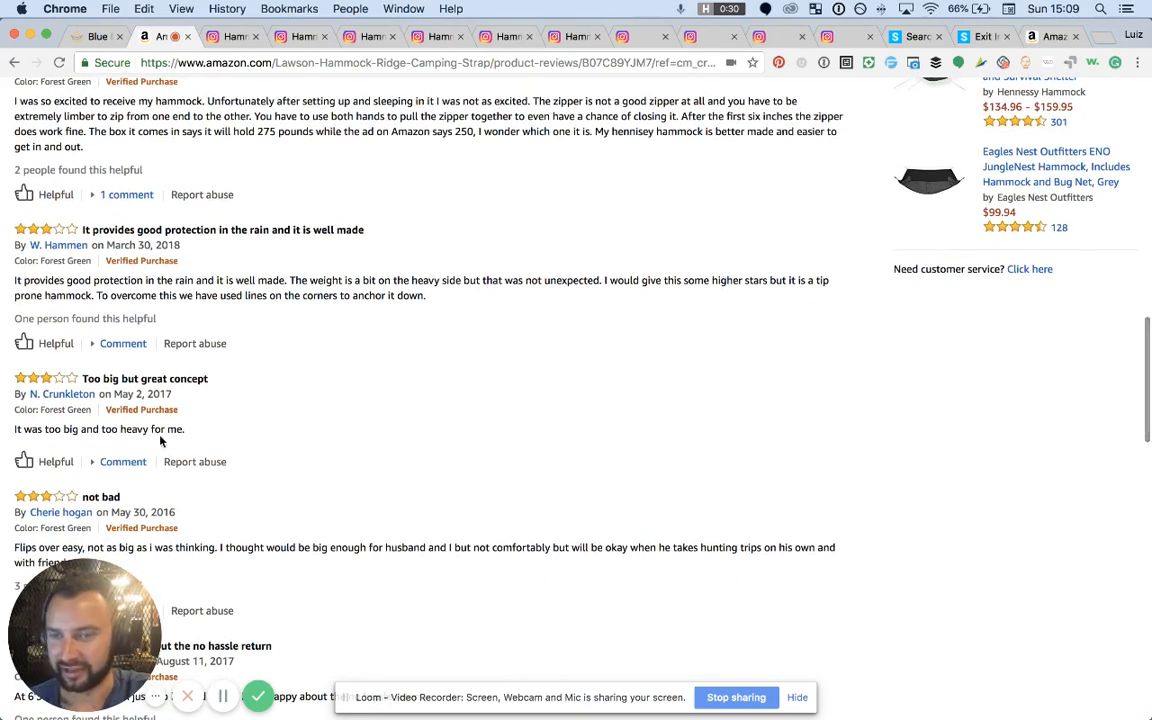
scroll("down", 3)
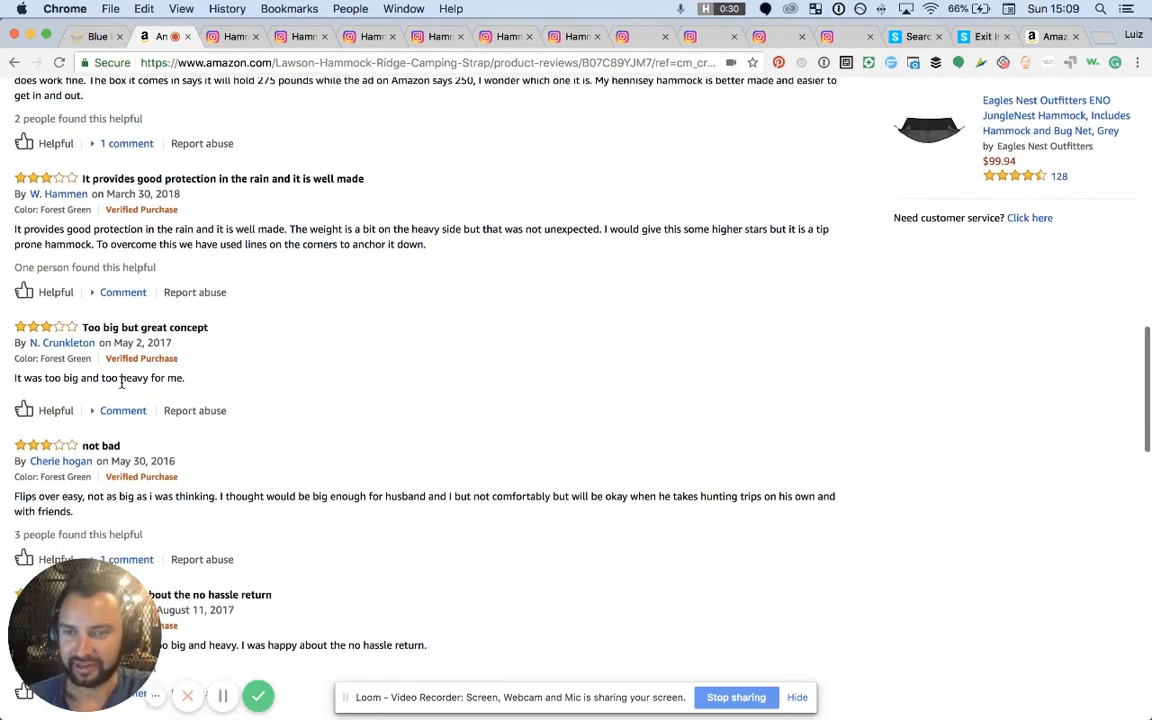
scroll("down", 3)
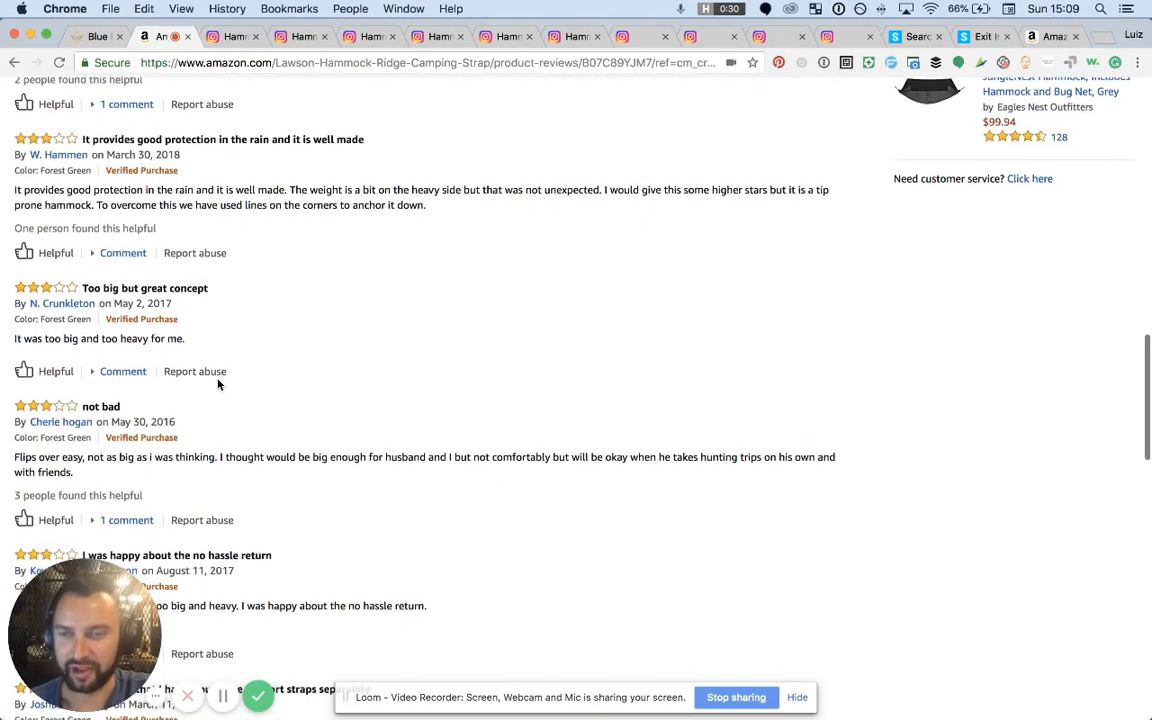
scroll("down", 3)
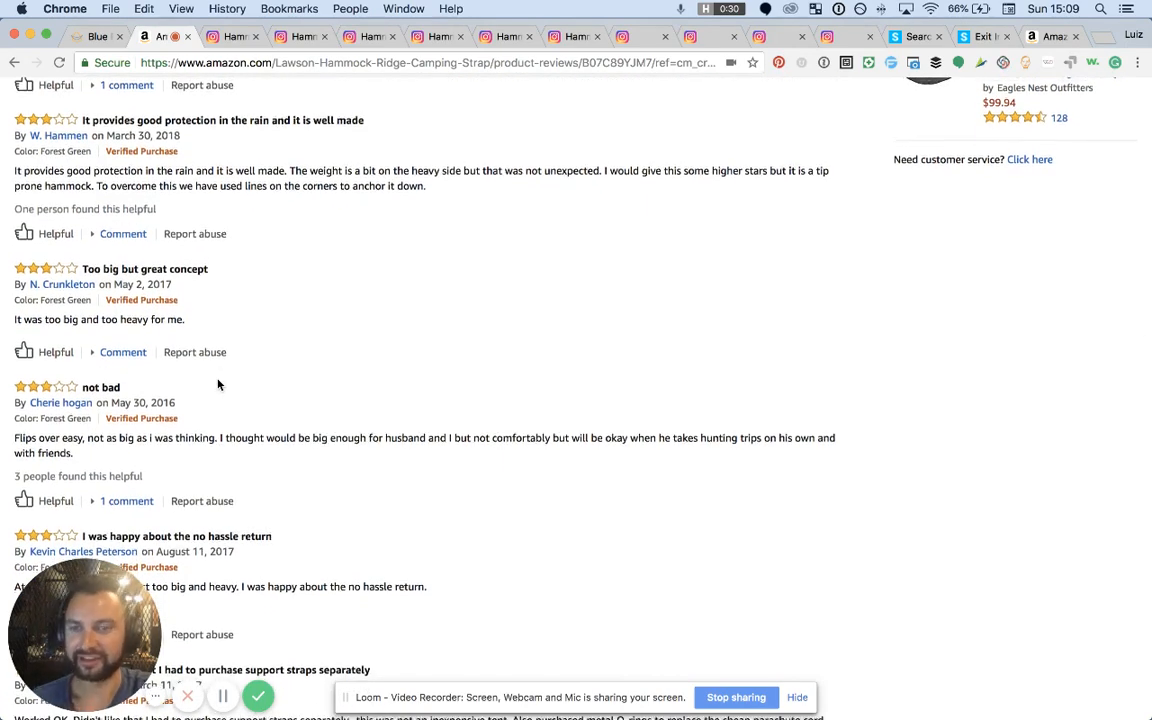
scroll("down", 3)
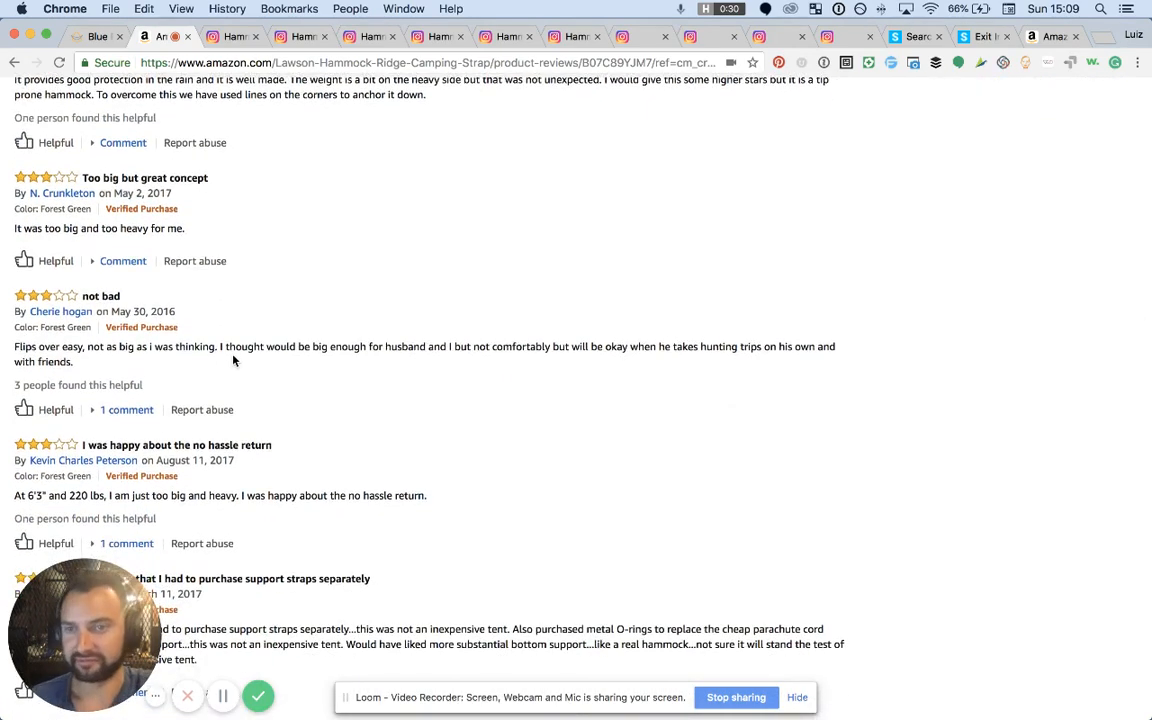
scroll("down", 3)
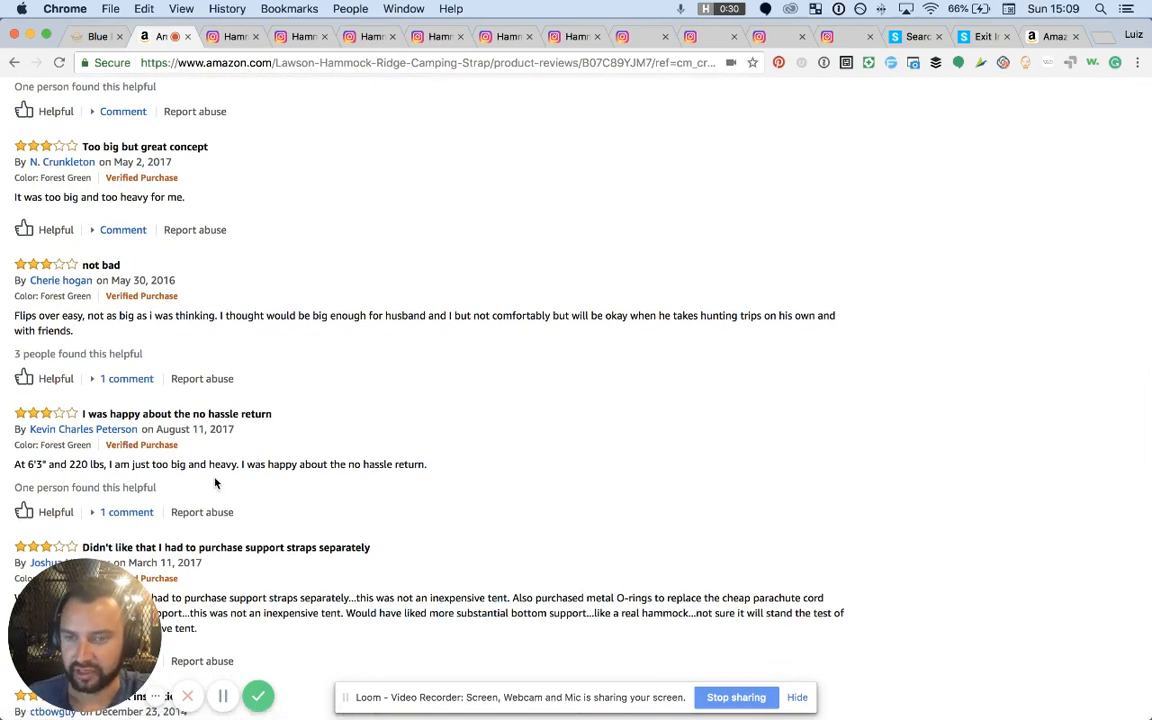
mouse_move(378, 490)
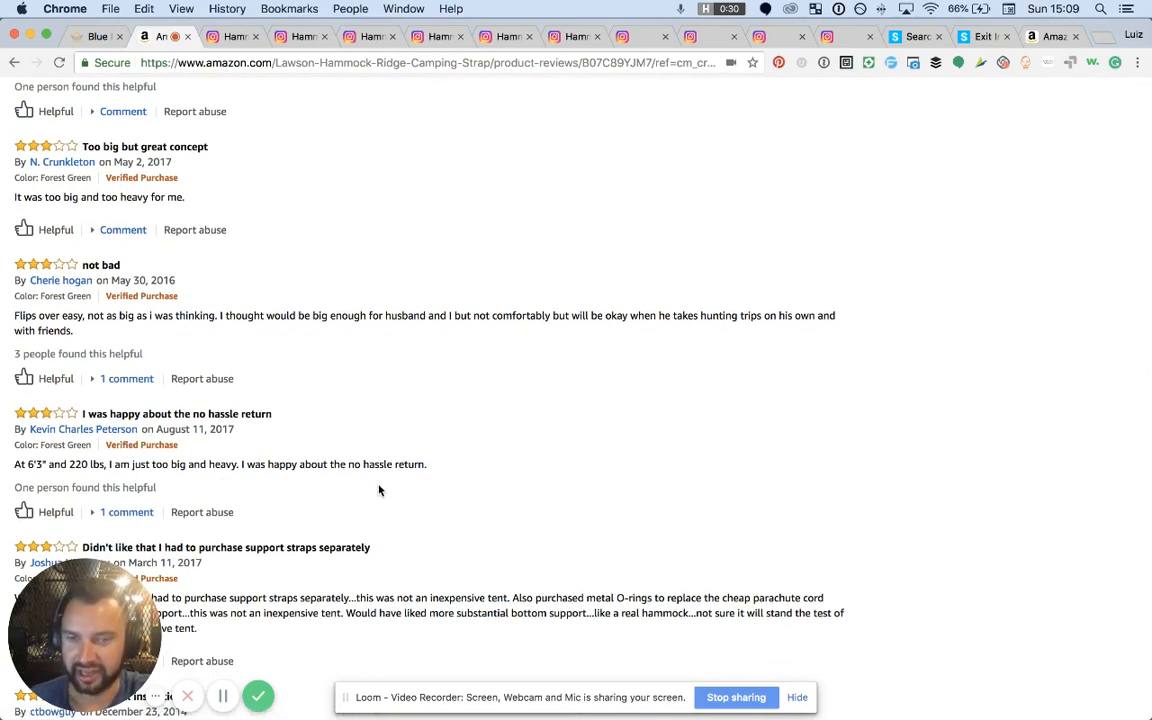
scroll("down", 3)
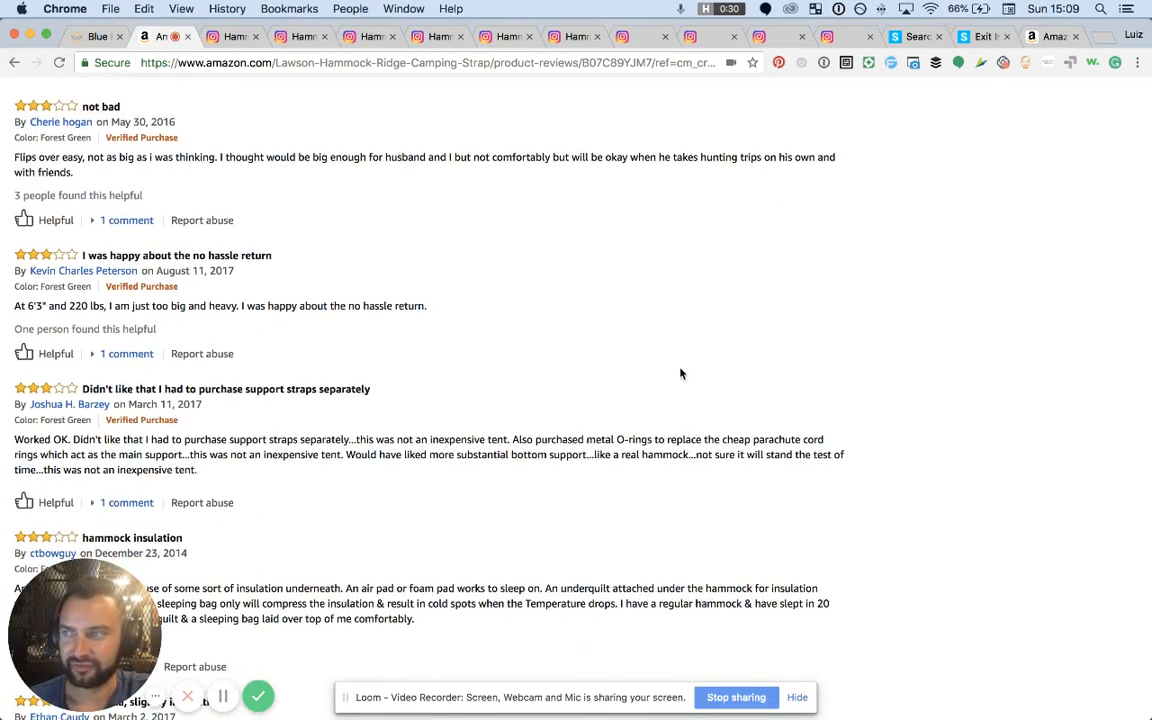
scroll("down", 3)
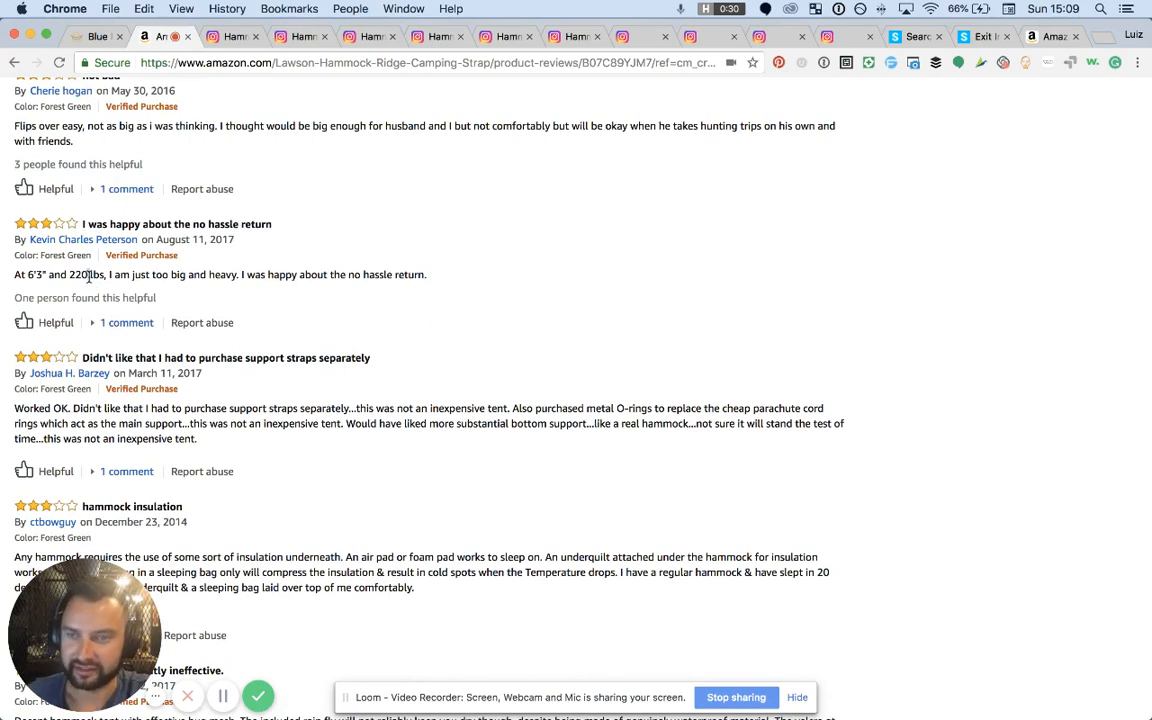
mouse_move(503, 315)
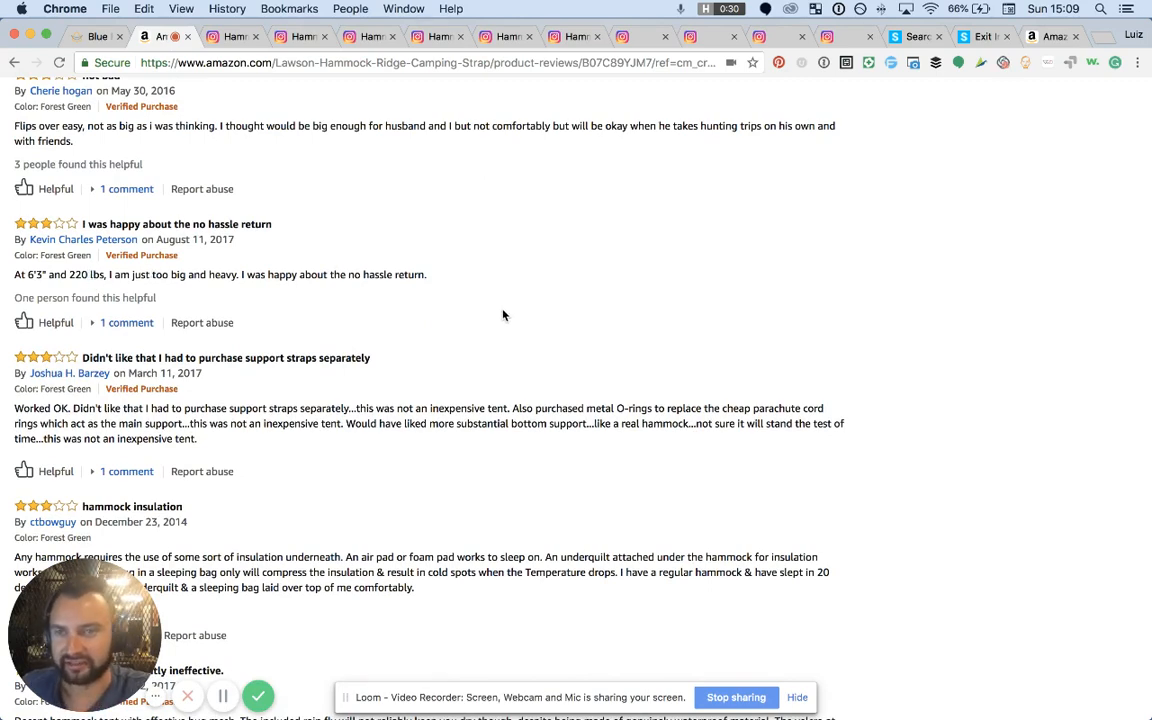
scroll("down", 3)
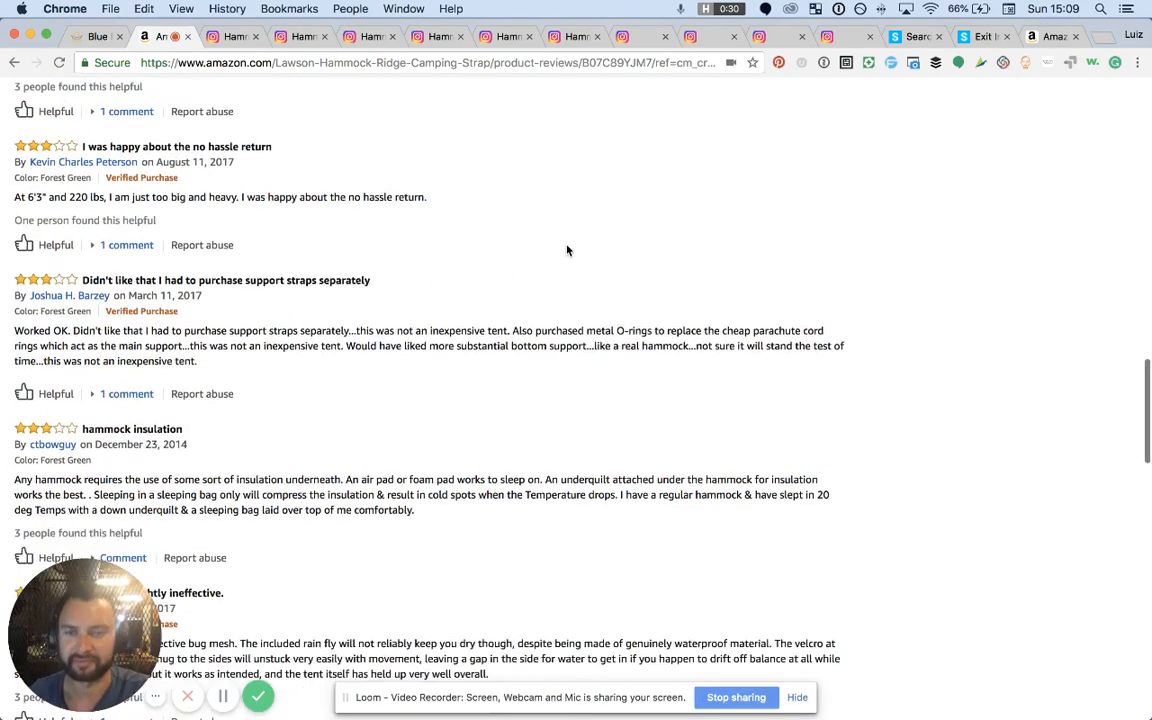
scroll("down", 3)
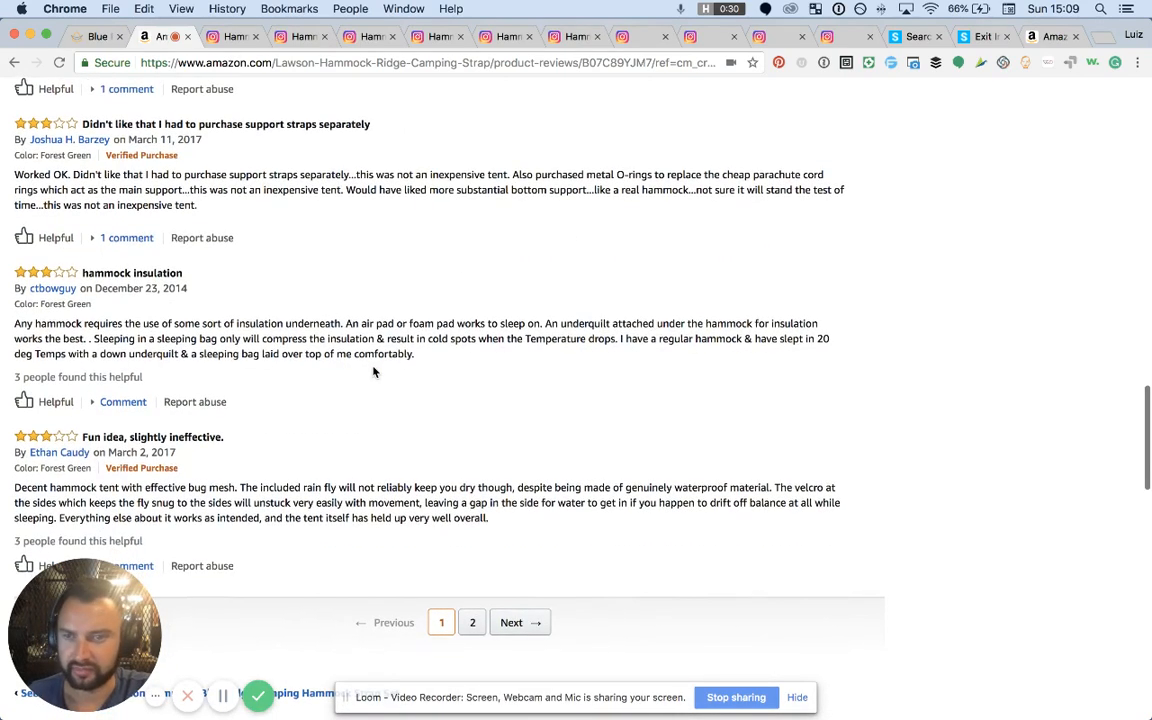
scroll("down", 3)
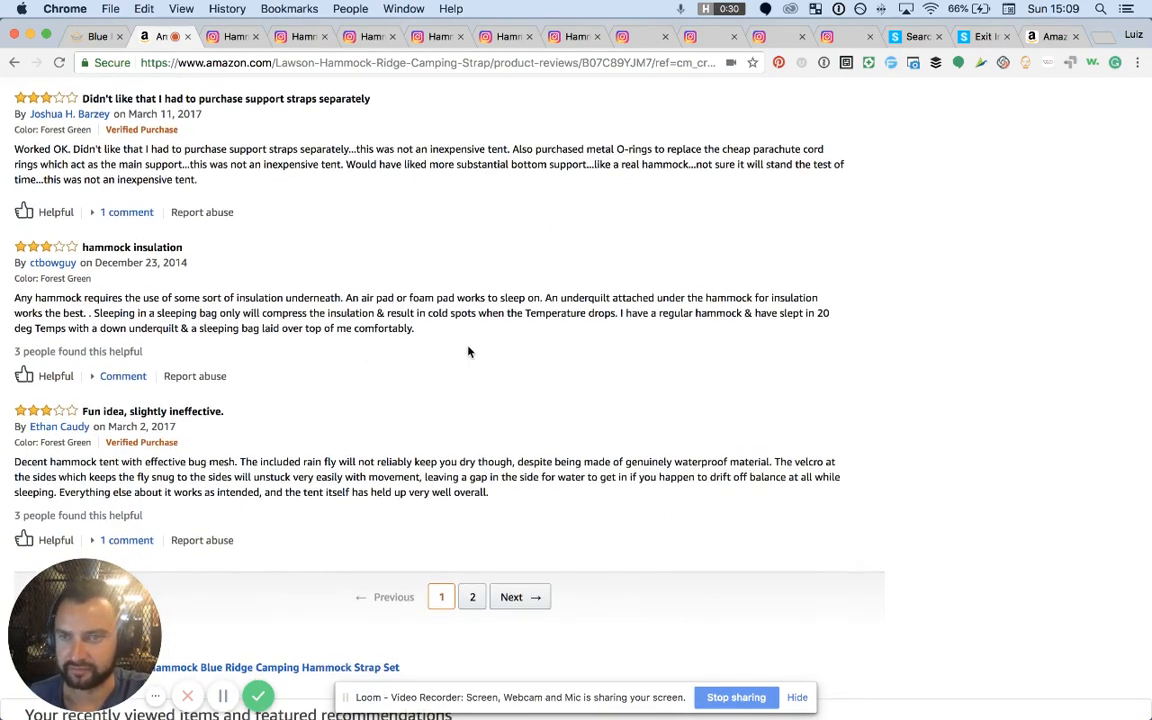
scroll("down", 3)
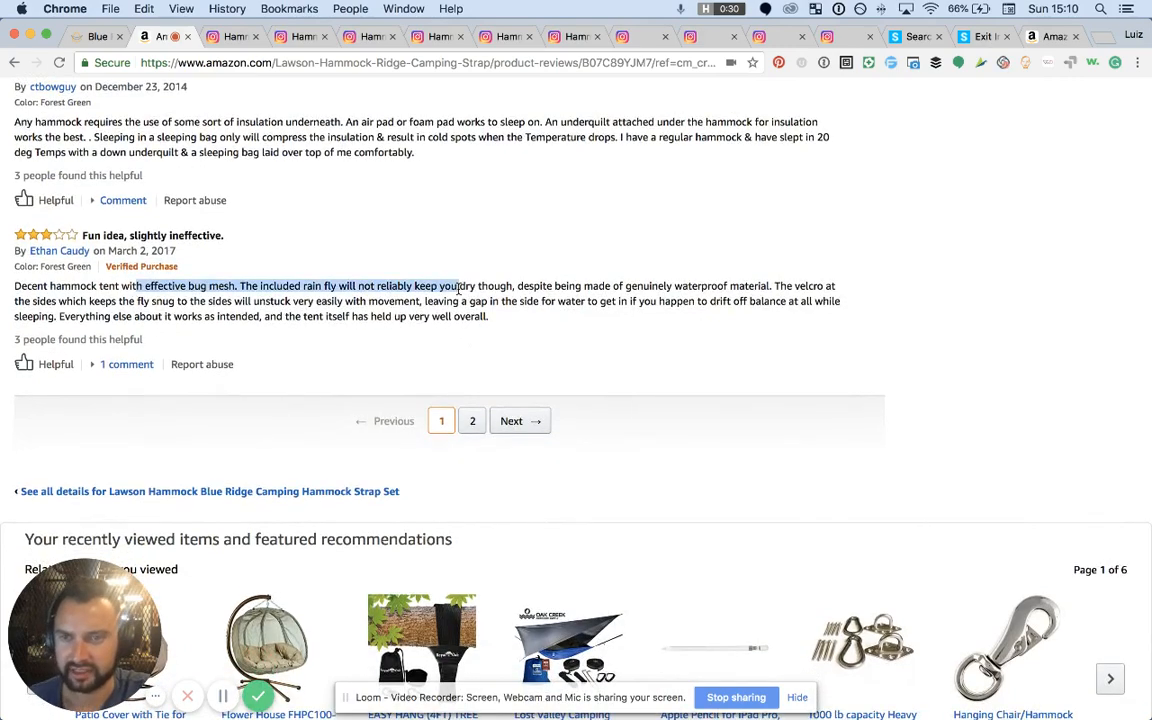
scroll("down", 3)
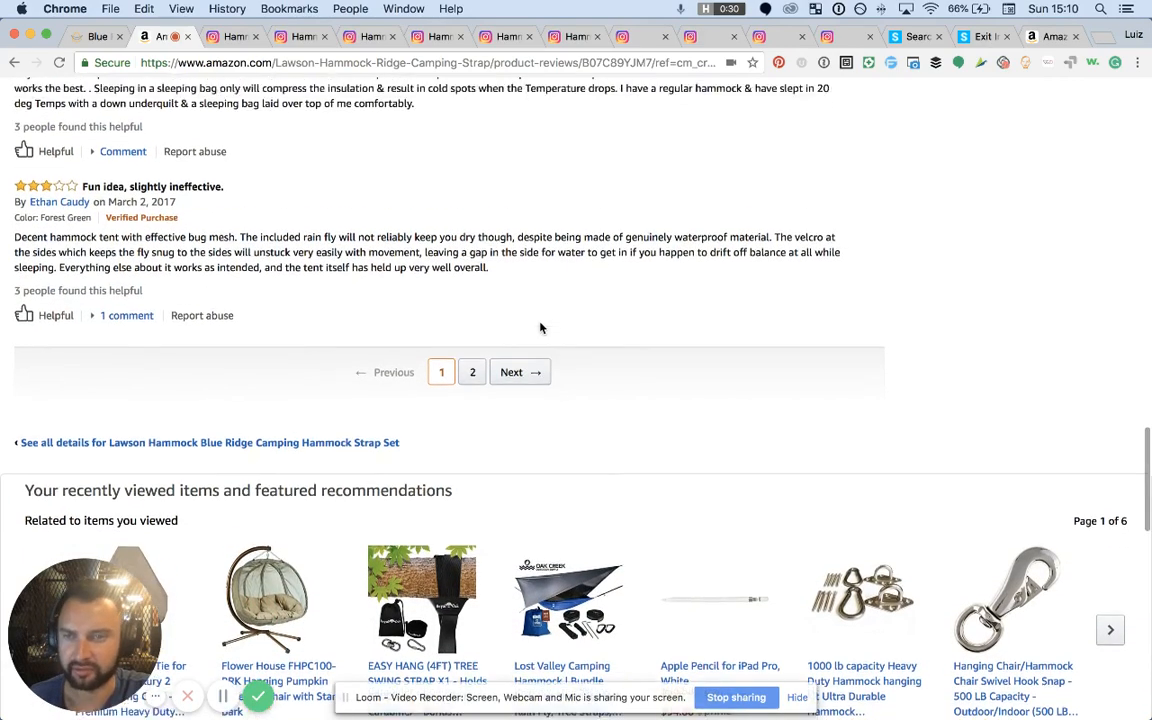
scroll("up", 3)
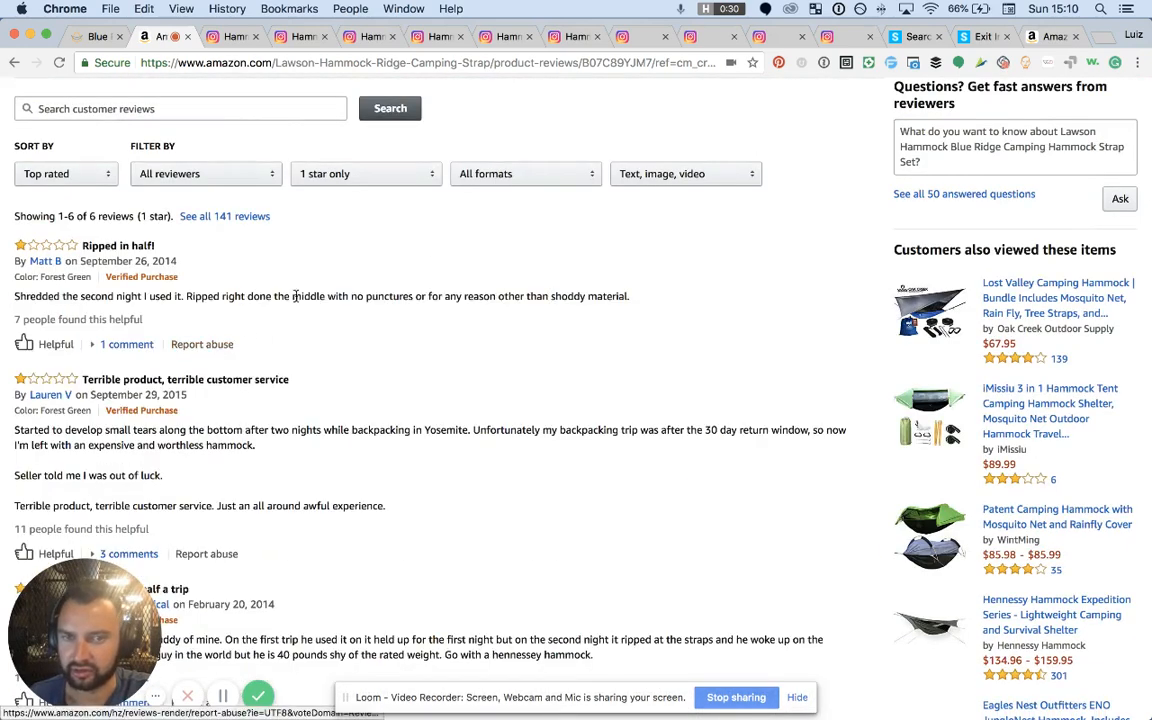
mouse_move(444, 345)
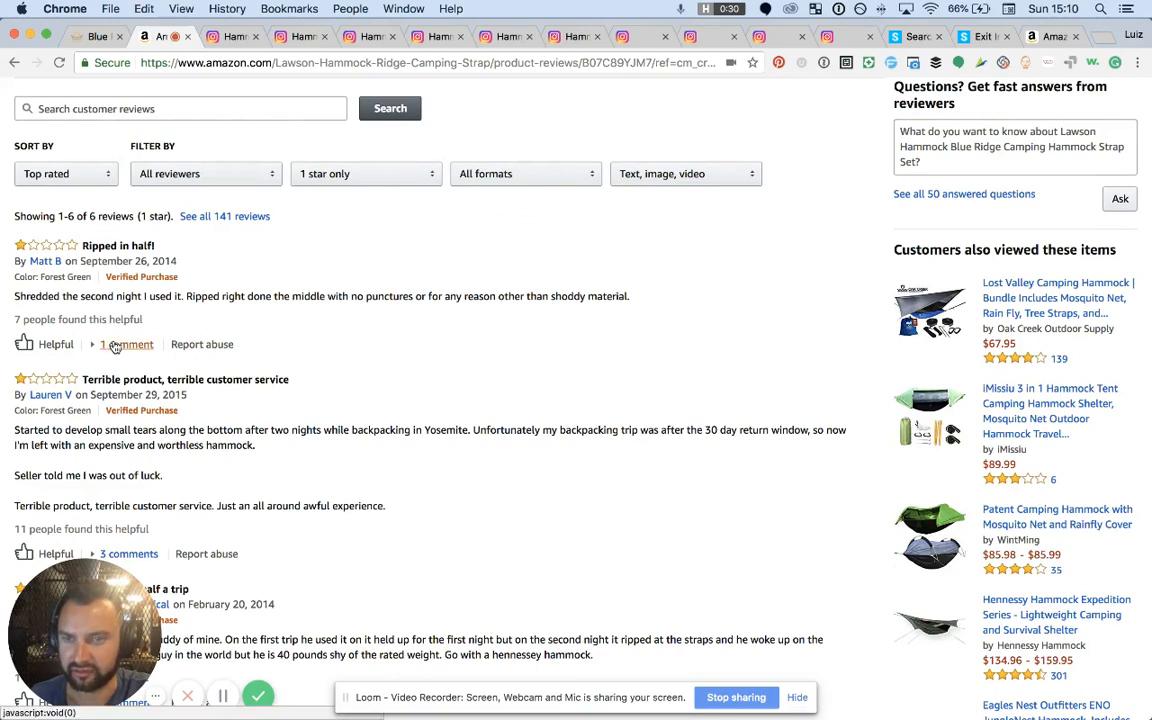
Step: Reveal and read the warranty reply under the 1-star 'Ripped in half!' review
left_click(127, 344)
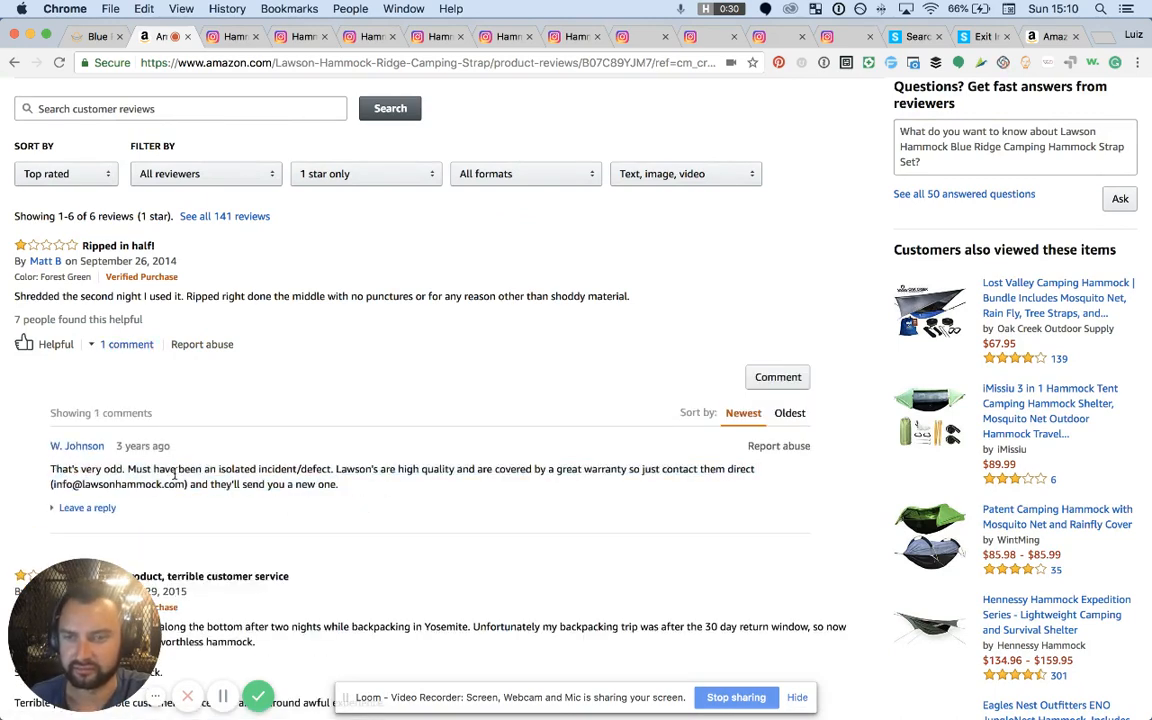
mouse_move(489, 638)
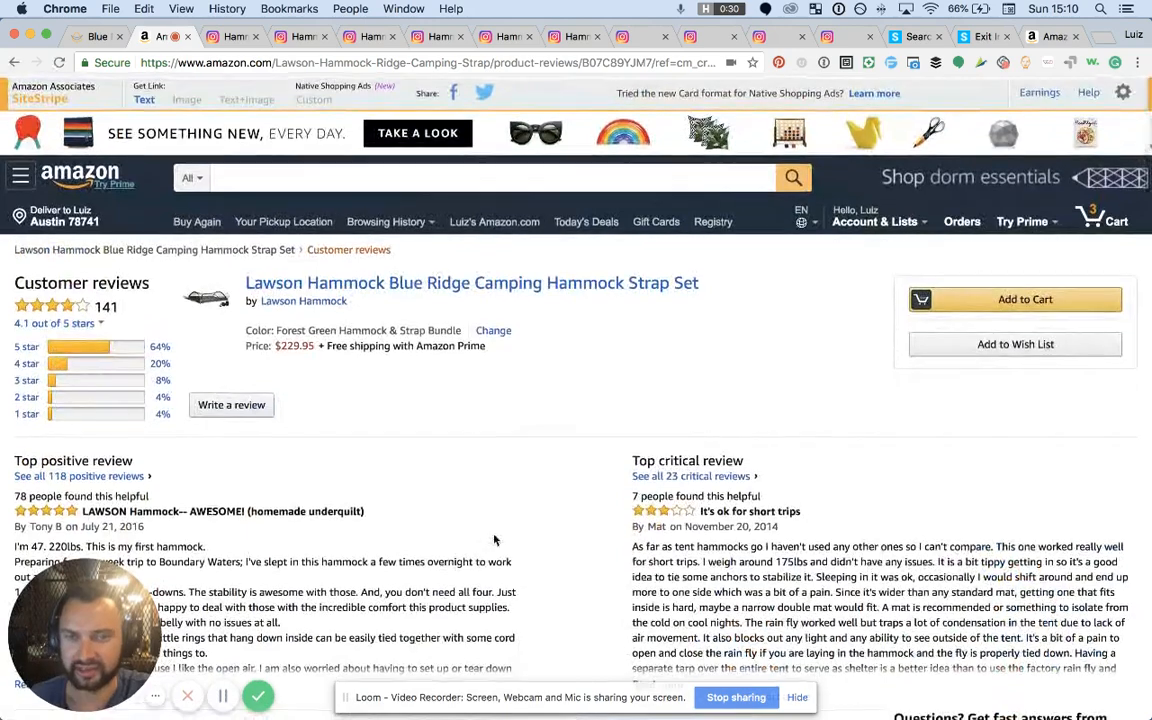
scroll("down", 3)
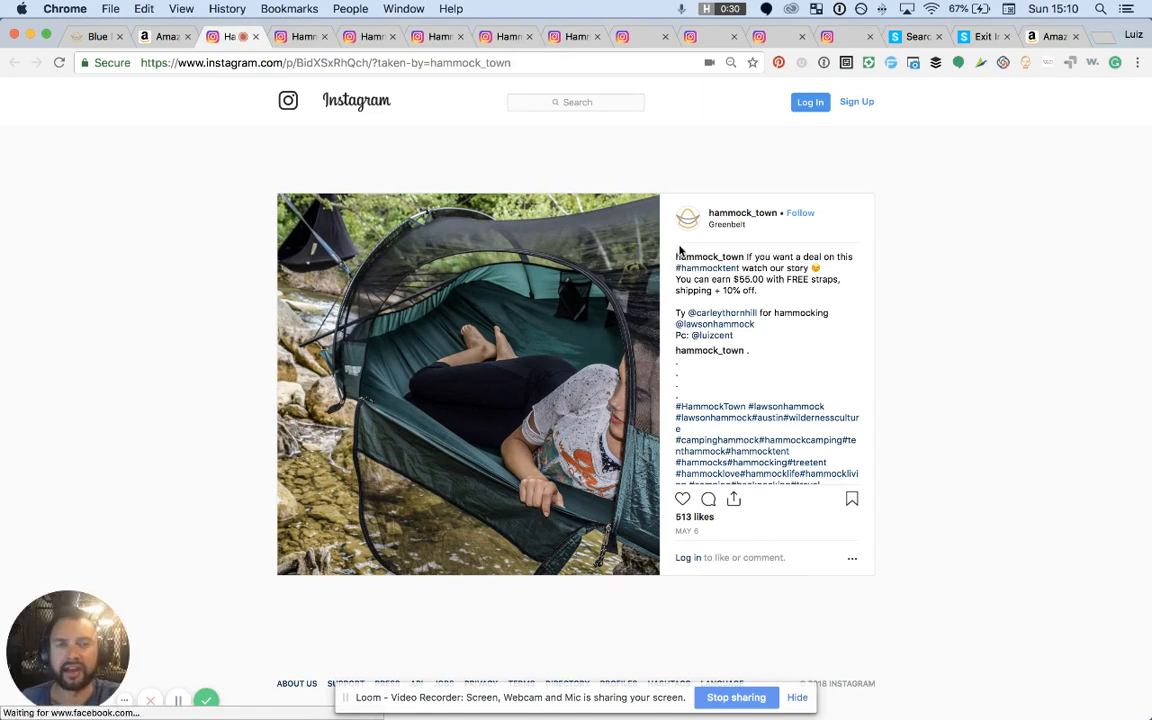
mouse_move(292, 407)
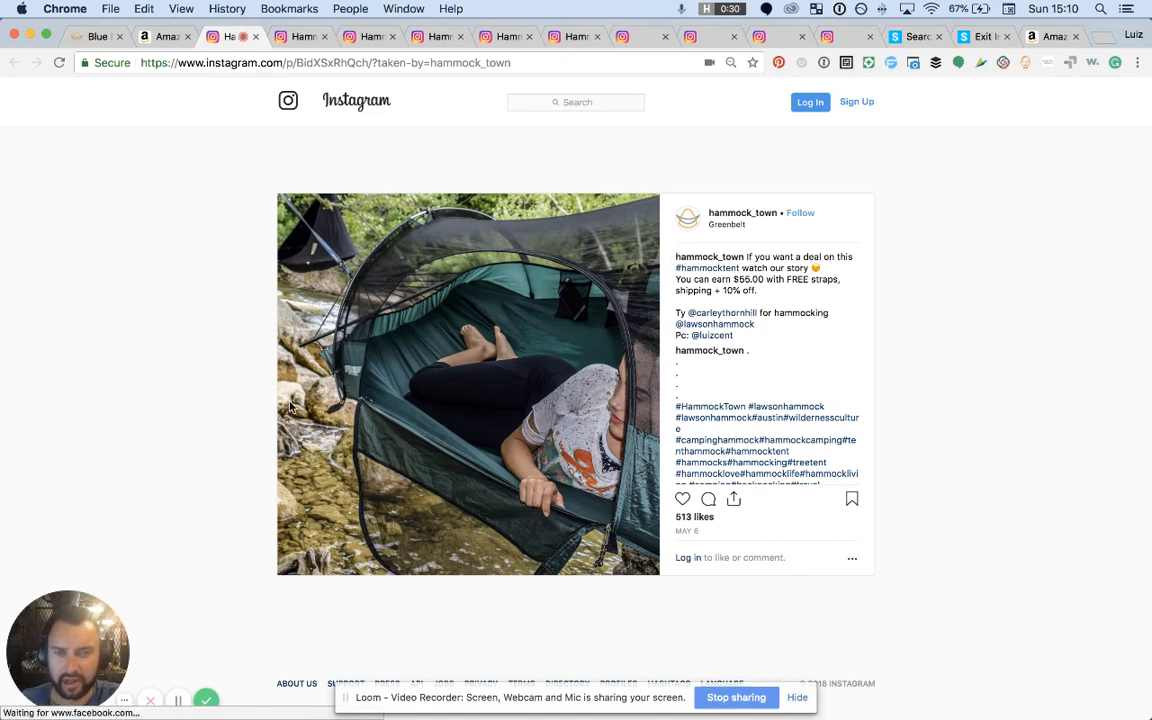
mouse_move(775, 313)
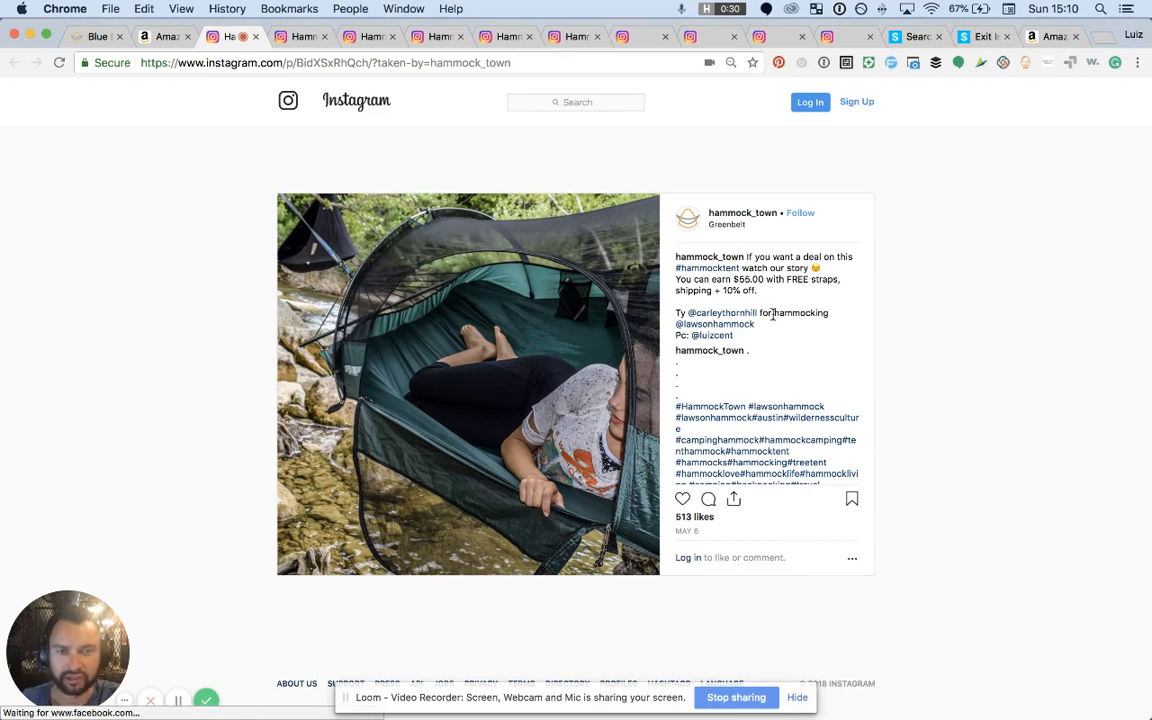
mouse_move(647, 441)
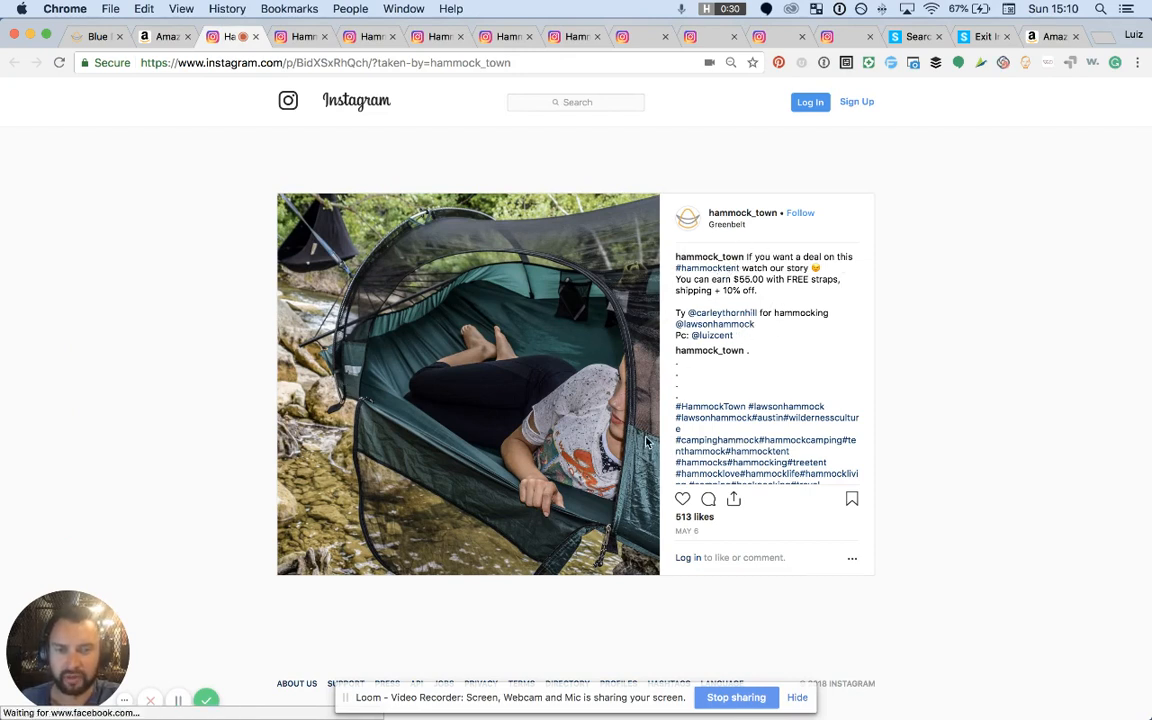
mouse_move(448, 297)
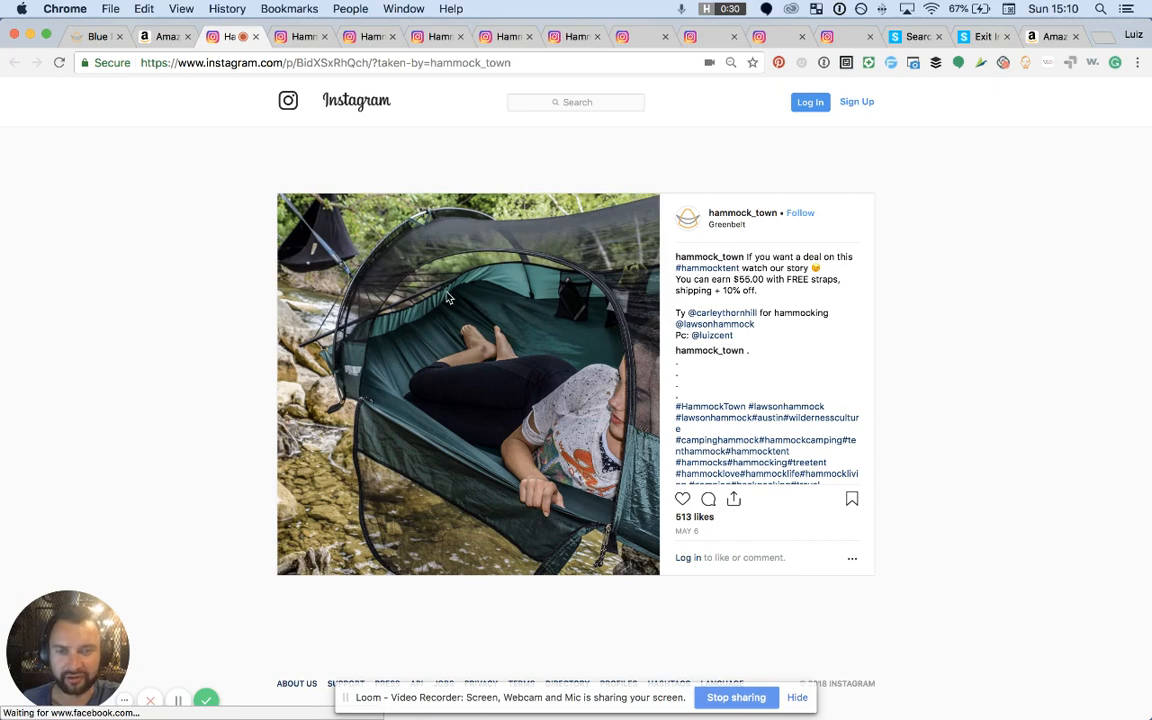
Step: Close the hammock tent deal post, another viewed post and the treehouse hammock post
left_click(325, 37)
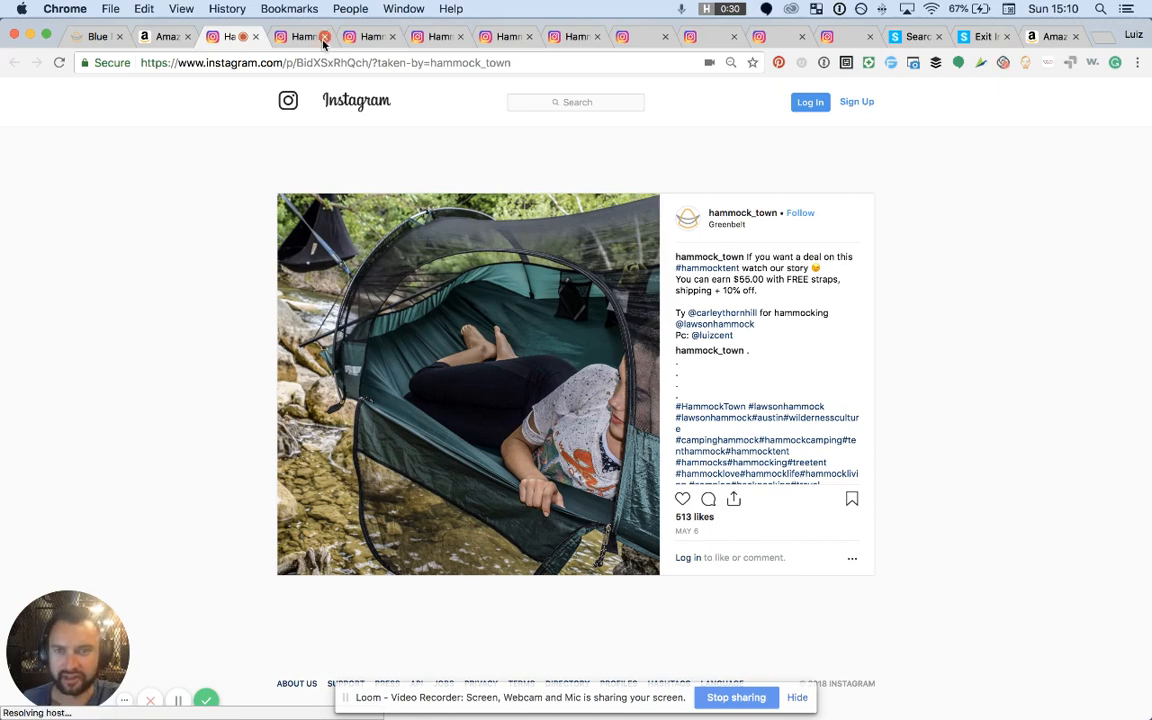
left_click(325, 37)
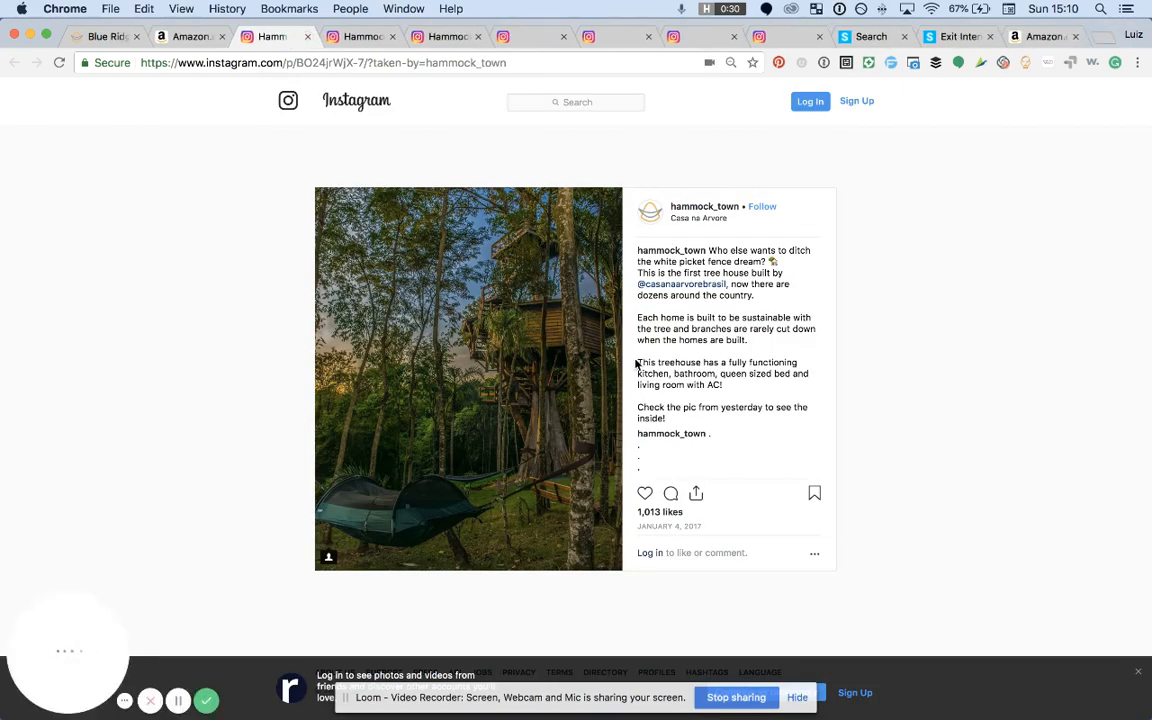
mouse_move(427, 511)
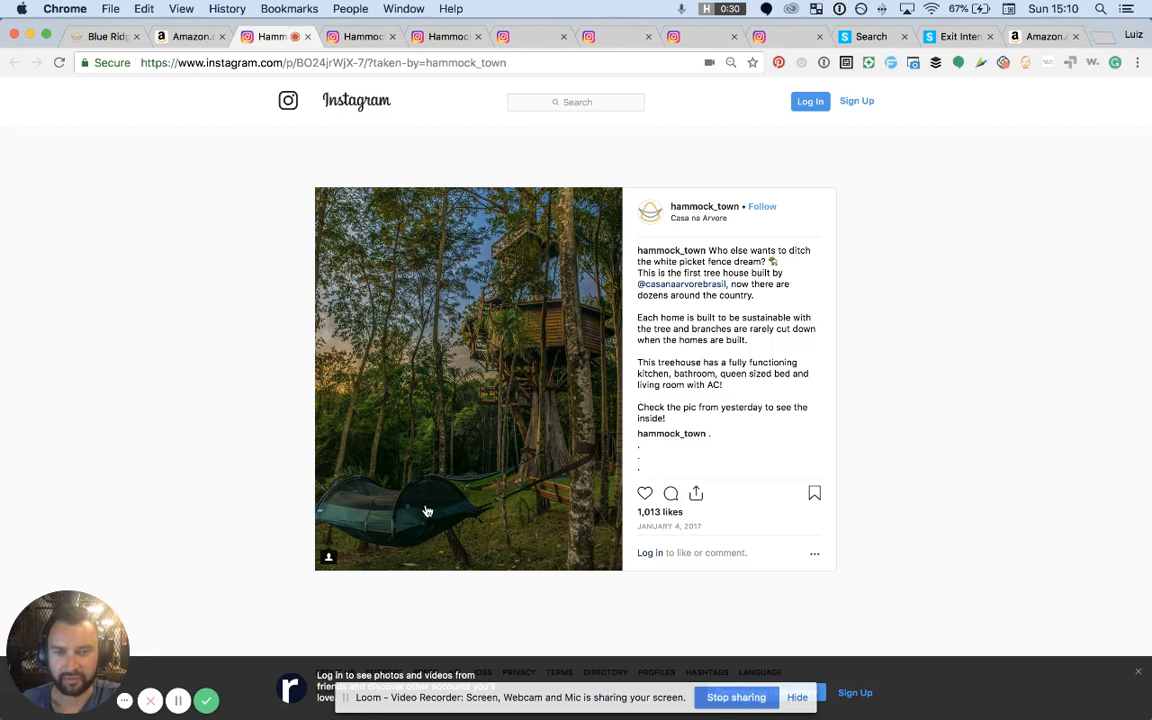
mouse_move(592, 184)
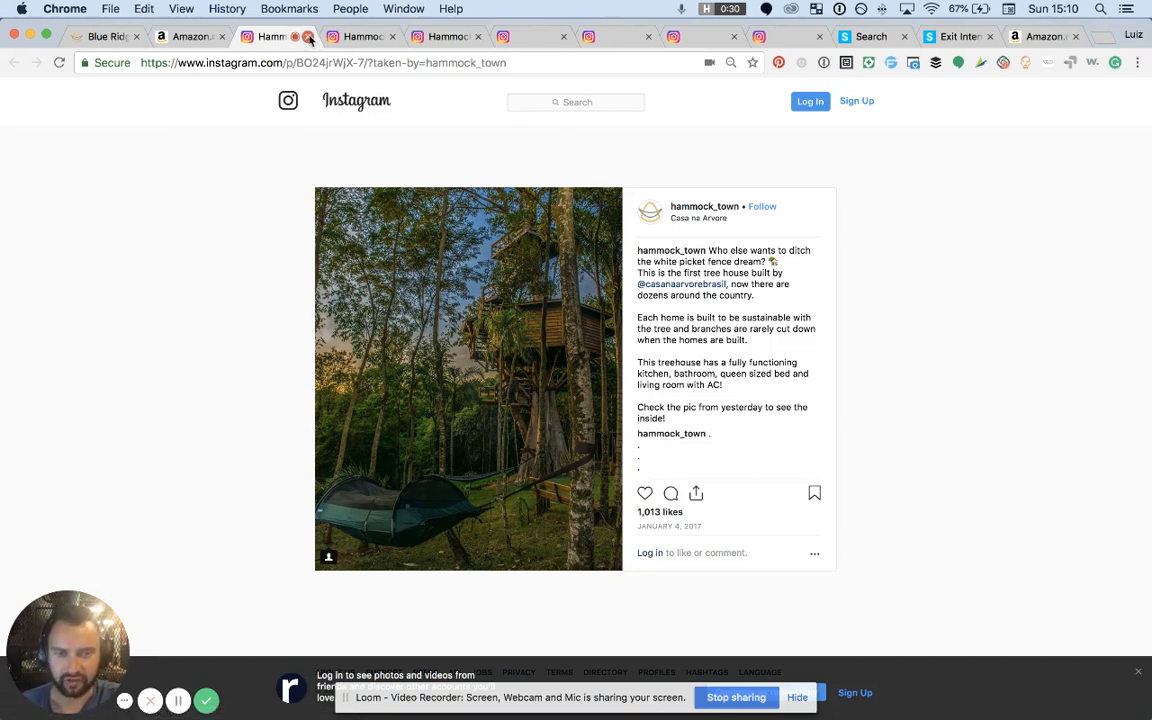
left_click(309, 37)
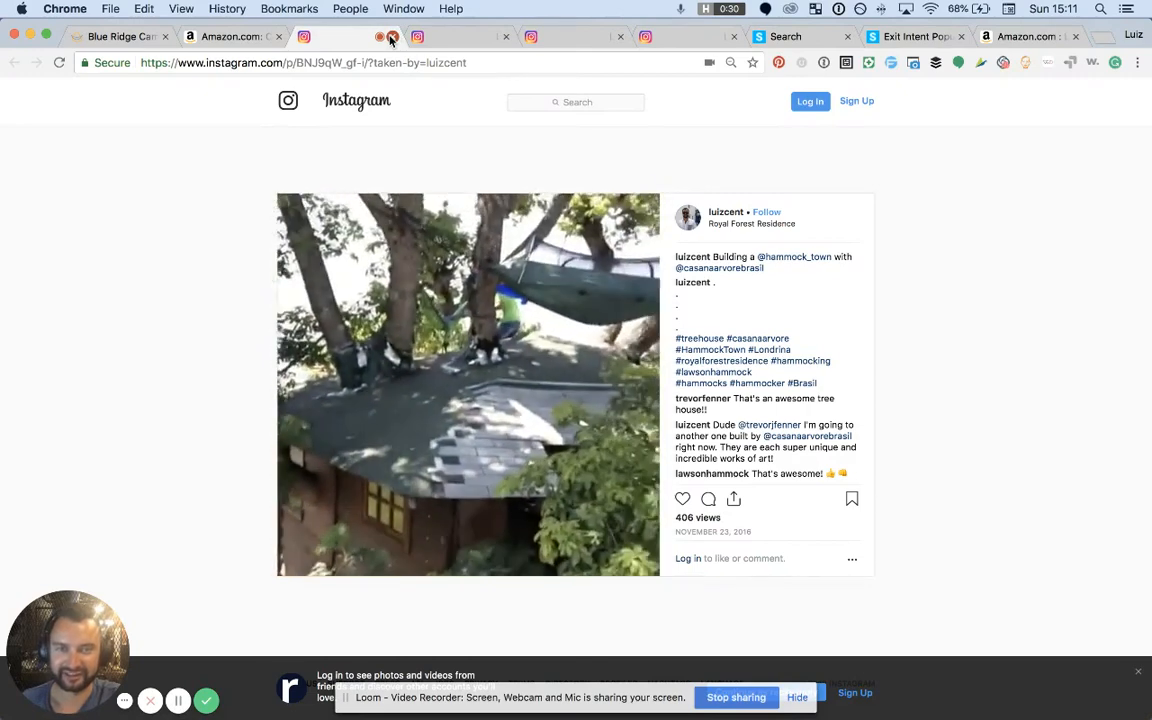
Step: Close the treehouse roof, hilltop sunset and forest hammocking posts to reach the Amazon reviews tab
left_click(392, 37)
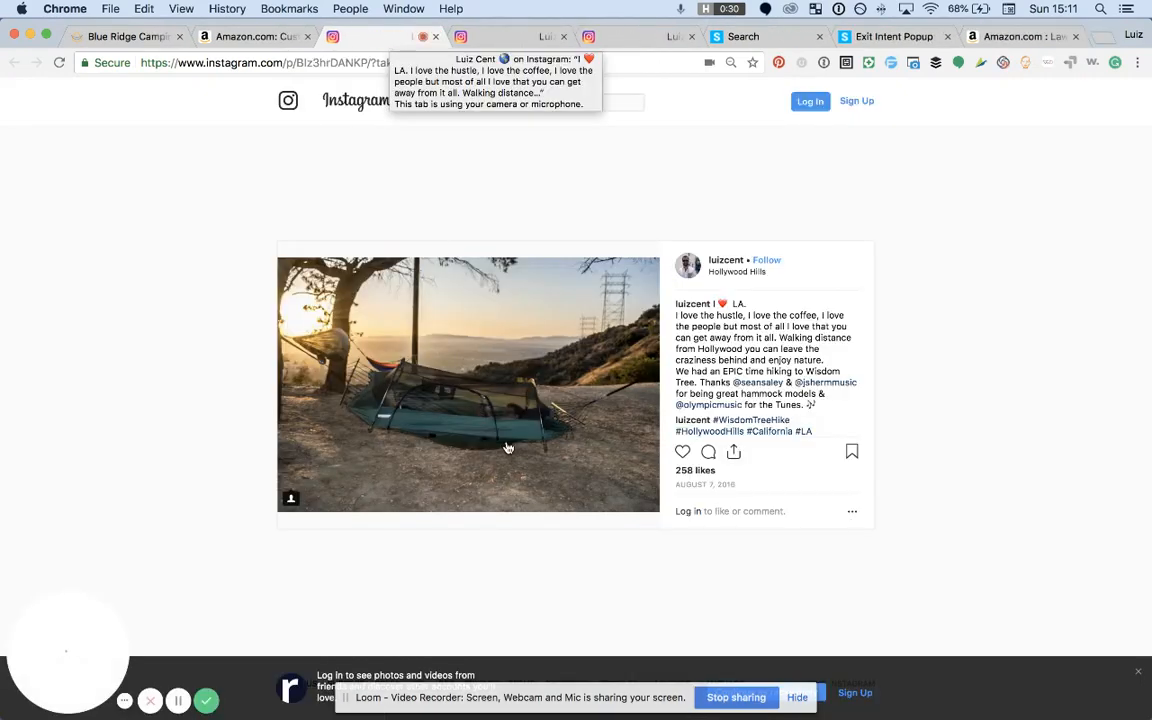
mouse_move(500, 7)
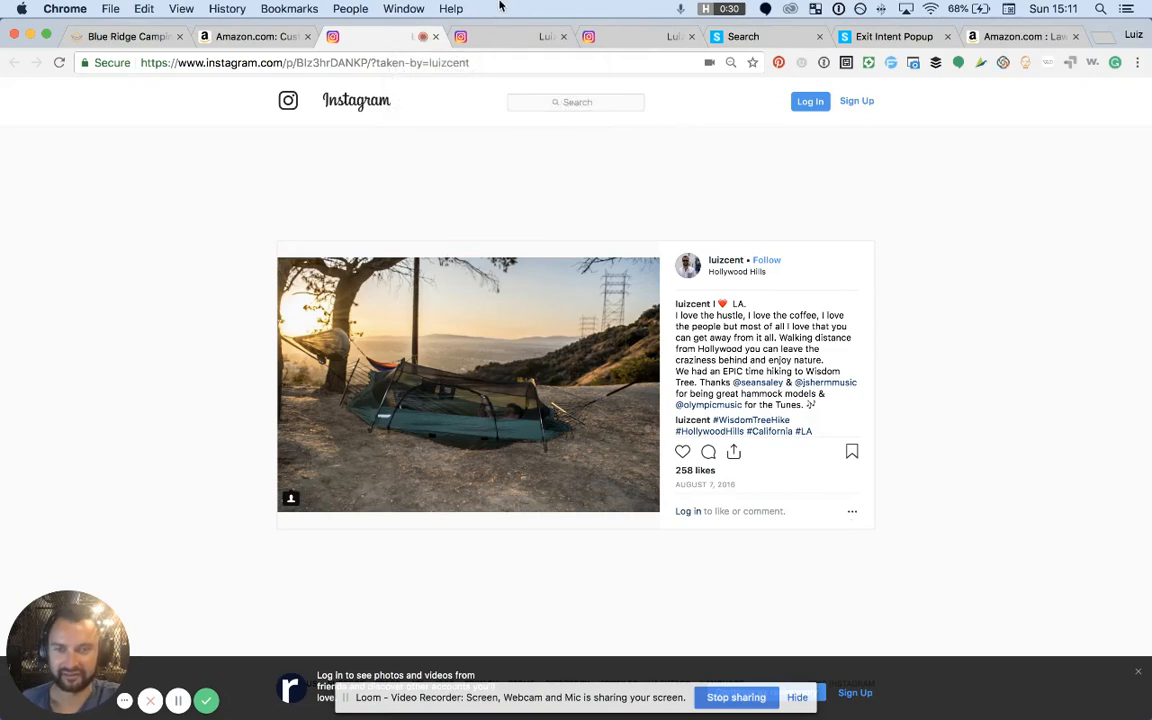
left_click(435, 37)
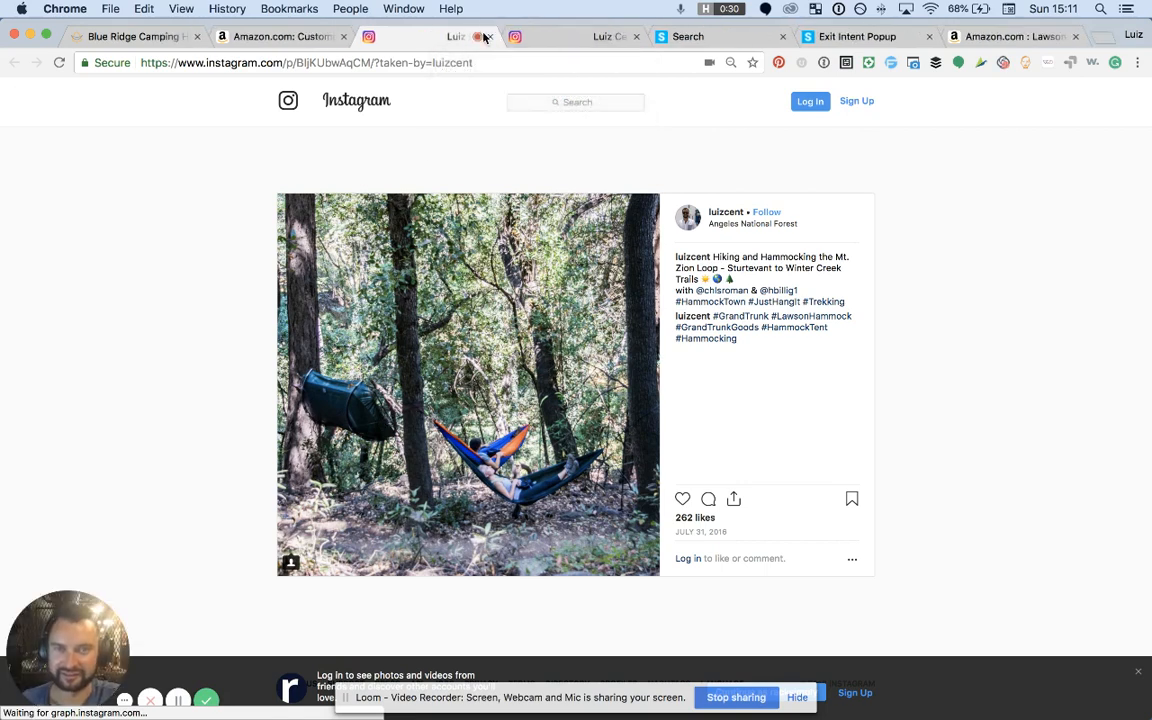
mouse_move(295, 52)
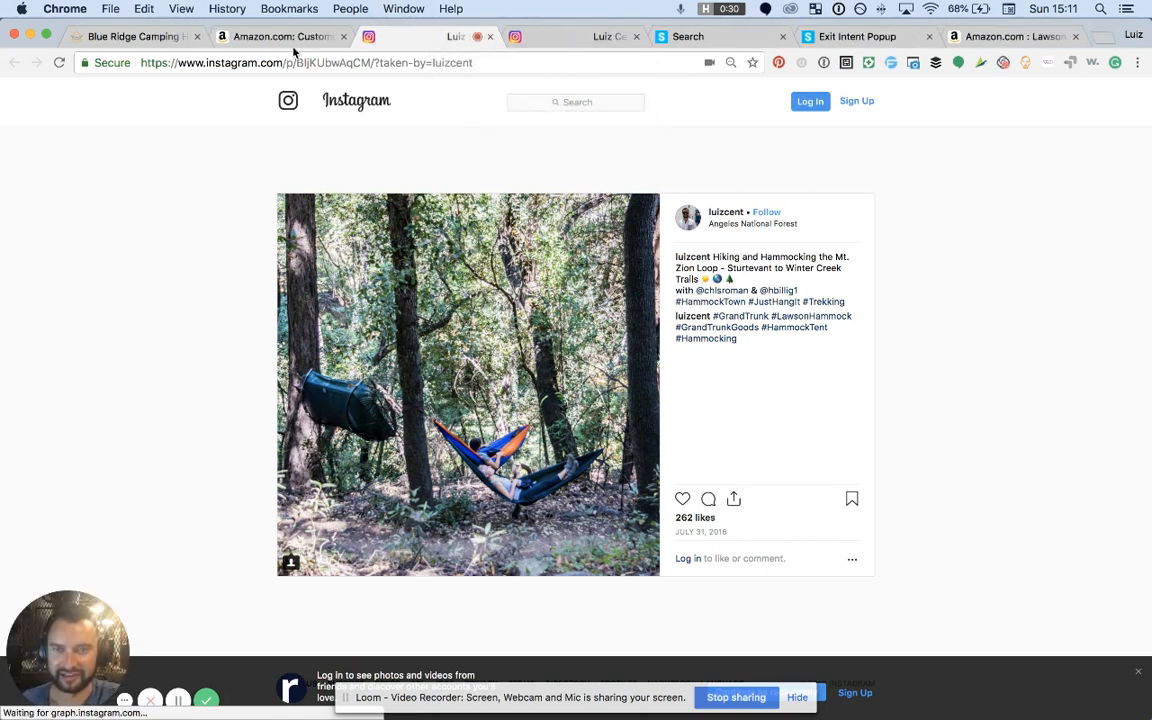
mouse_move(283, 36)
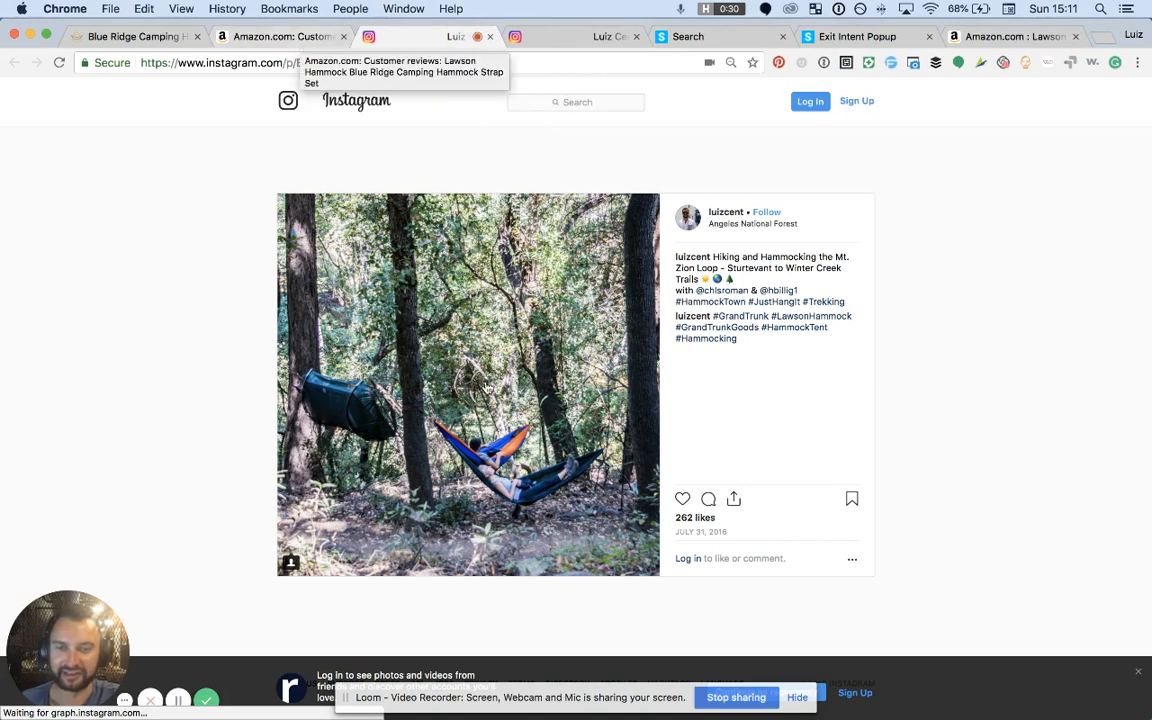
left_click(490, 36)
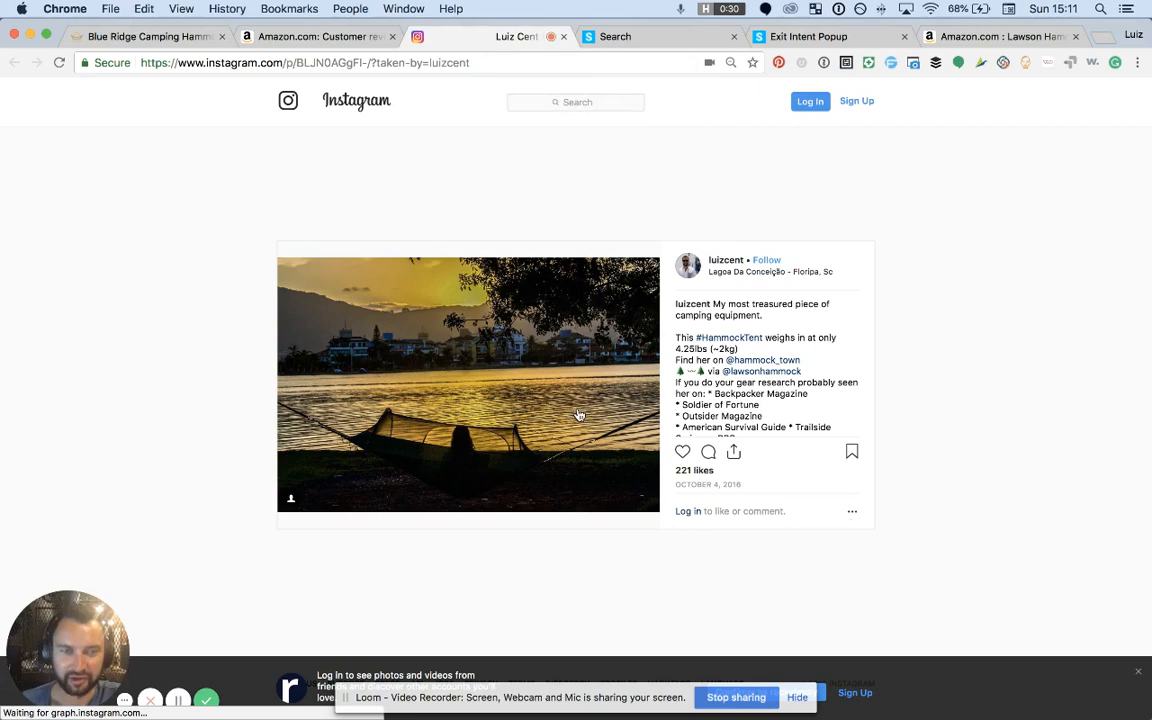
mouse_move(810, 335)
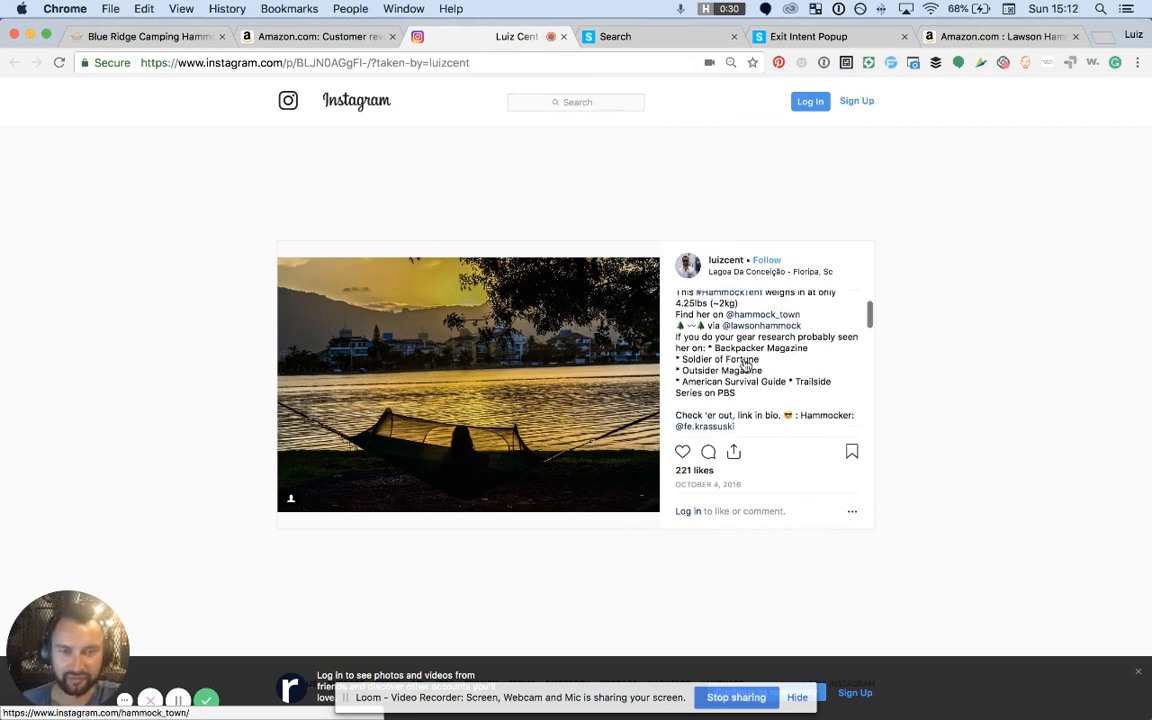
scroll("down", 3)
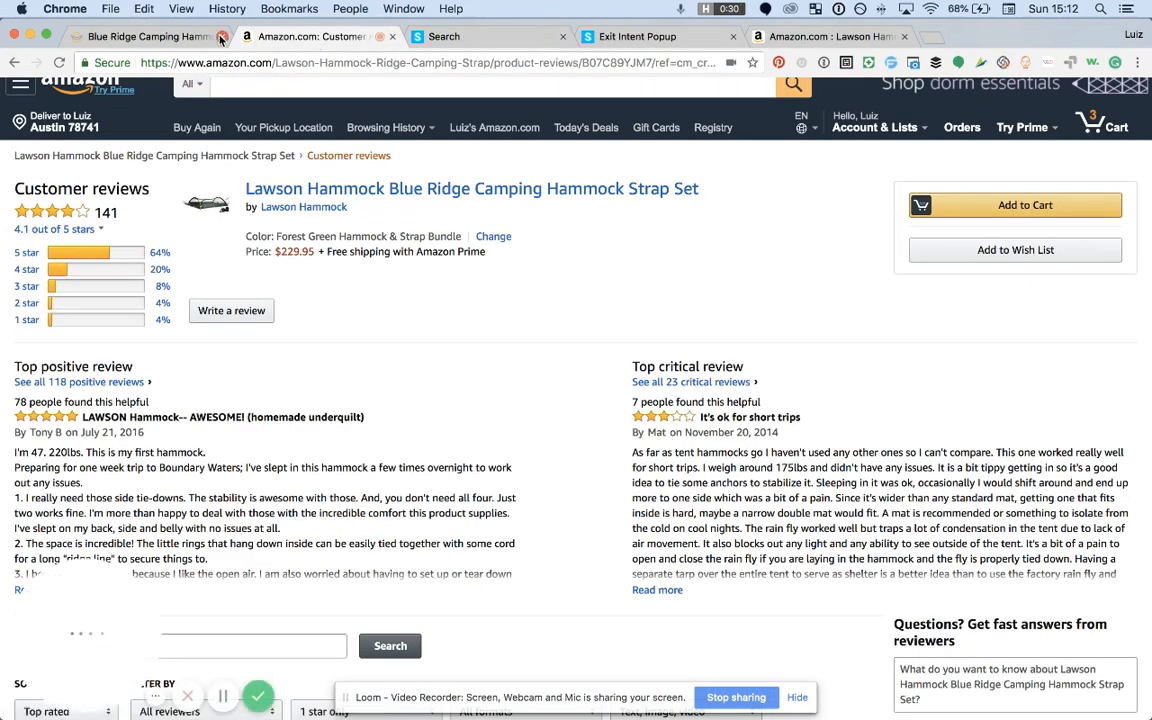
Step: Return to the $199 Hammocktown Blue Ridge hammock tent page and scroll through its description and five-star review
left_click(145, 36)
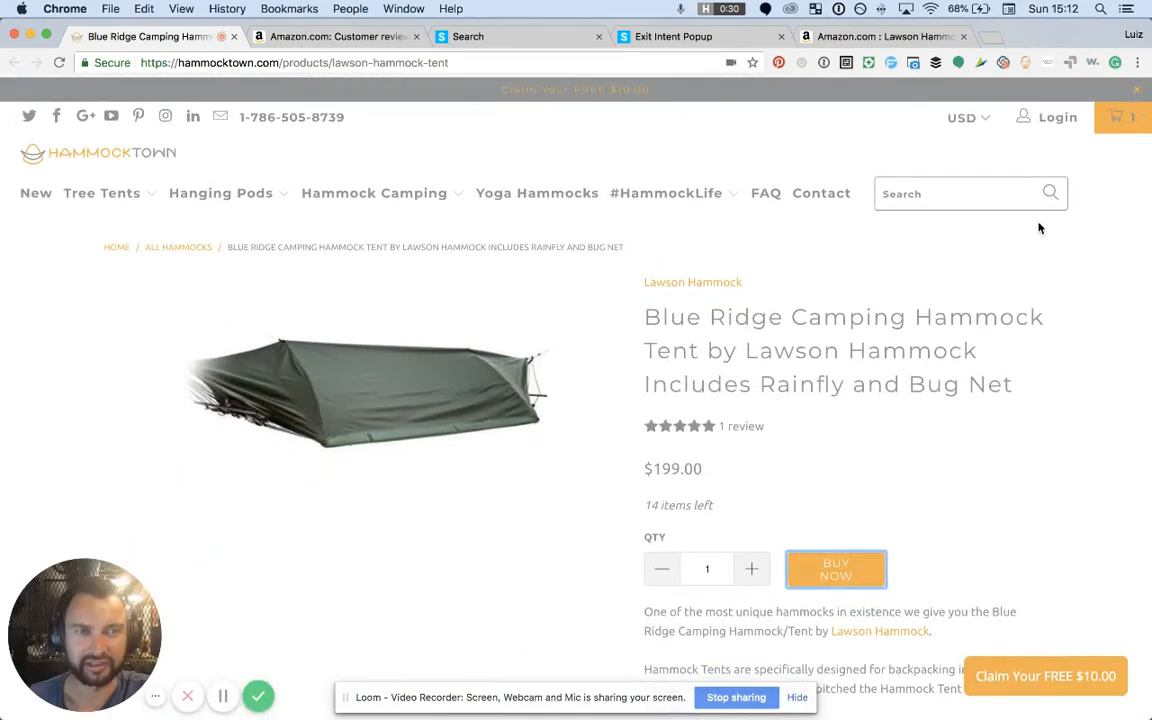
scroll("down", 3)
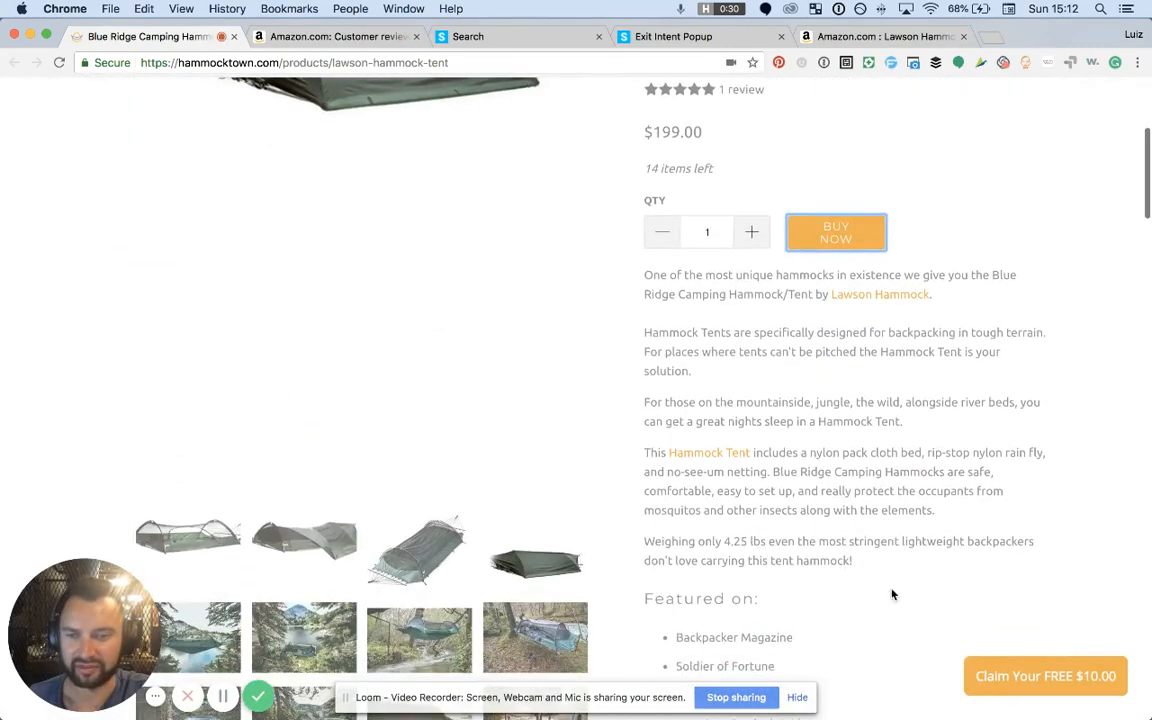
scroll("up", 3)
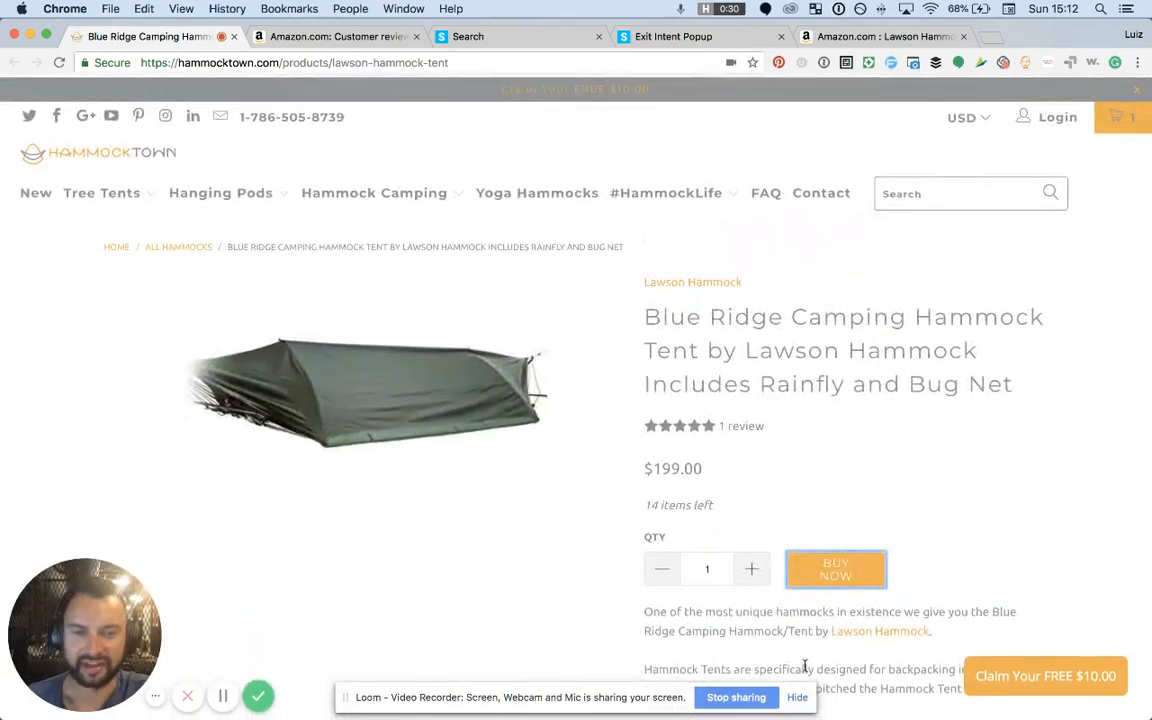
scroll("down", 3)
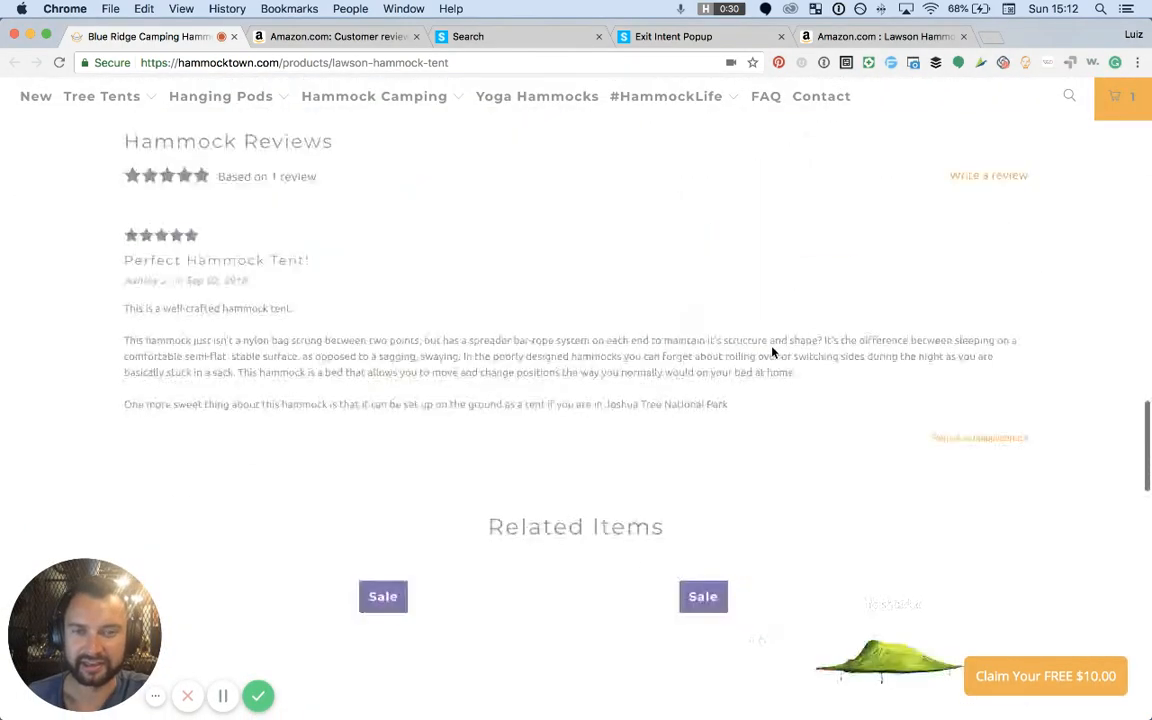
scroll("up", 3)
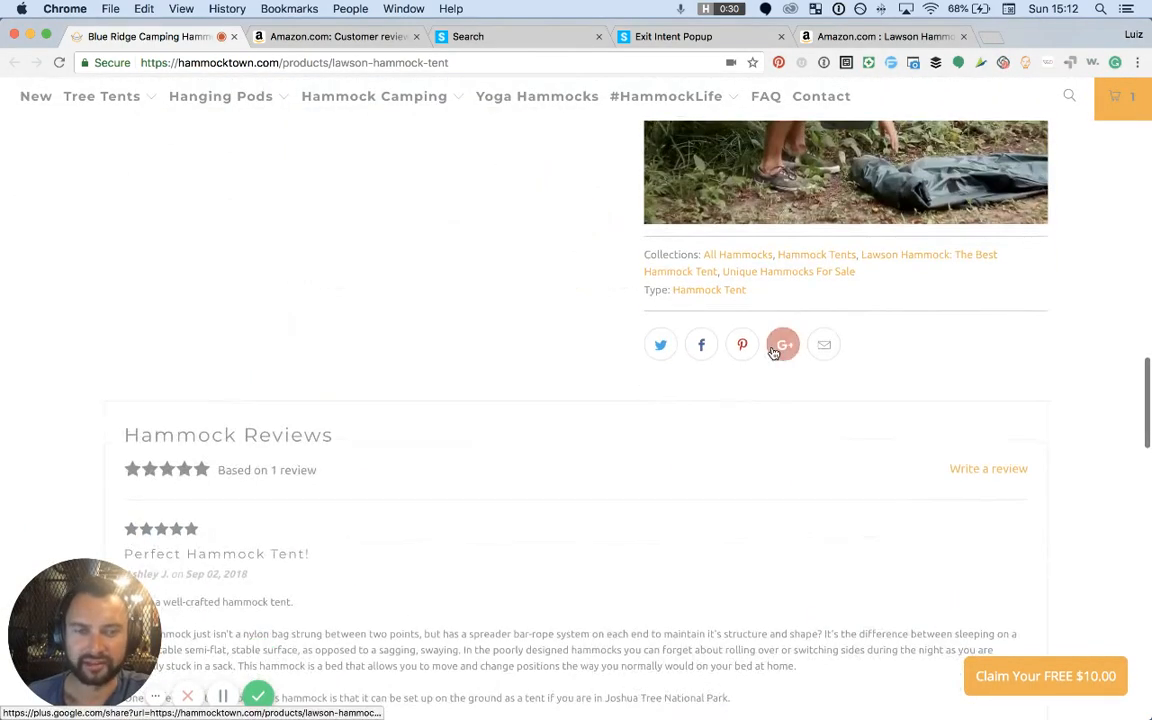
scroll("down", 3)
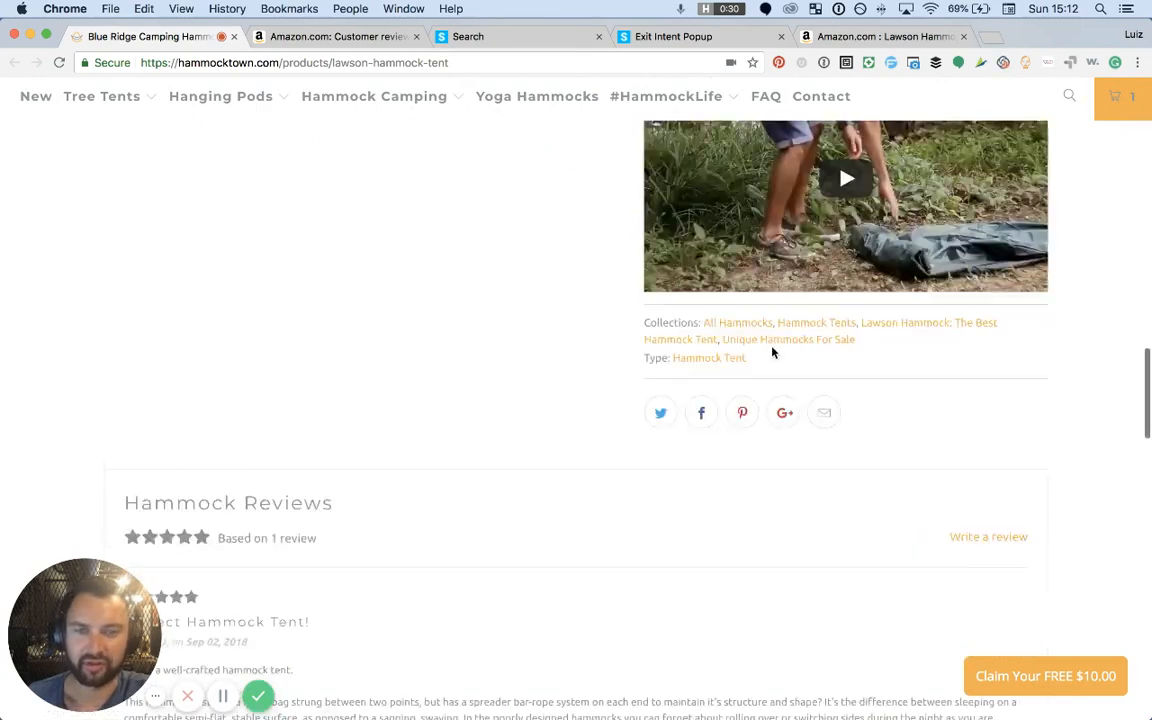
scroll("up", 3)
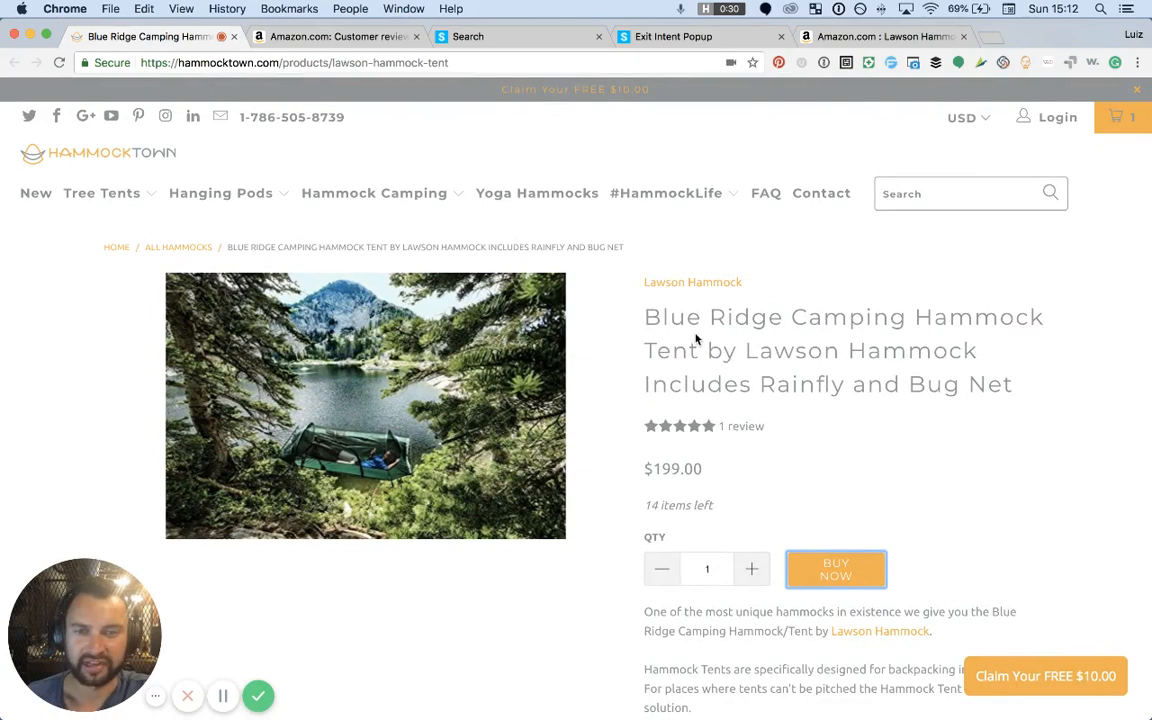
mouse_move(840, 587)
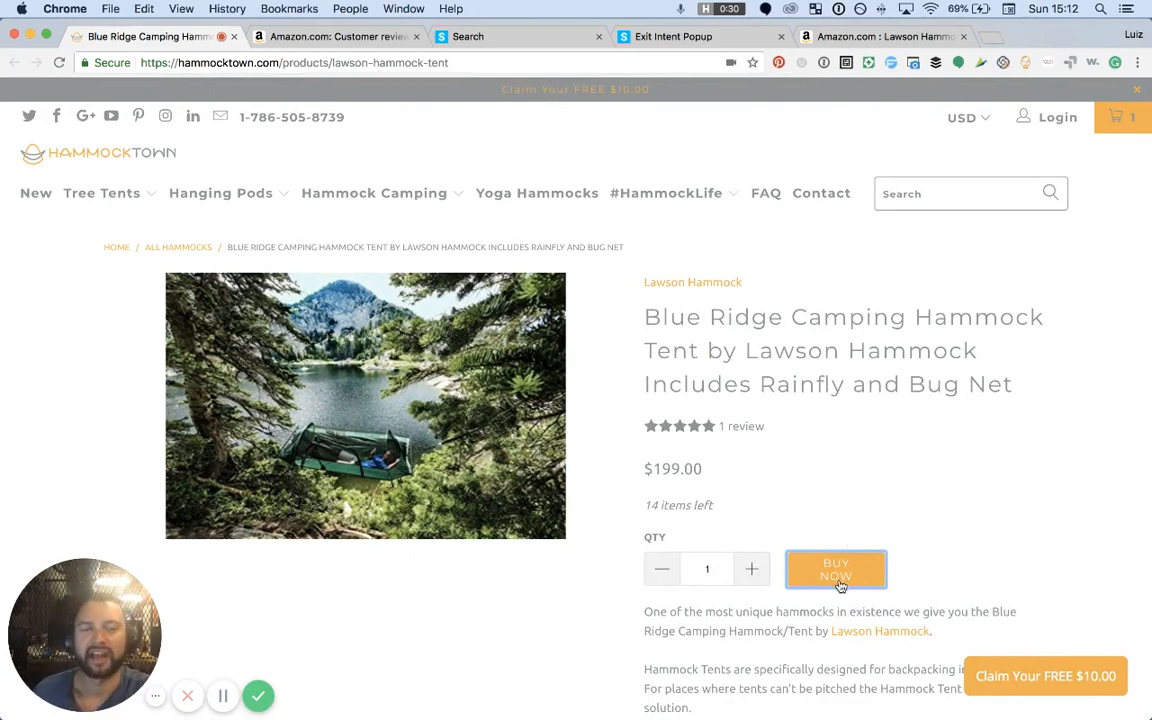